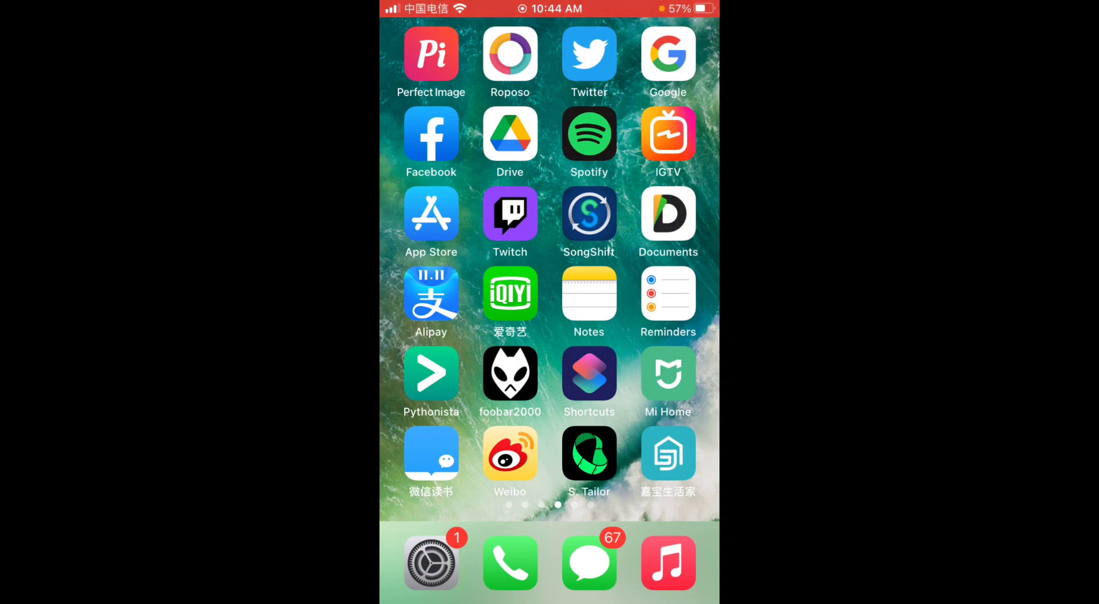
Launch Shortcuts and land on the Automation list of existing personal automations.
click(589, 383)
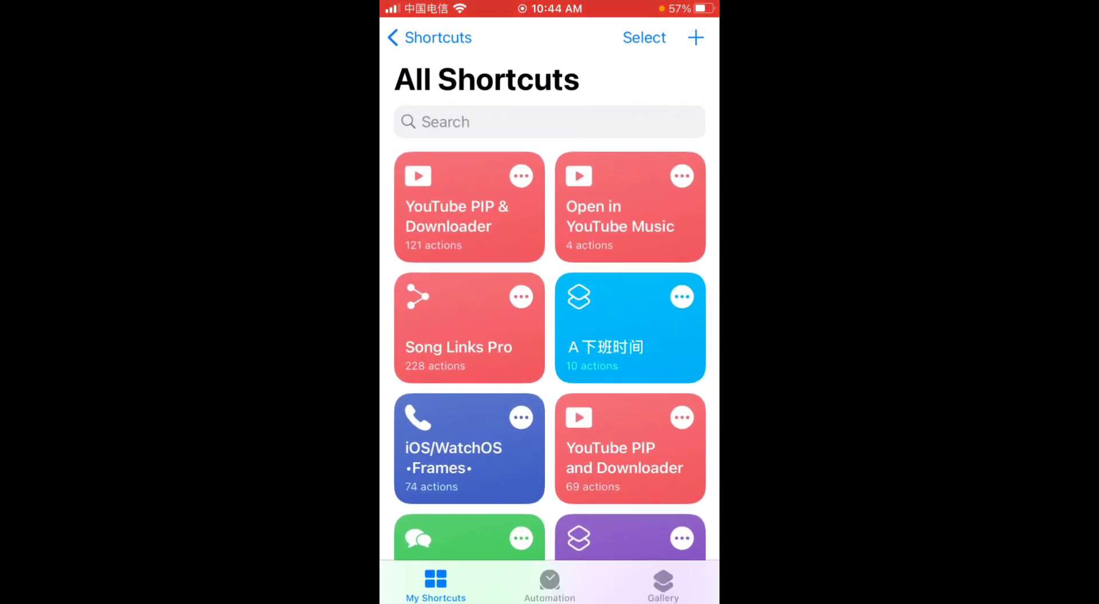
click(549, 581)
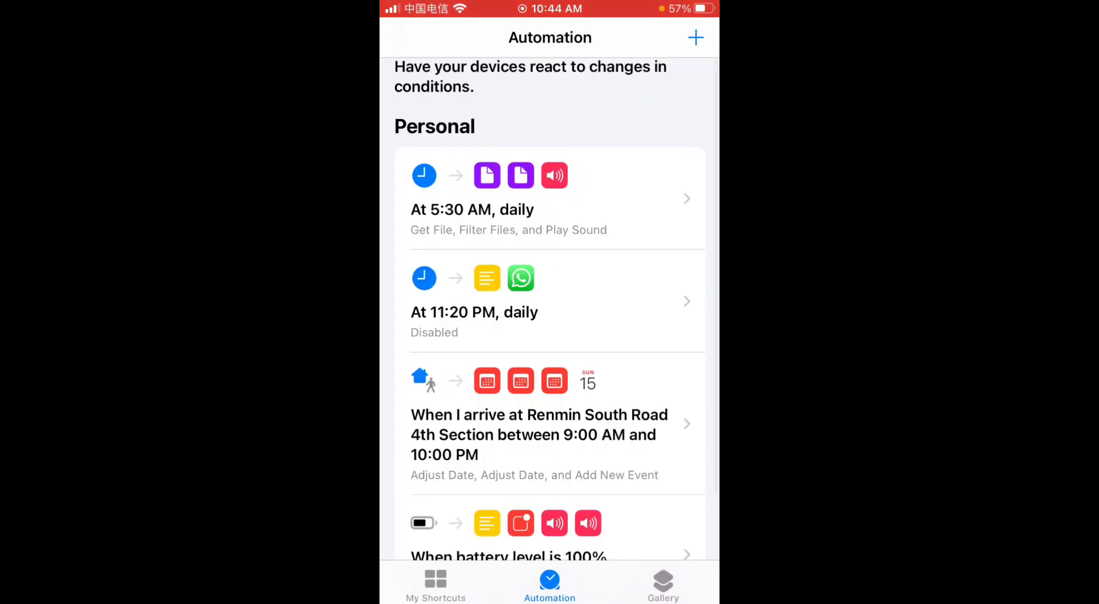
click(435, 585)
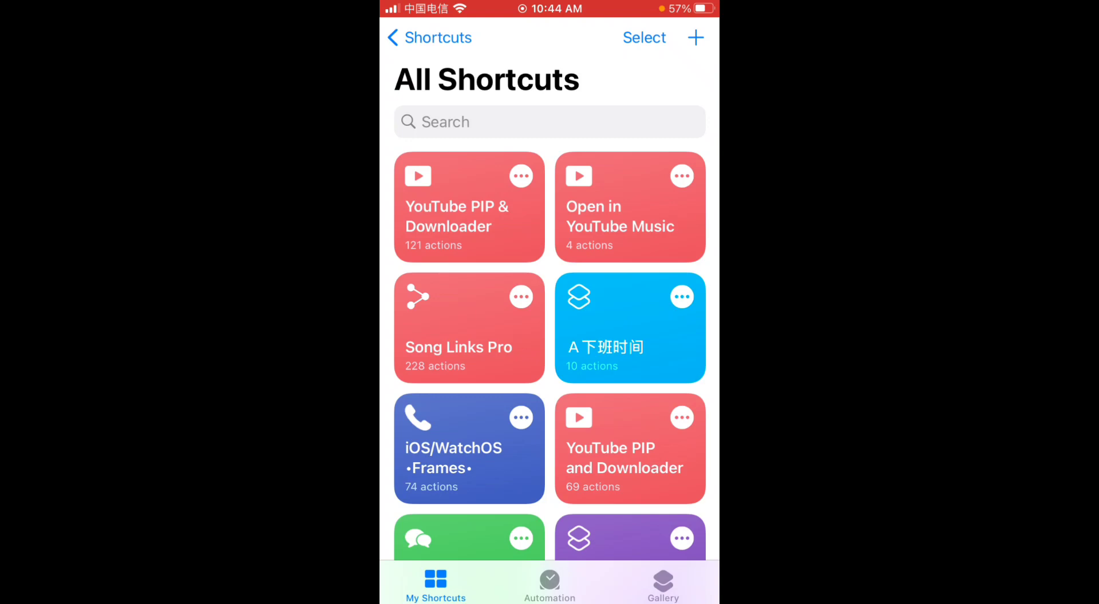
click(549, 581)
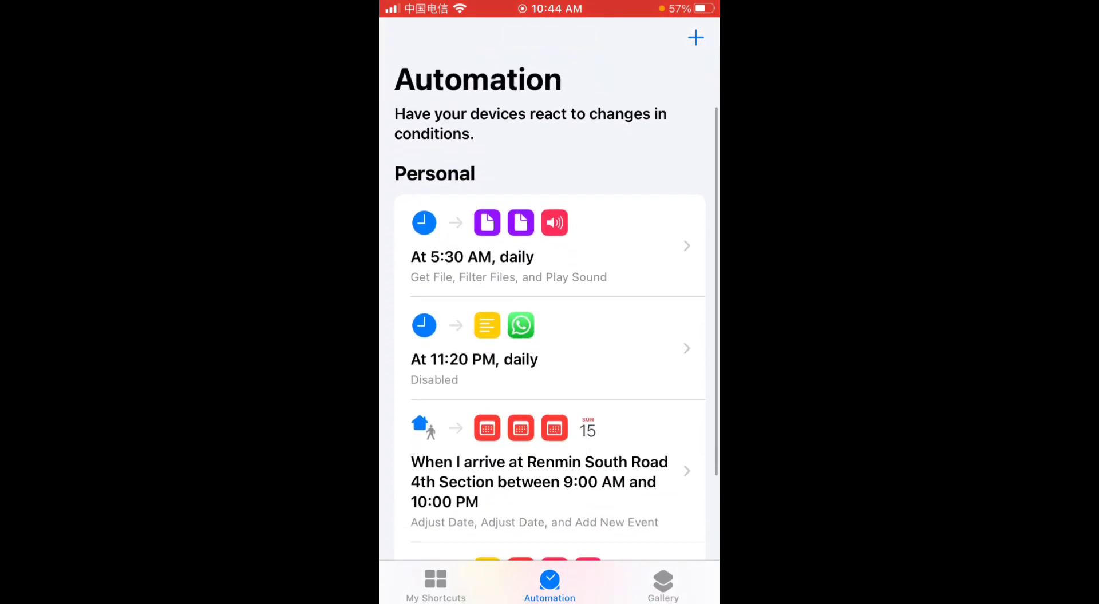
Begin a new personal automation and scroll through its trigger types.
click(695, 37)
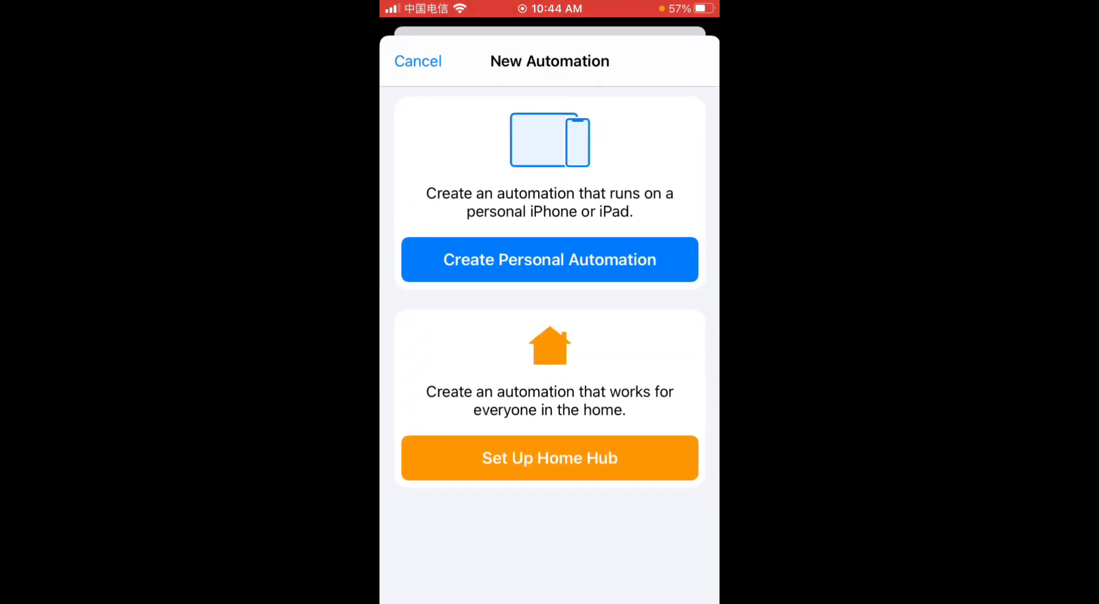
click(550, 260)
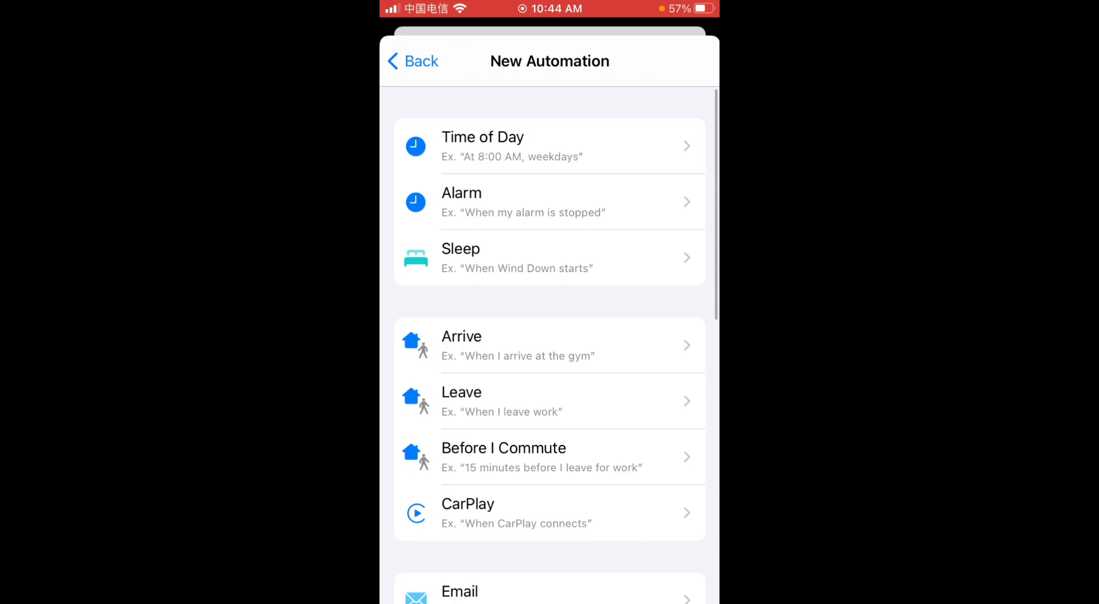
scroll(down, 3)
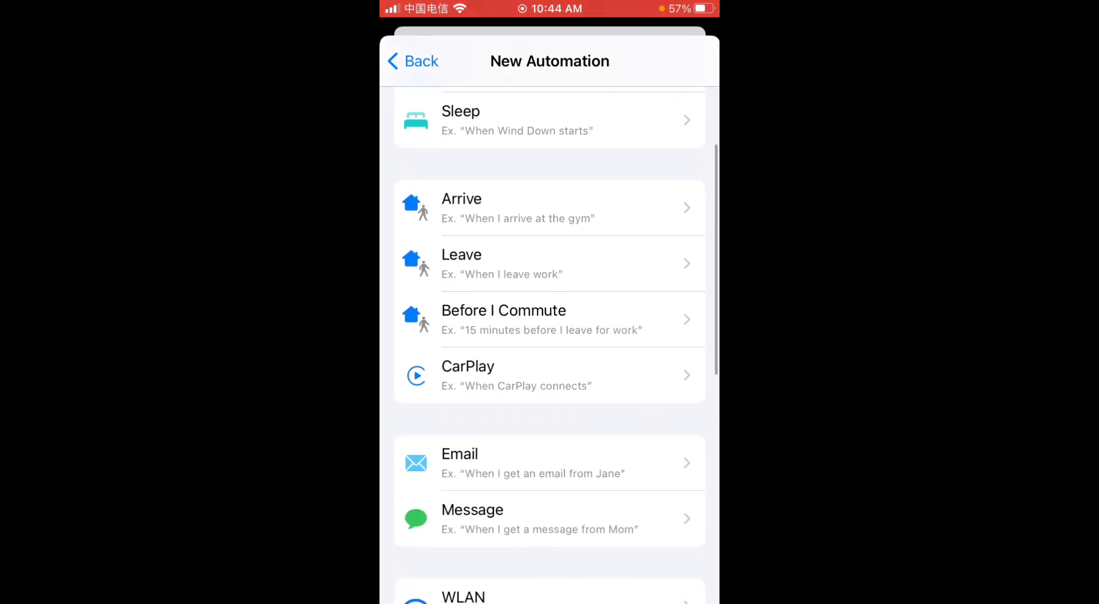
scroll(down, 3)
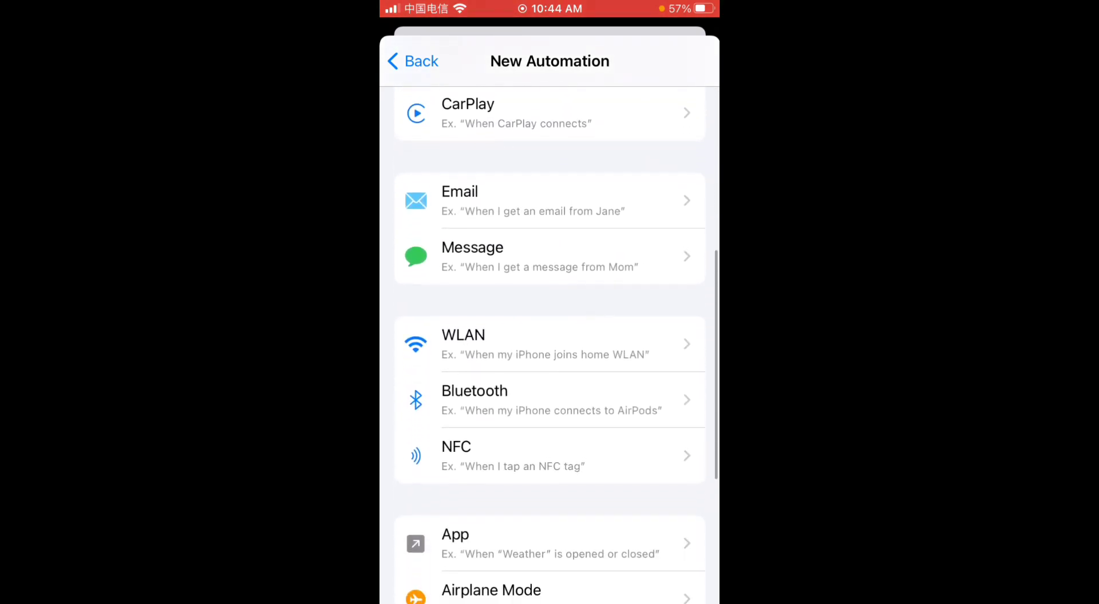
scroll(down, 3)
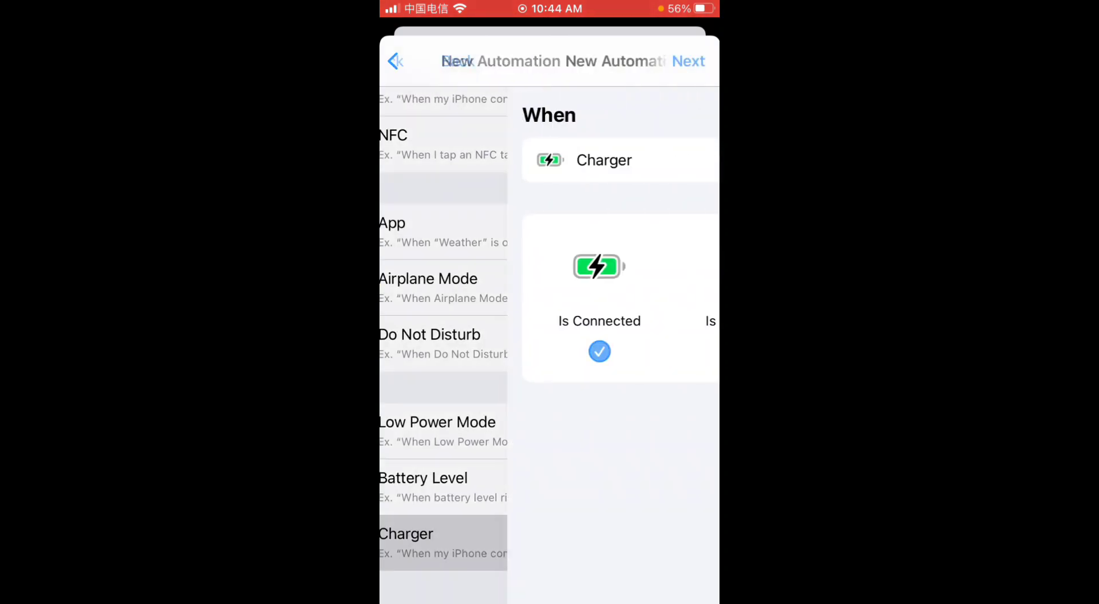
Preview the Charger and Battery Level triggers, then back out to the trigger list.
click(406, 533)
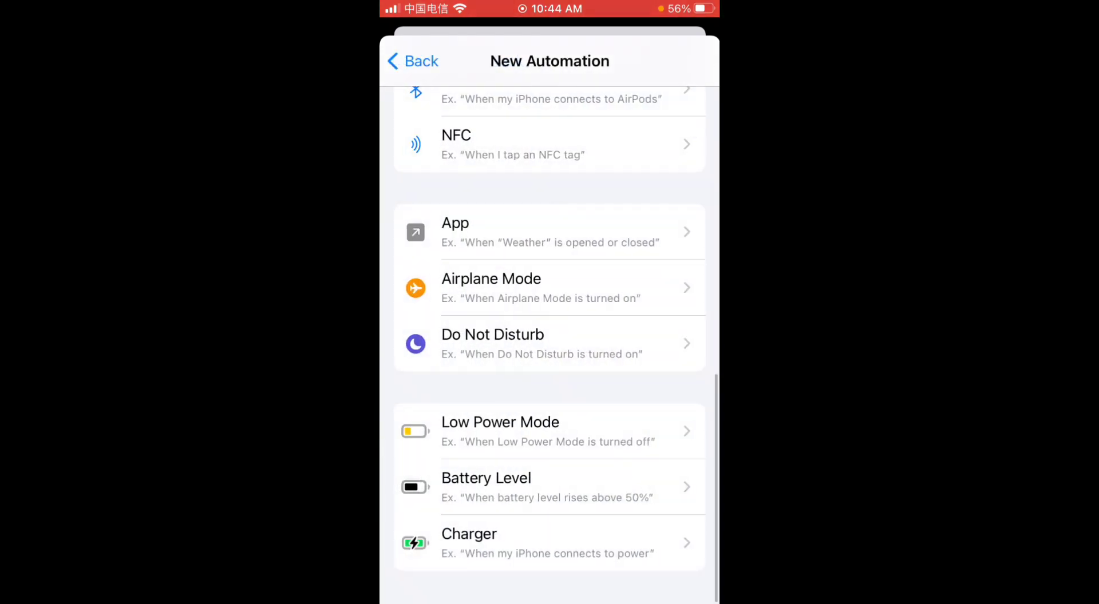
click(485, 486)
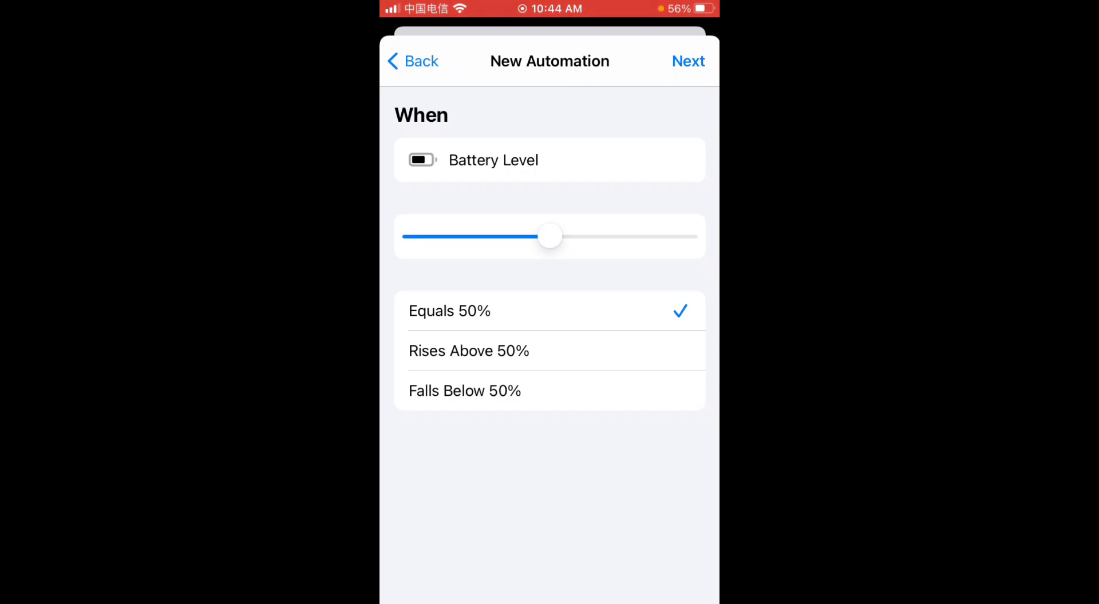
click(412, 60)
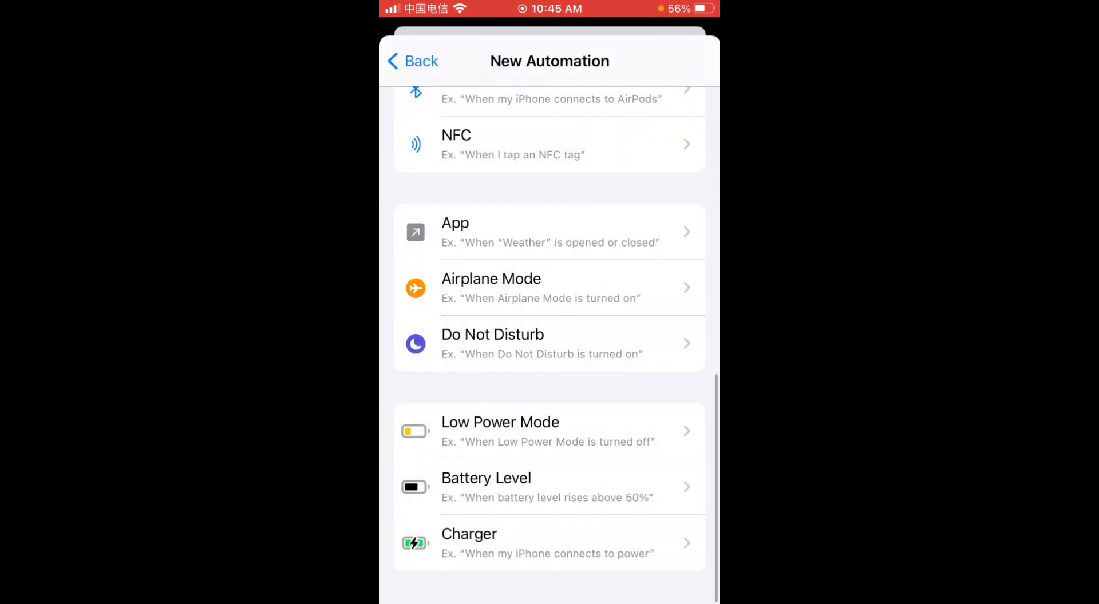
click(412, 60)
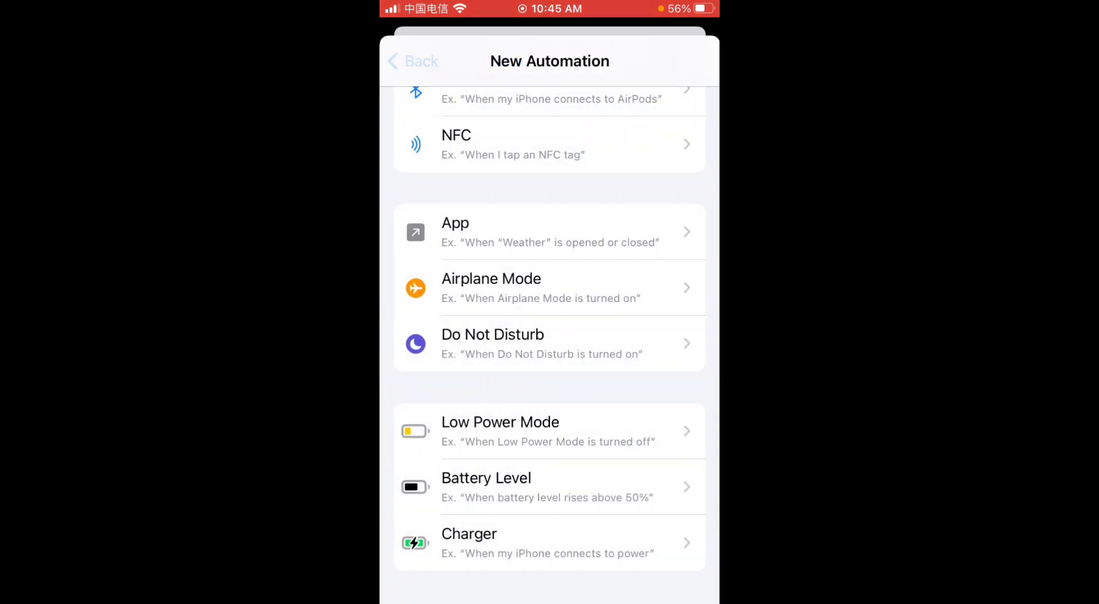
Discard the new automation and review the existing 100% battery automation's trigger and actions.
click(412, 61)
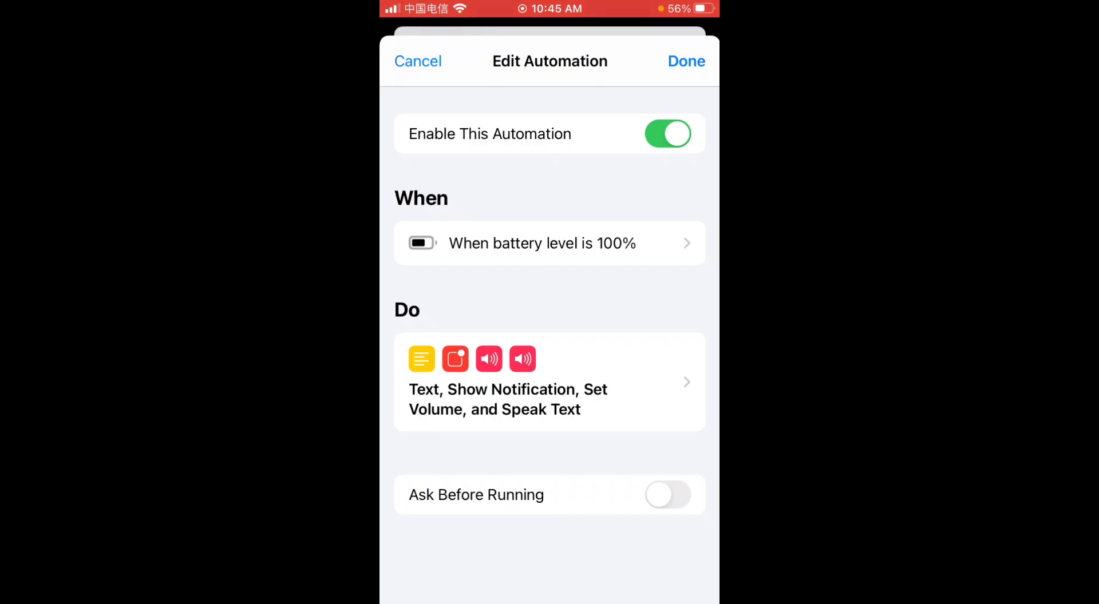
click(548, 243)
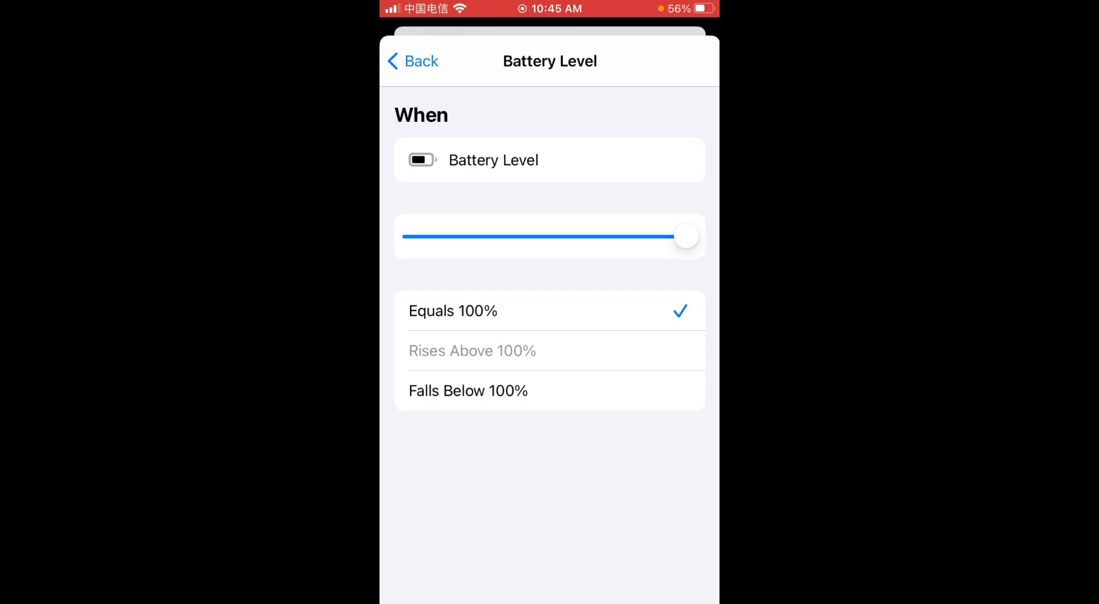
click(412, 60)
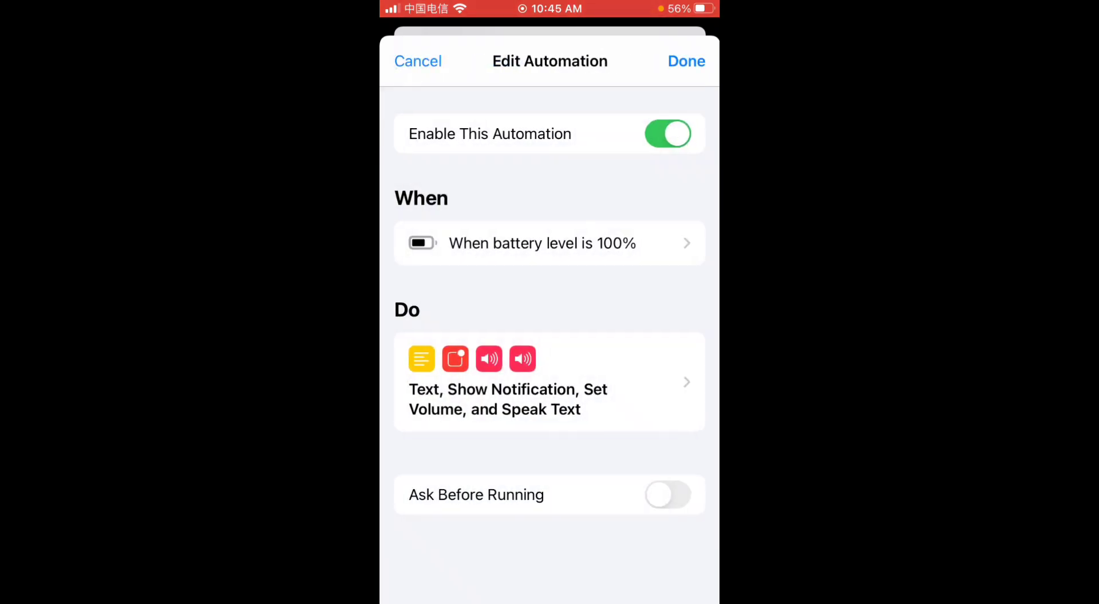
click(548, 381)
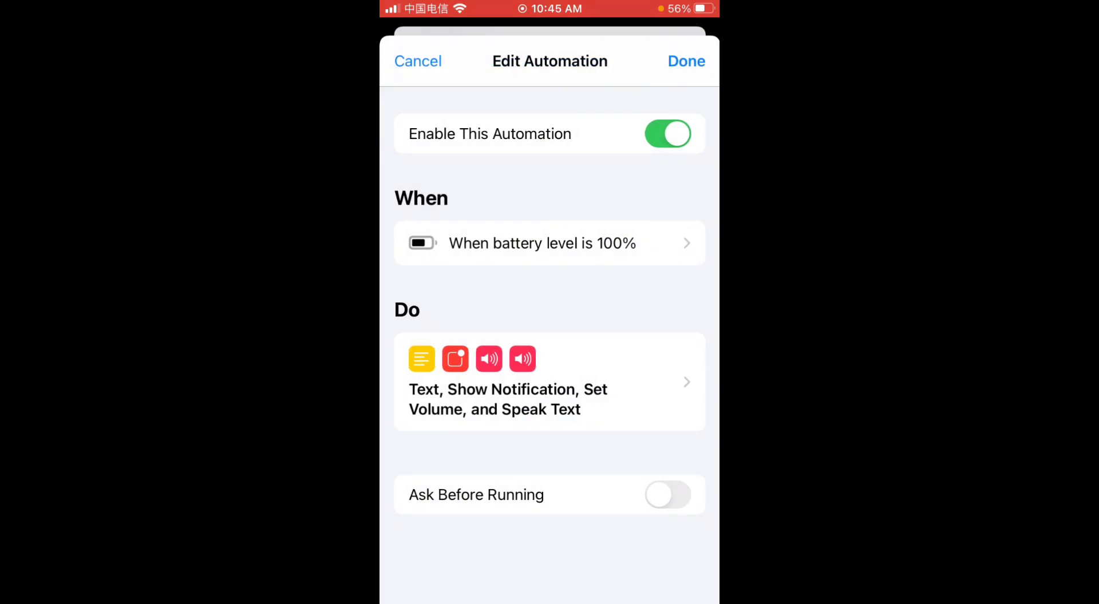
Toggle Ask Before Running on then off, confirming Don't Ask.
click(666, 494)
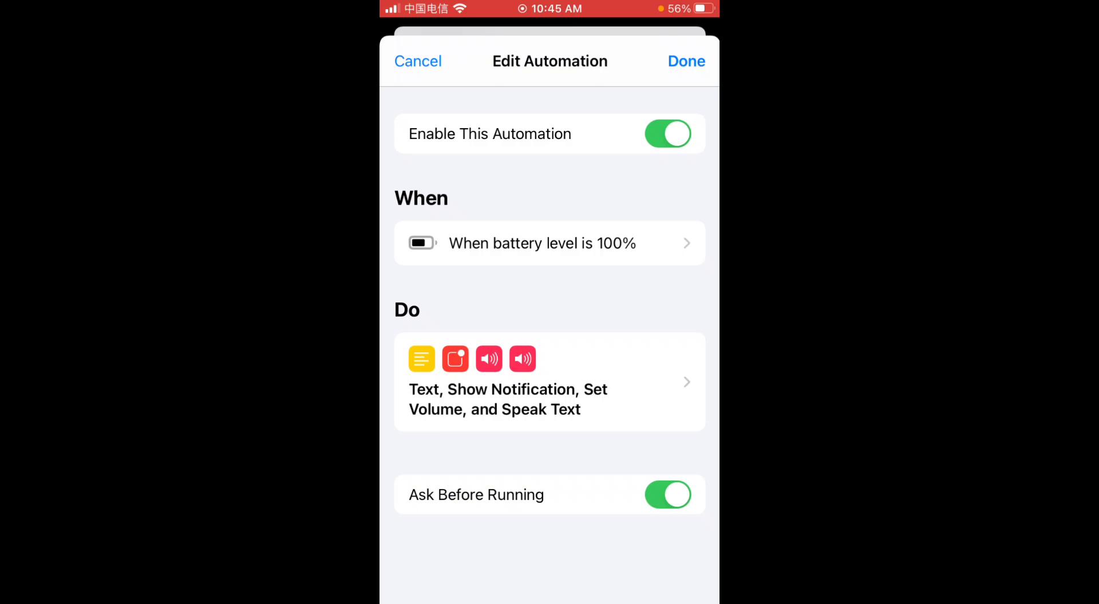
click(666, 495)
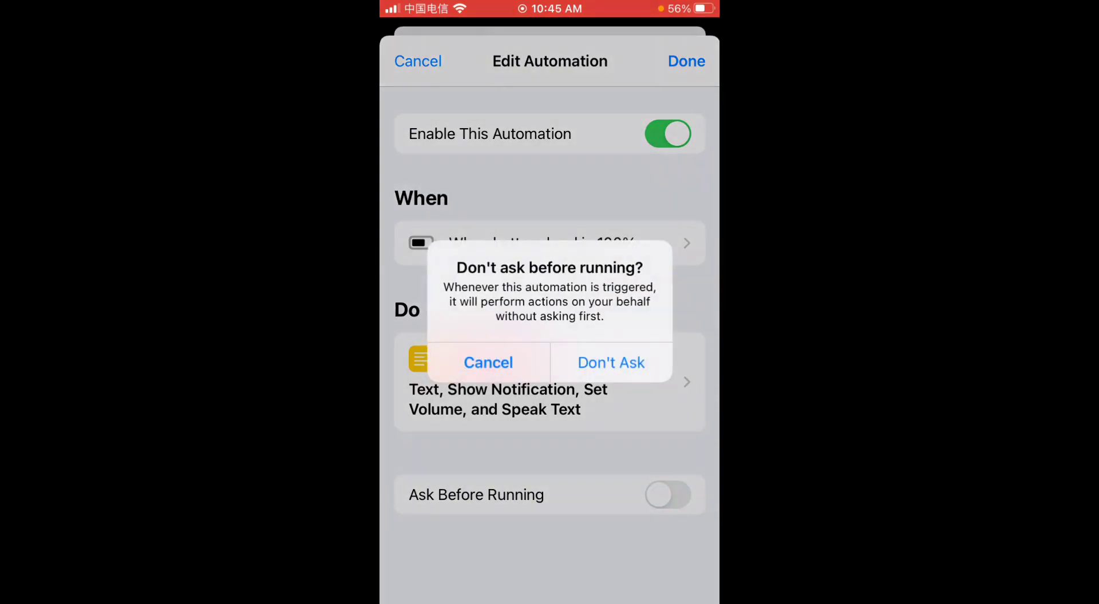
click(610, 363)
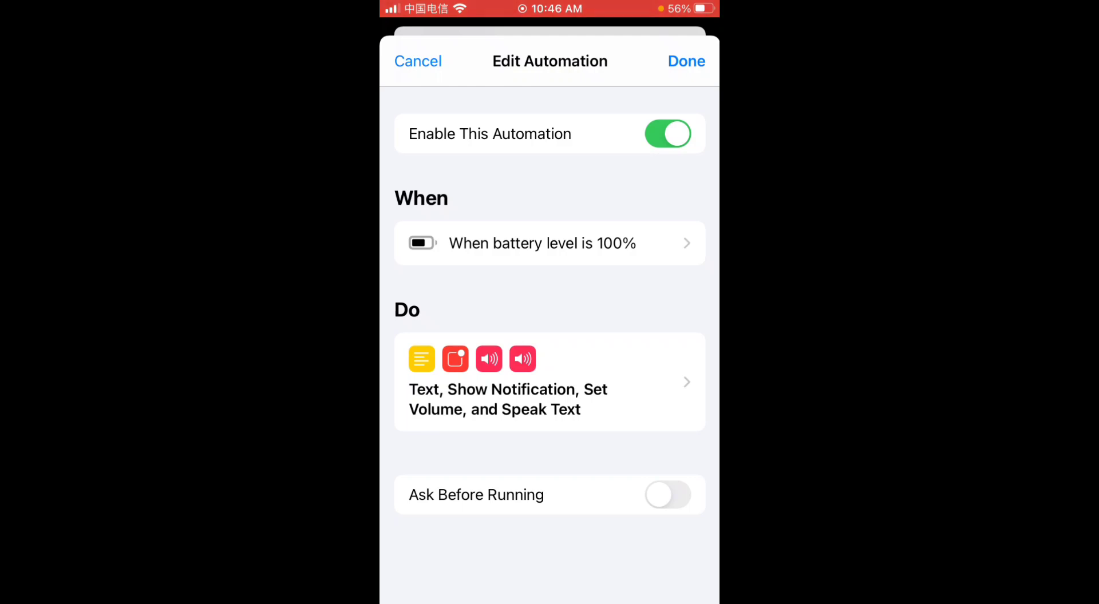
Delete the Set Volume action from the 100% battery automation and save it.
click(549, 382)
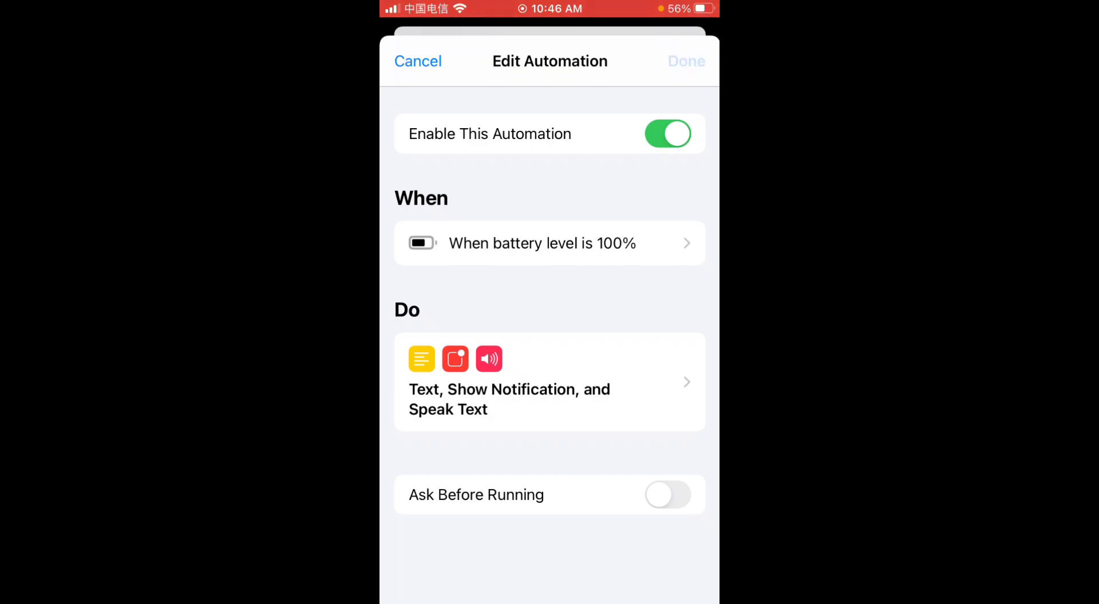
click(418, 60)
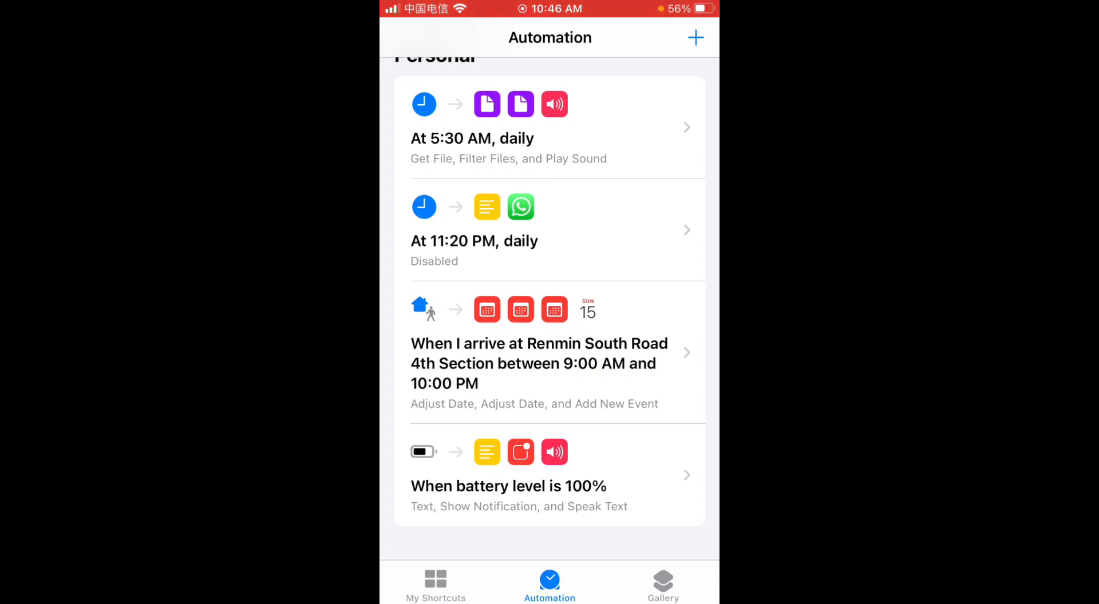
Create another personal automation triggered when battery level equals 20% and reach the action picker.
click(695, 36)
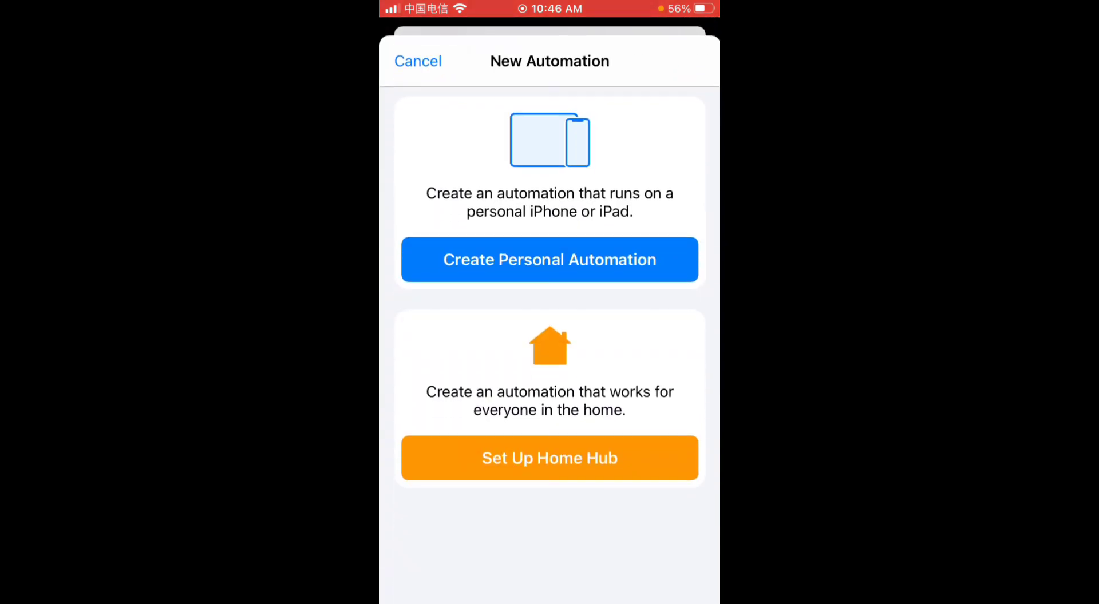
click(550, 260)
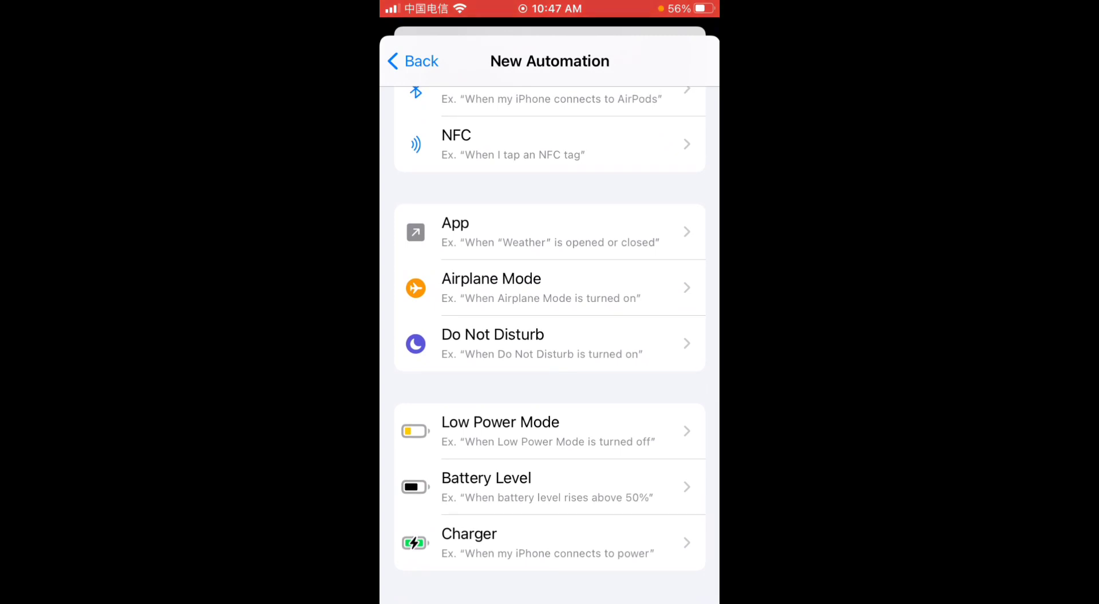
click(485, 479)
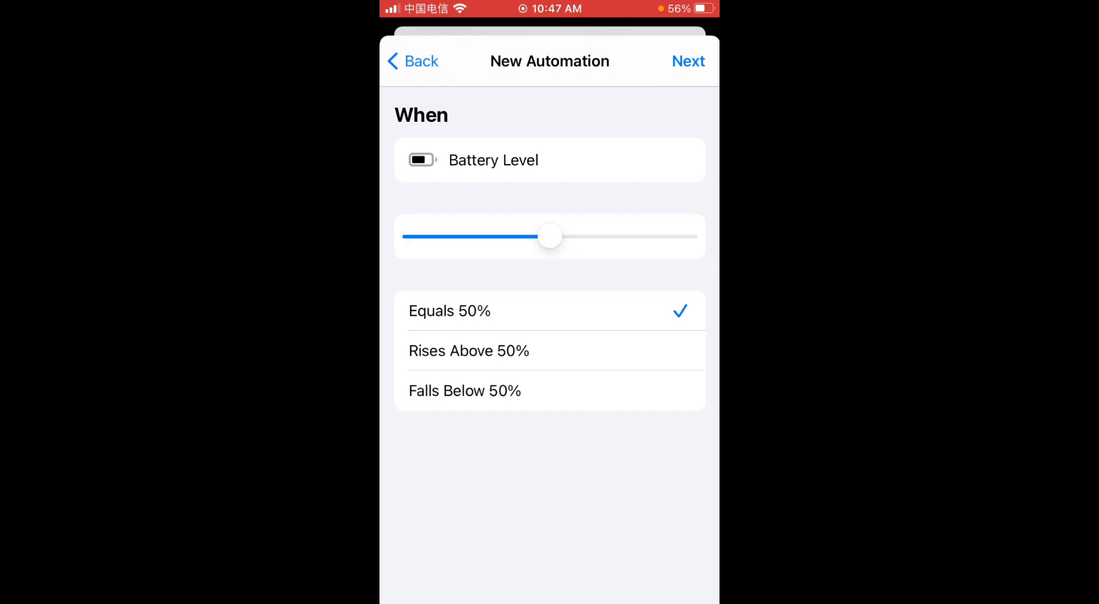
drag(549, 236, 495, 236)
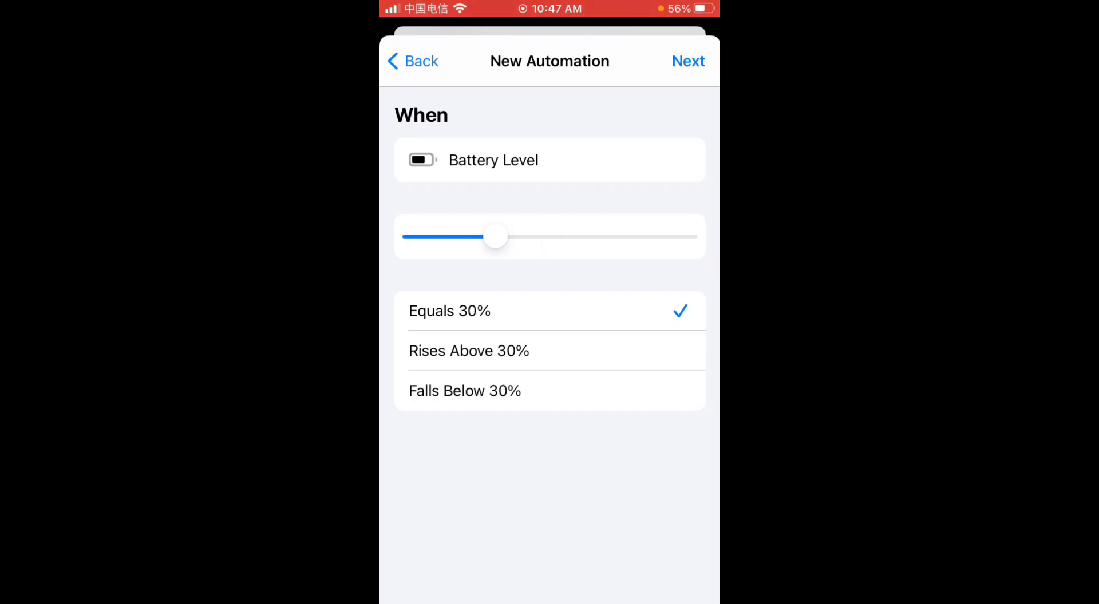
drag(495, 237, 467, 237)
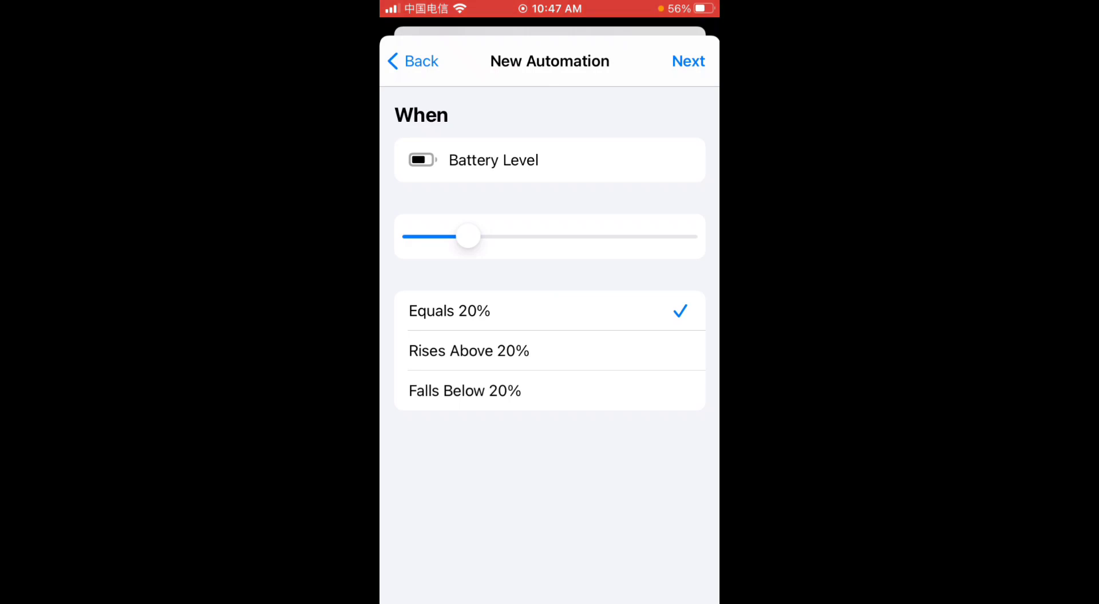
click(689, 60)
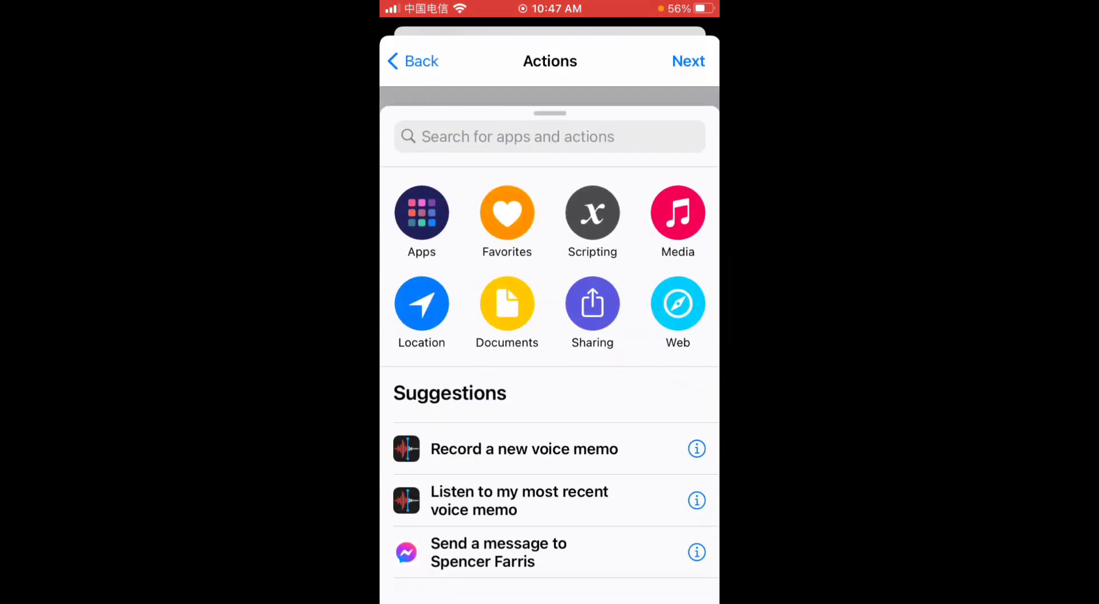
Add a Get File action fetching Jarvis/ from iCloud Drive with Show Document Picker off.
click(530, 136)
text(Get file)
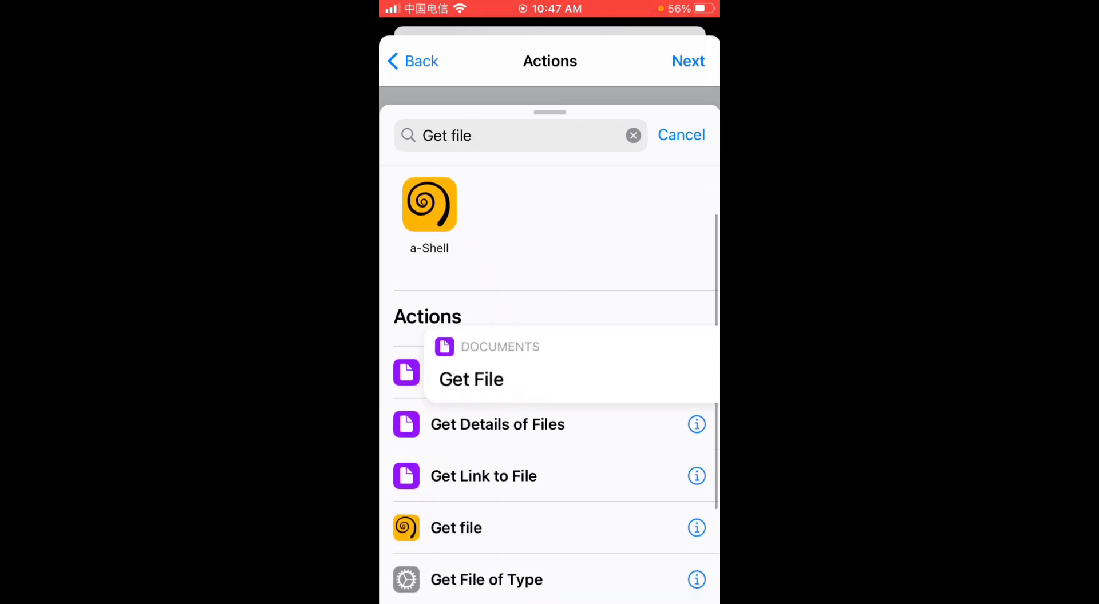
click(471, 379)
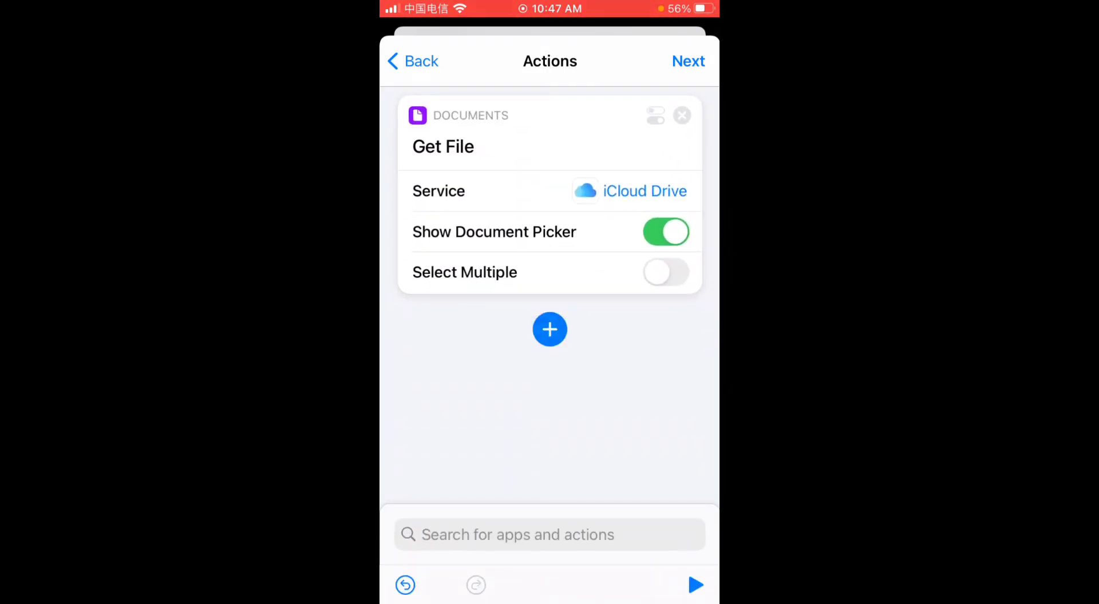
click(664, 232)
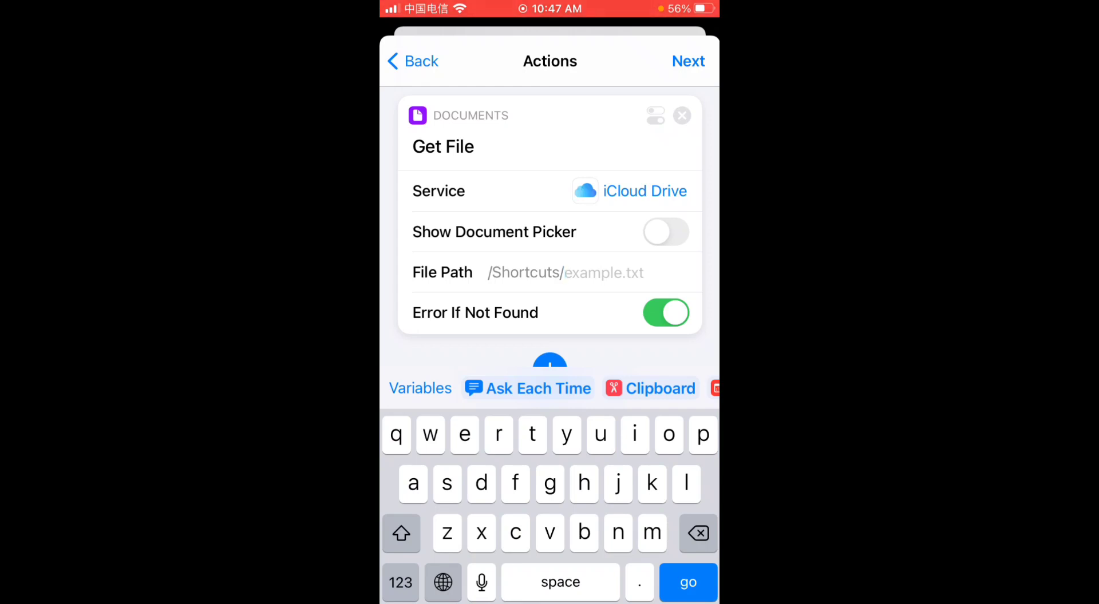
text(Jarvi)
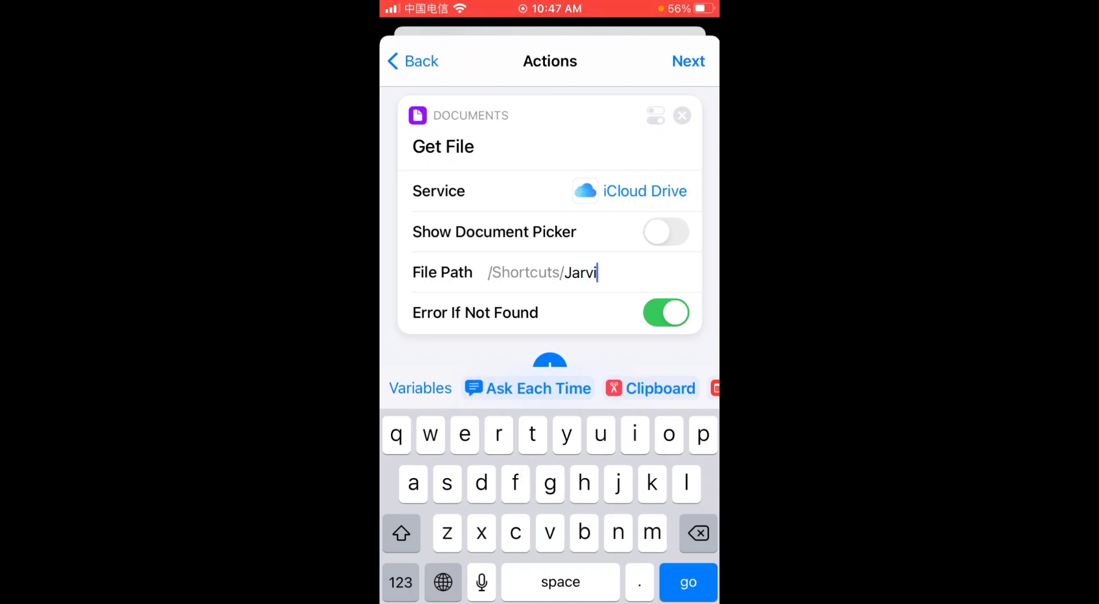
text(s)
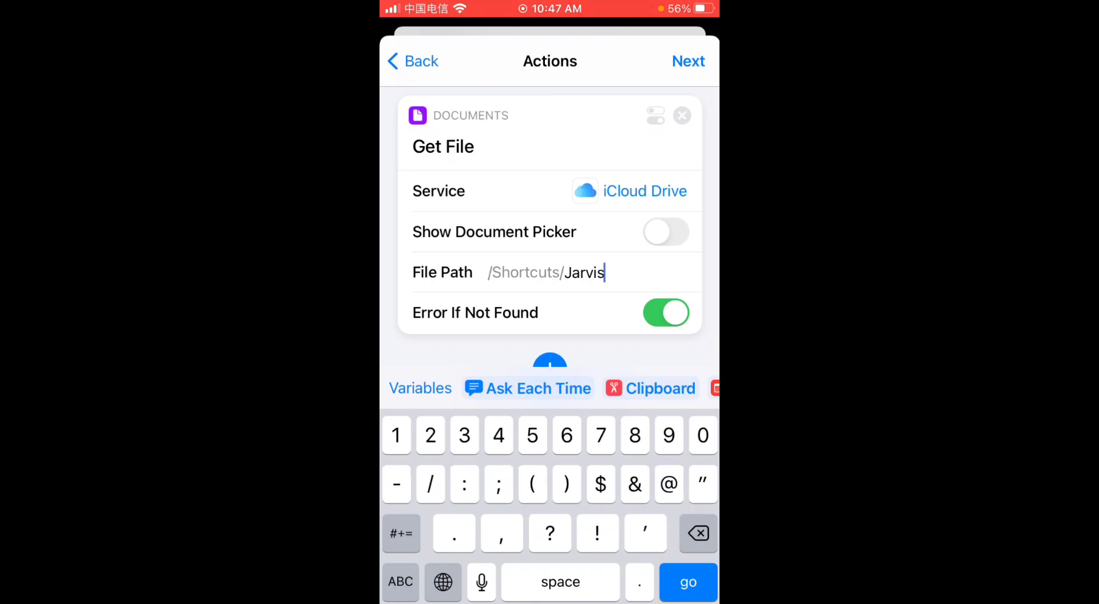
text(/)
text(Play)
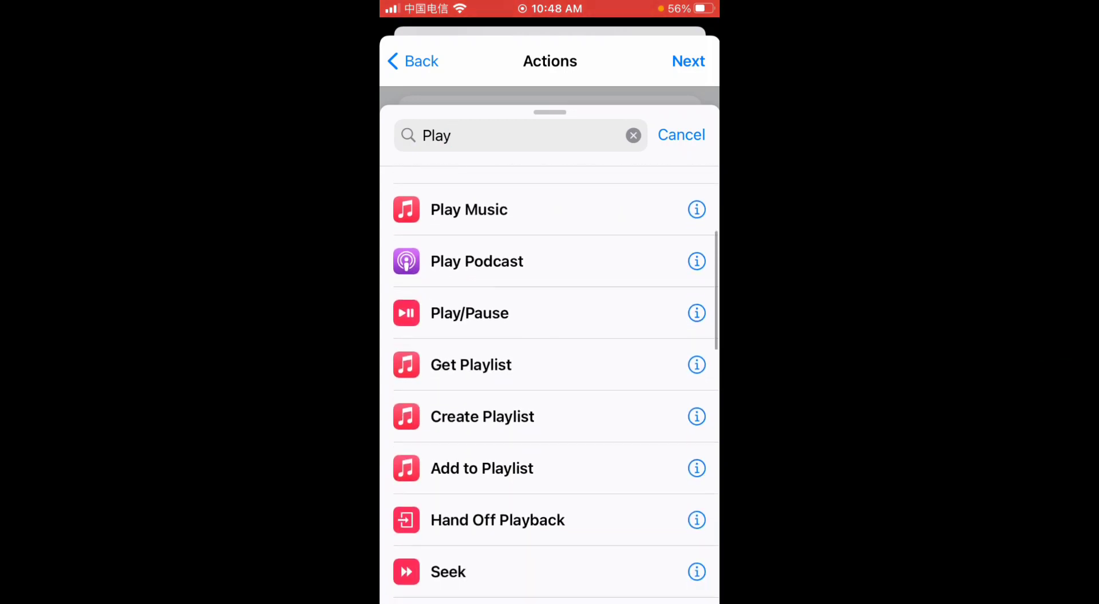
Add a Play Sound step after Get File and test-run the two actions.
scroll(down, 3)
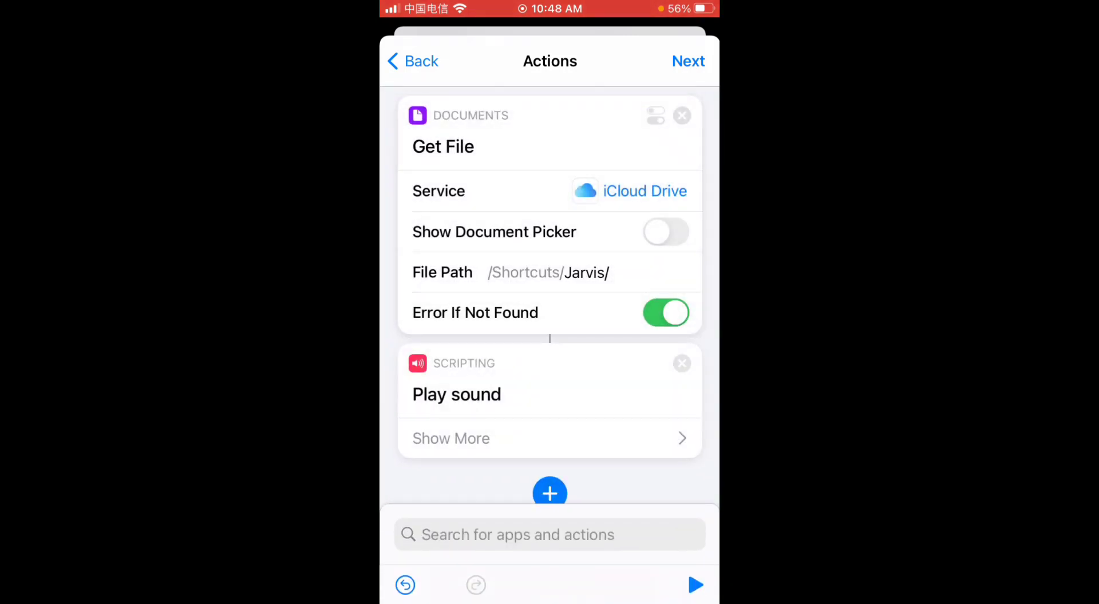
click(695, 585)
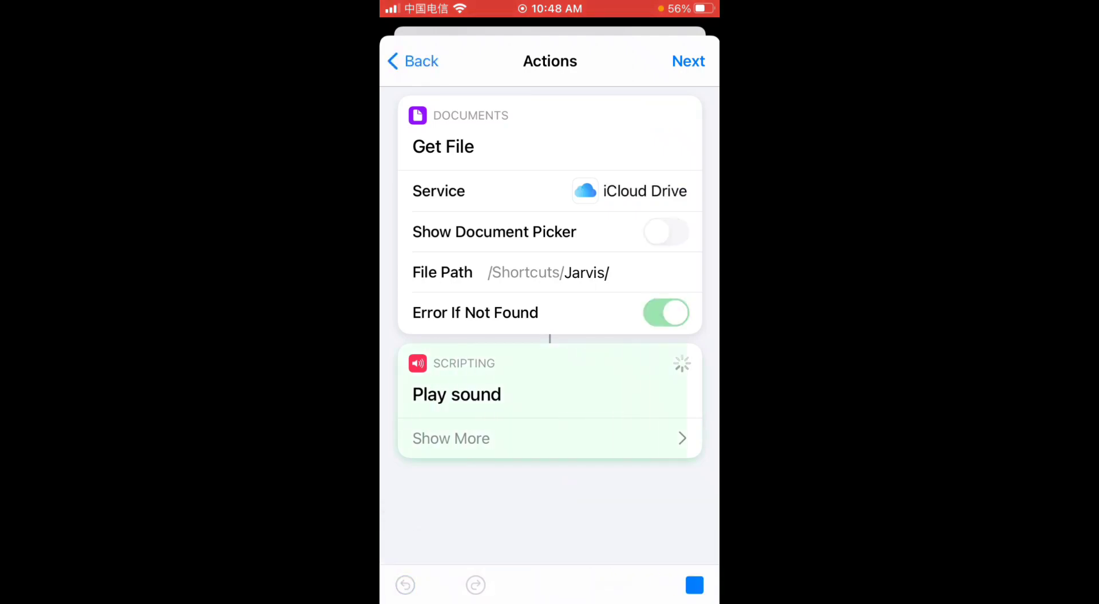
Finish the 20% battery automation with Ask Before Running switched off and Don't Ask confirmed.
click(688, 60)
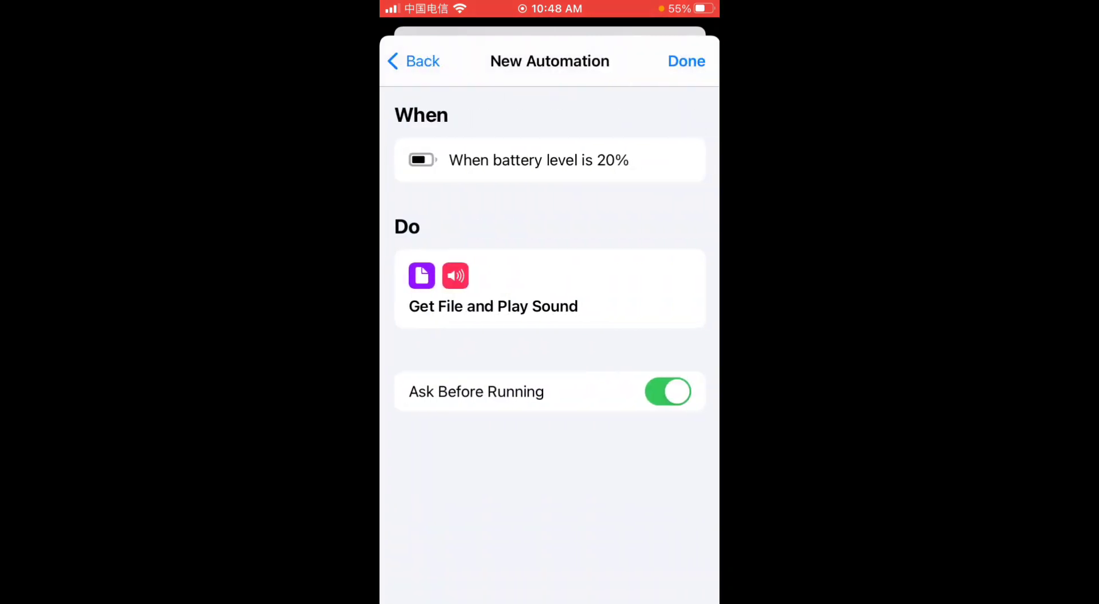
click(667, 392)
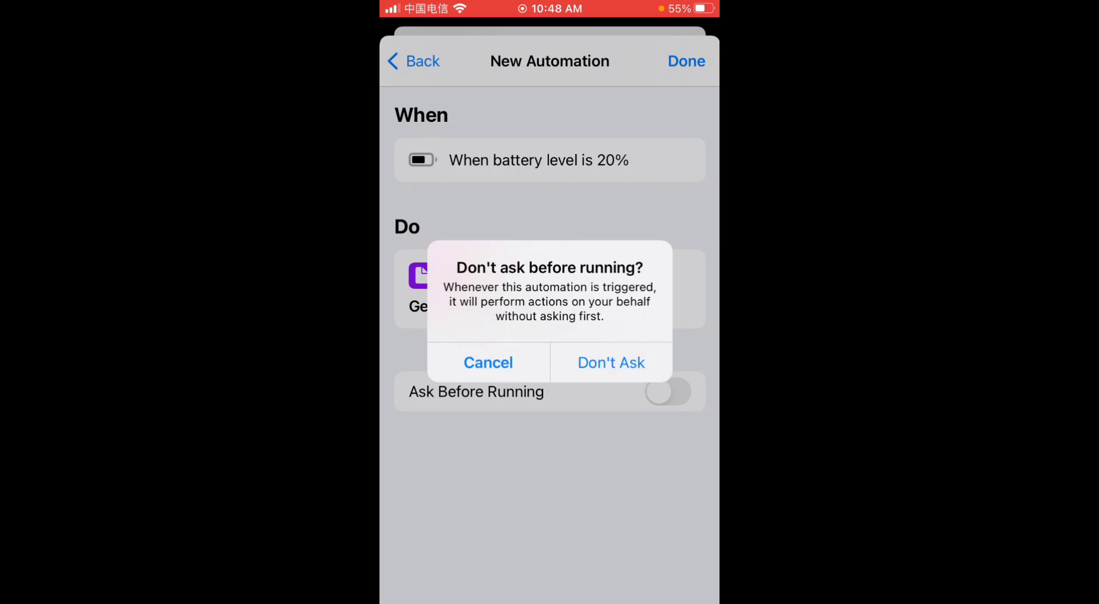
click(610, 363)
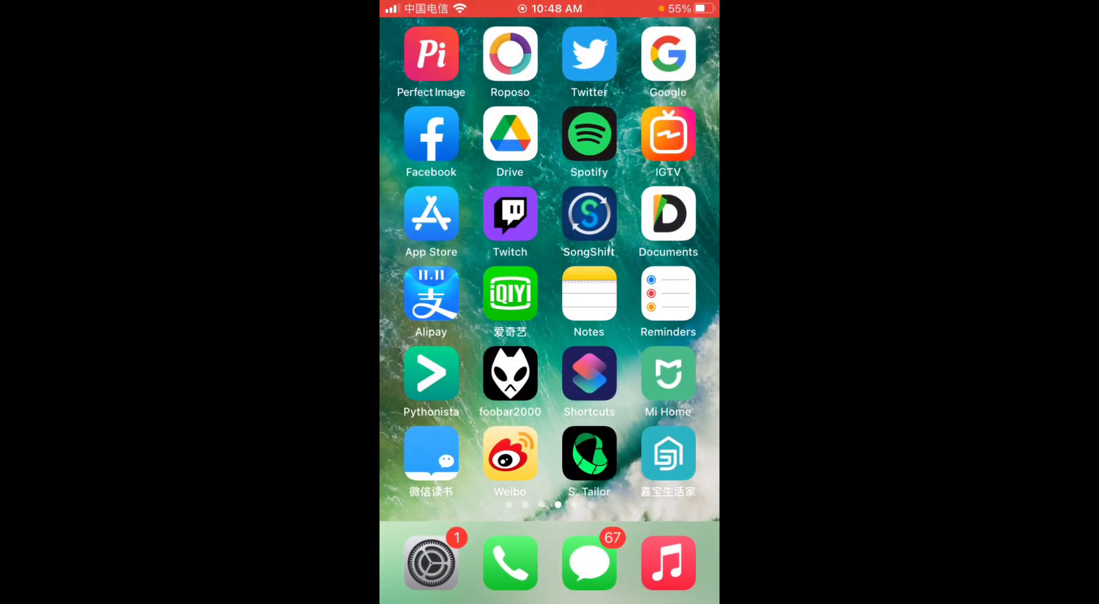
In Files, play the jarvis_low_battery clip inside the Shortcuts › Jarvis folder.
click(588, 373)
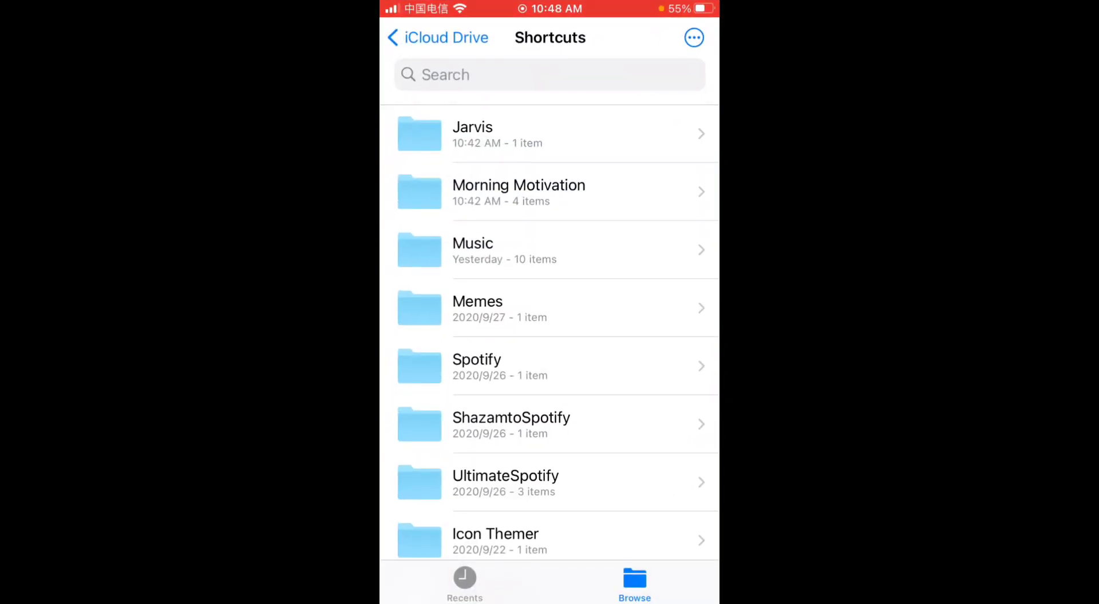
click(491, 134)
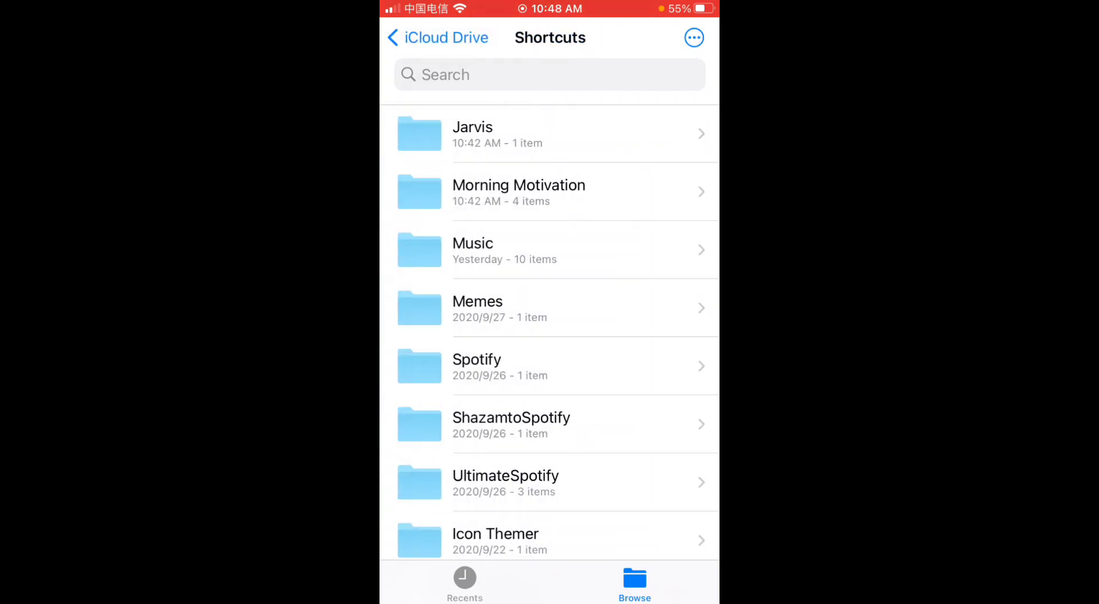
click(492, 133)
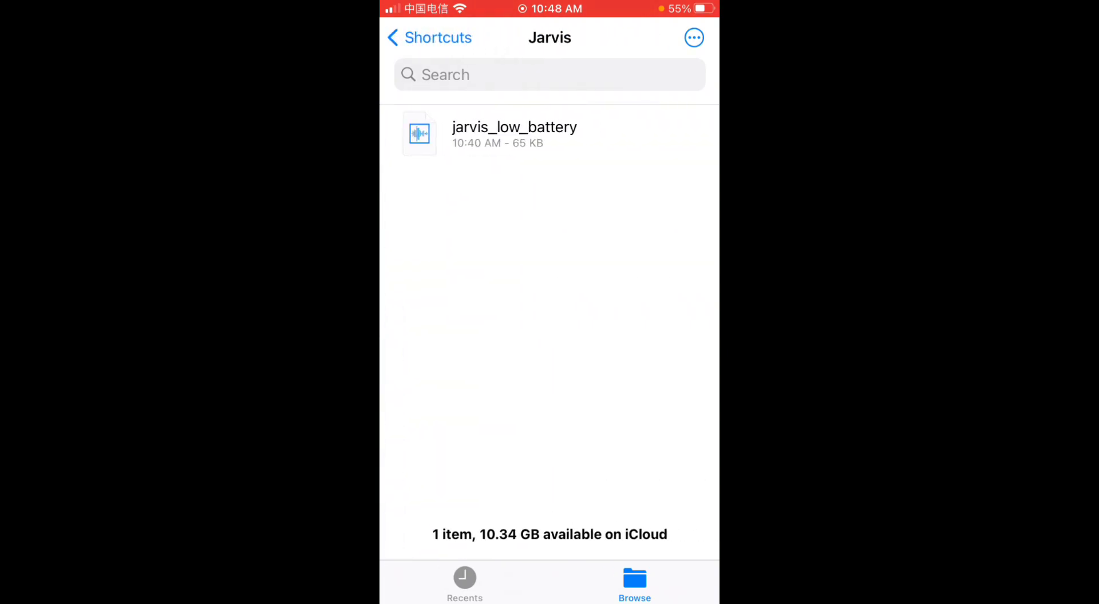
click(514, 132)
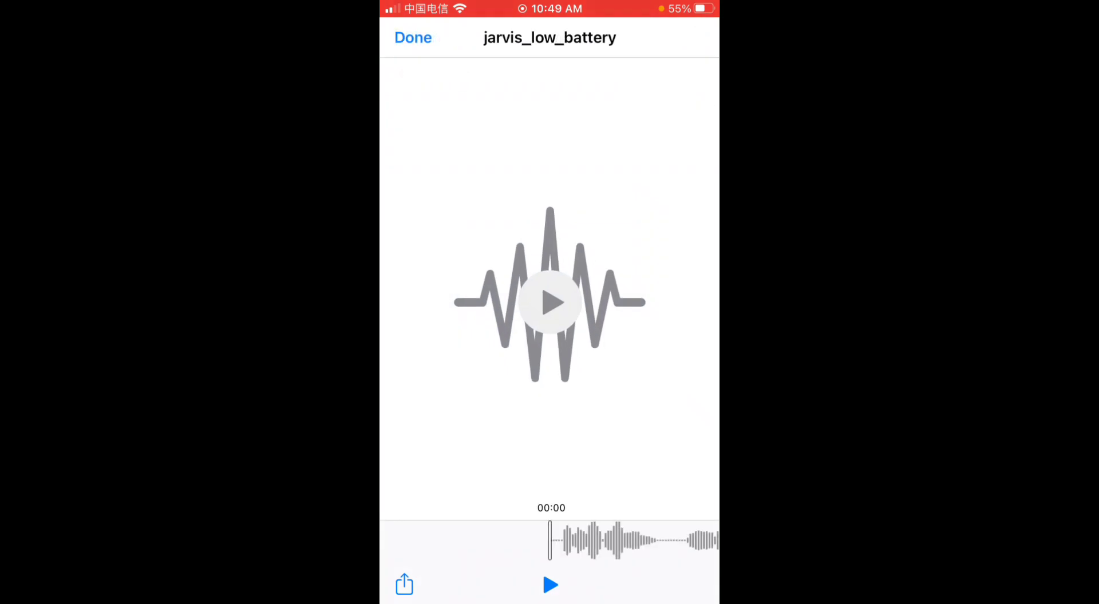
click(550, 585)
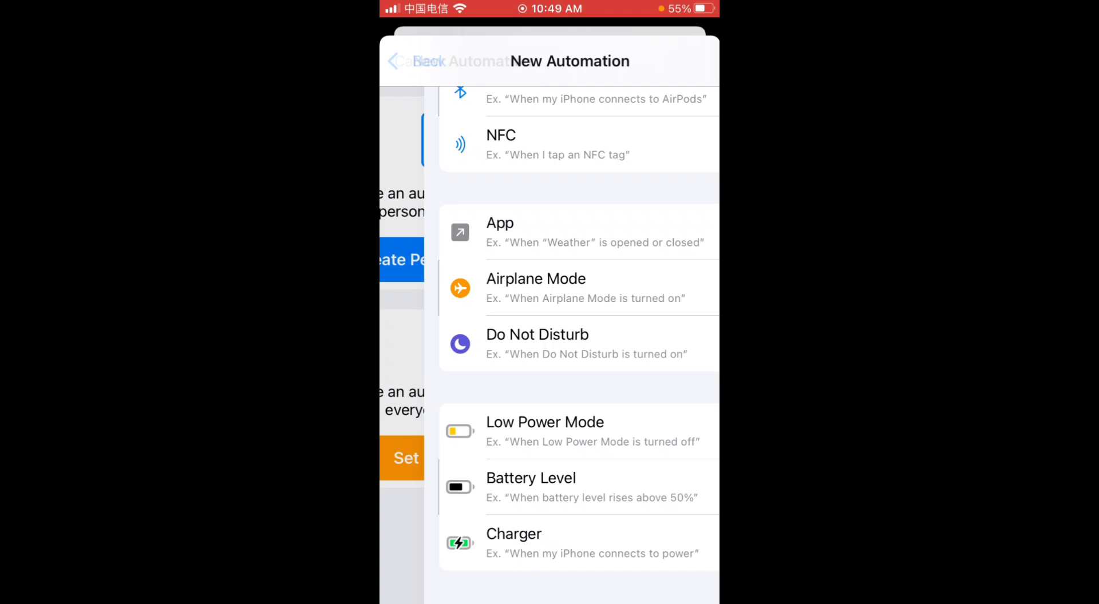
Return to My Shortcuts, start a new shortcut and search 'Get fi' for an action.
click(407, 61)
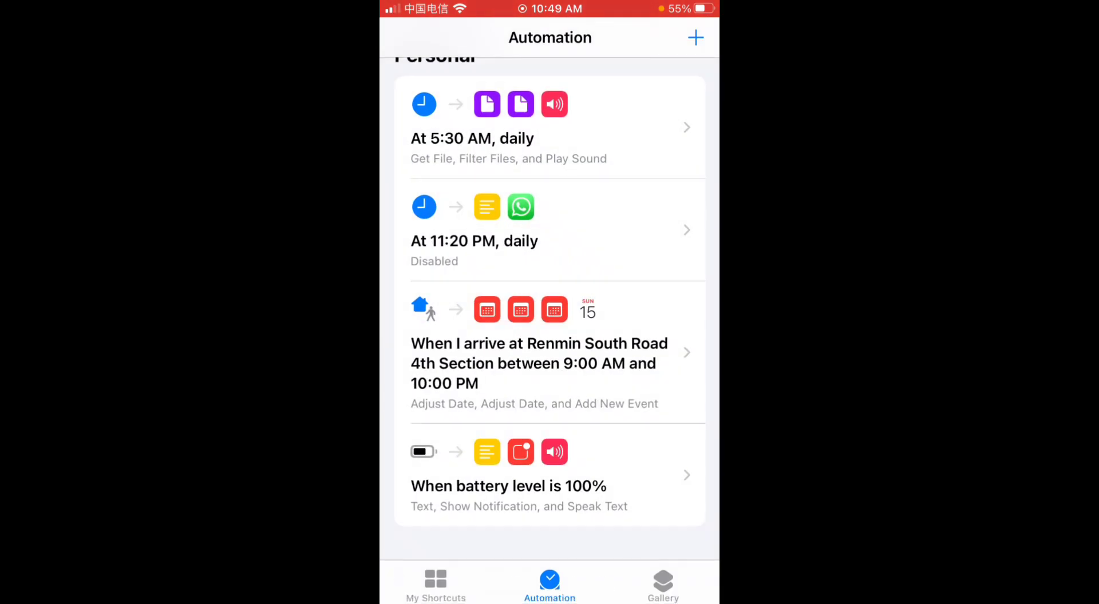
click(435, 584)
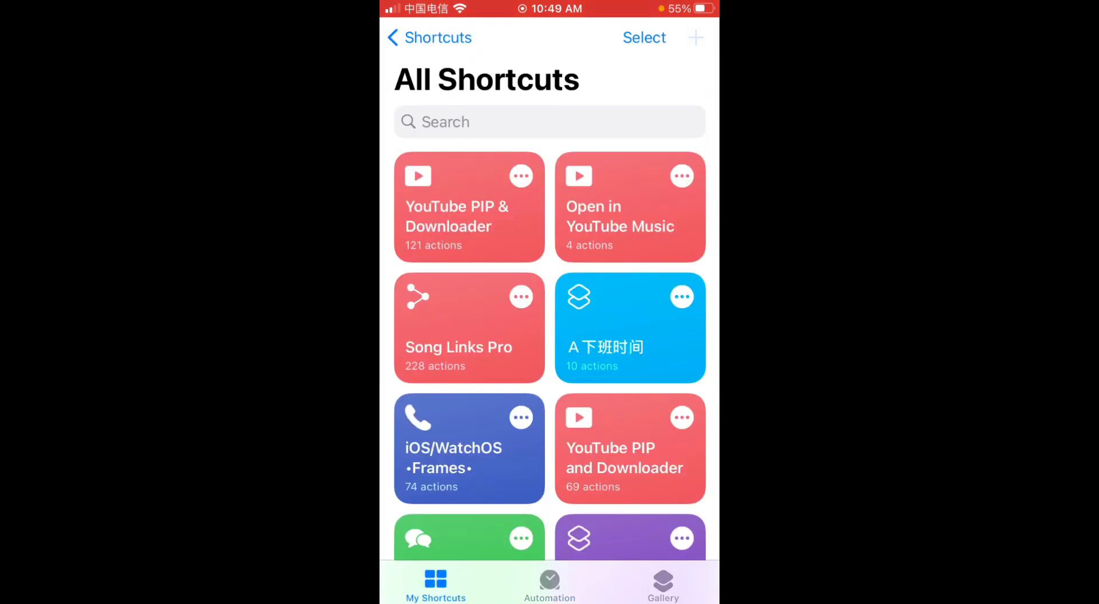
click(695, 37)
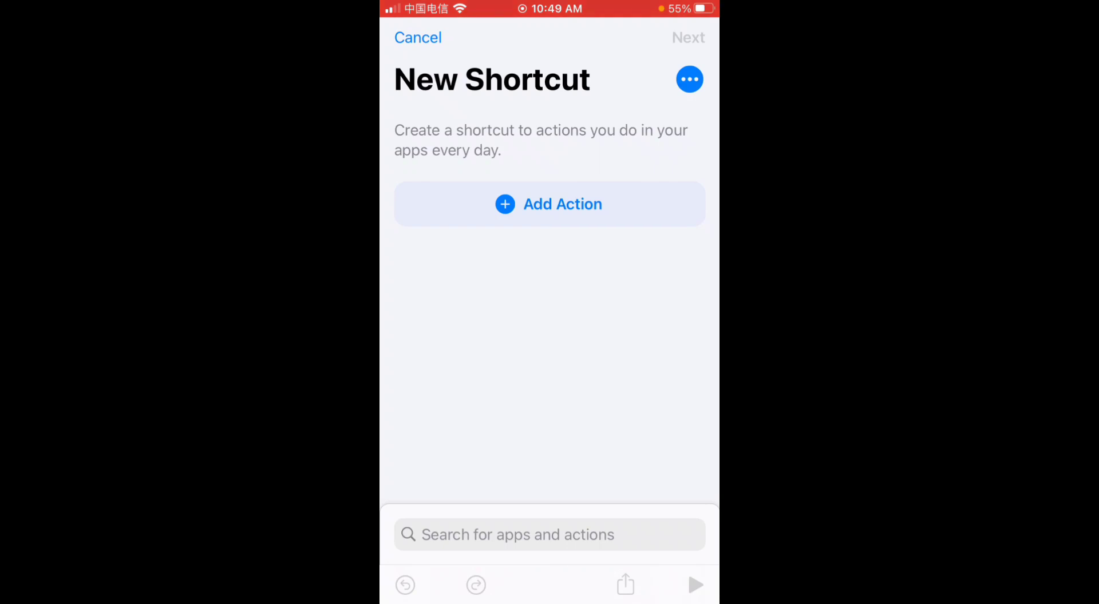
click(549, 203)
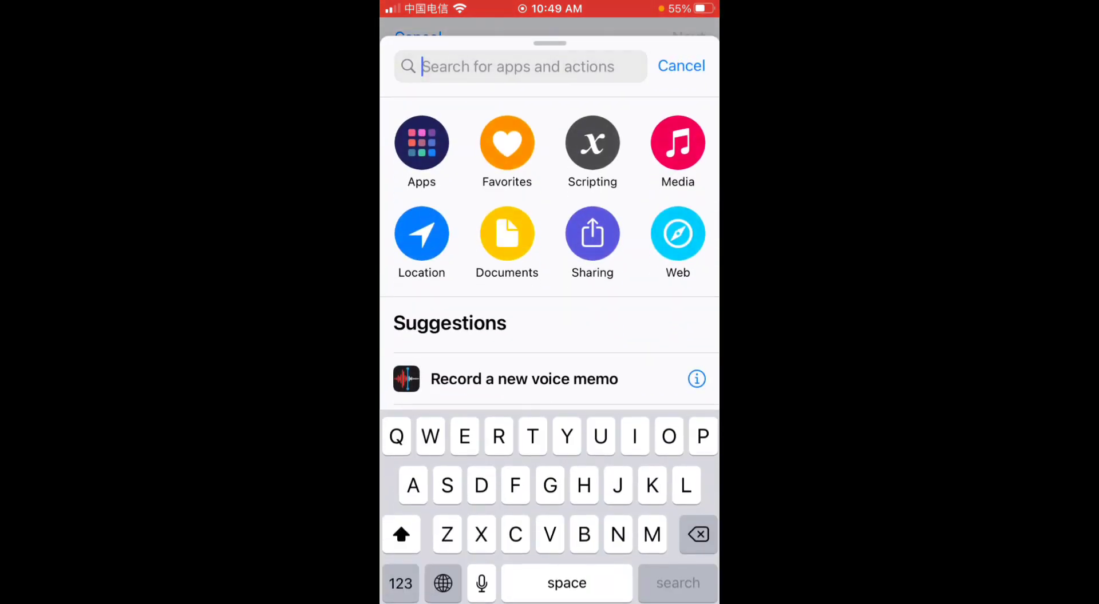
text(Get file)
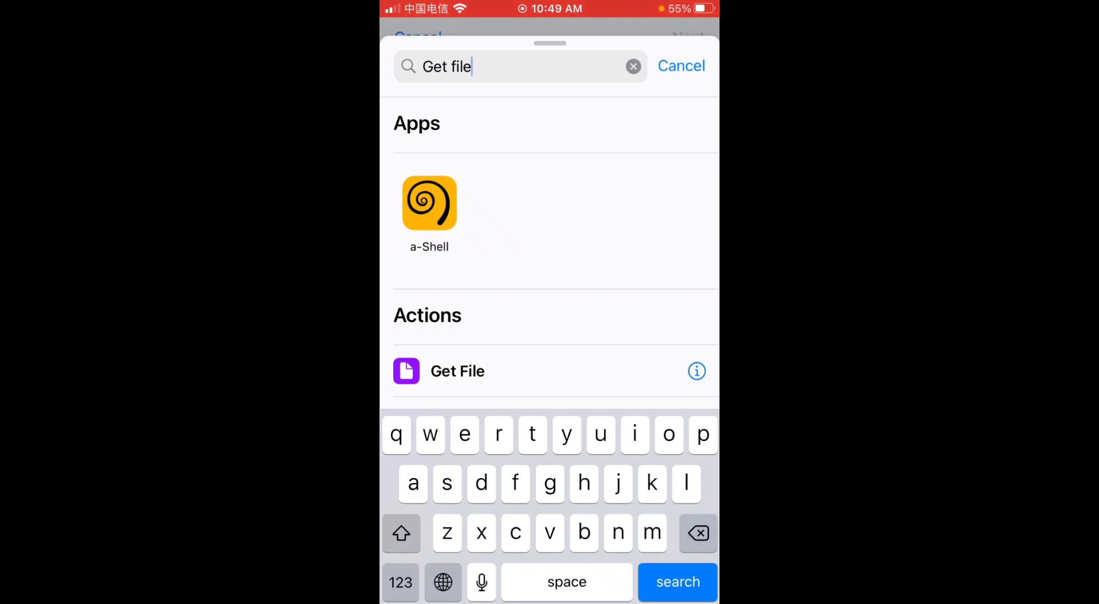
Add Get File to the trial shortcut, then cancel and delete the unsaved shortcut.
click(457, 371)
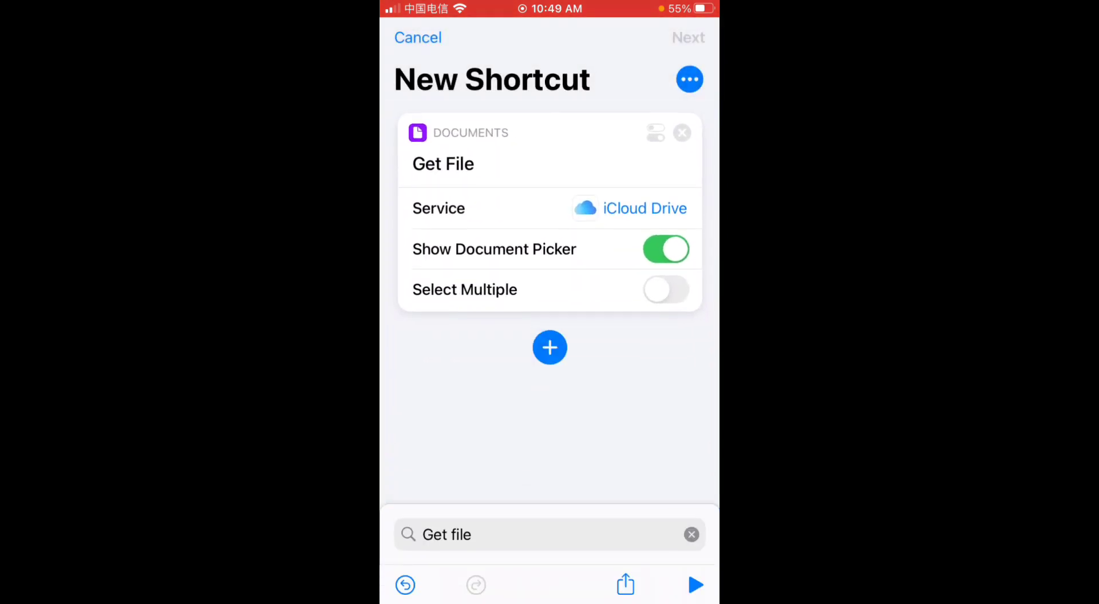
click(690, 535)
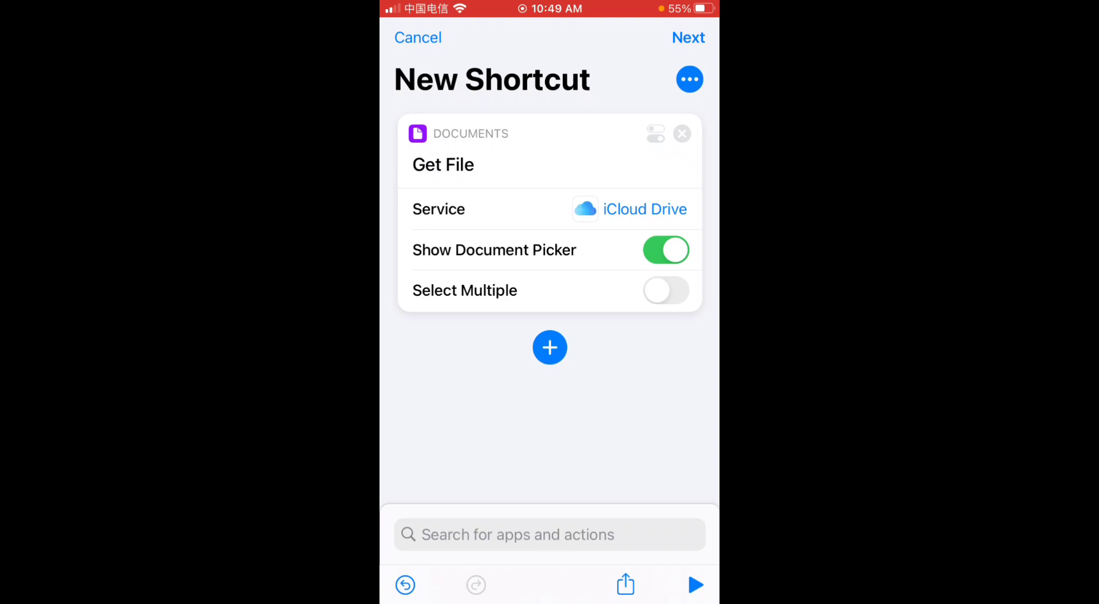
click(690, 79)
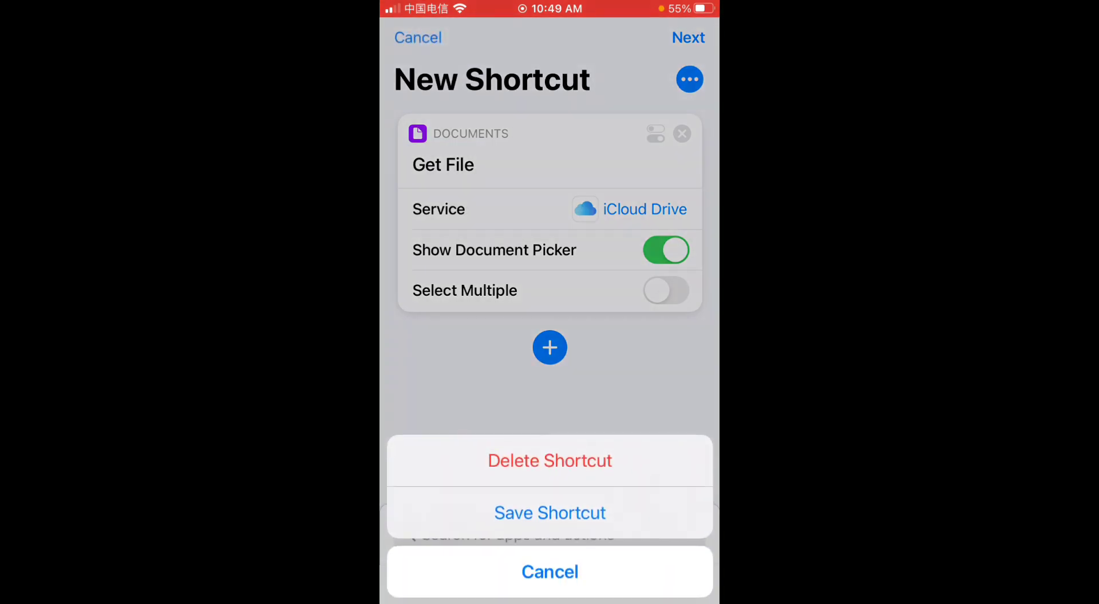
click(549, 571)
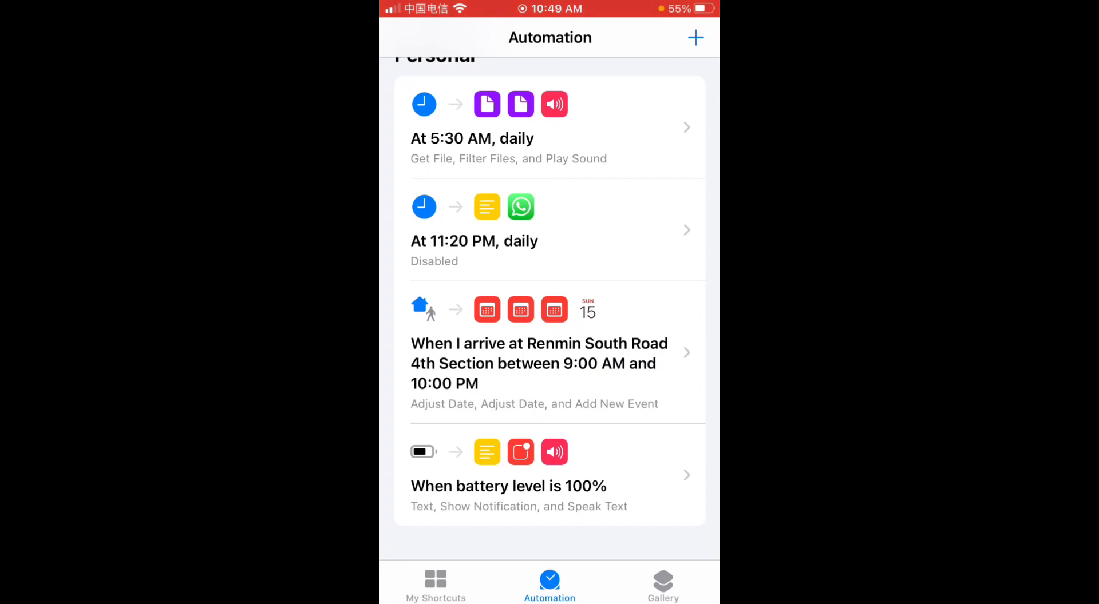
Start a new shortcut whose first action is Get File.
scroll(down, 3)
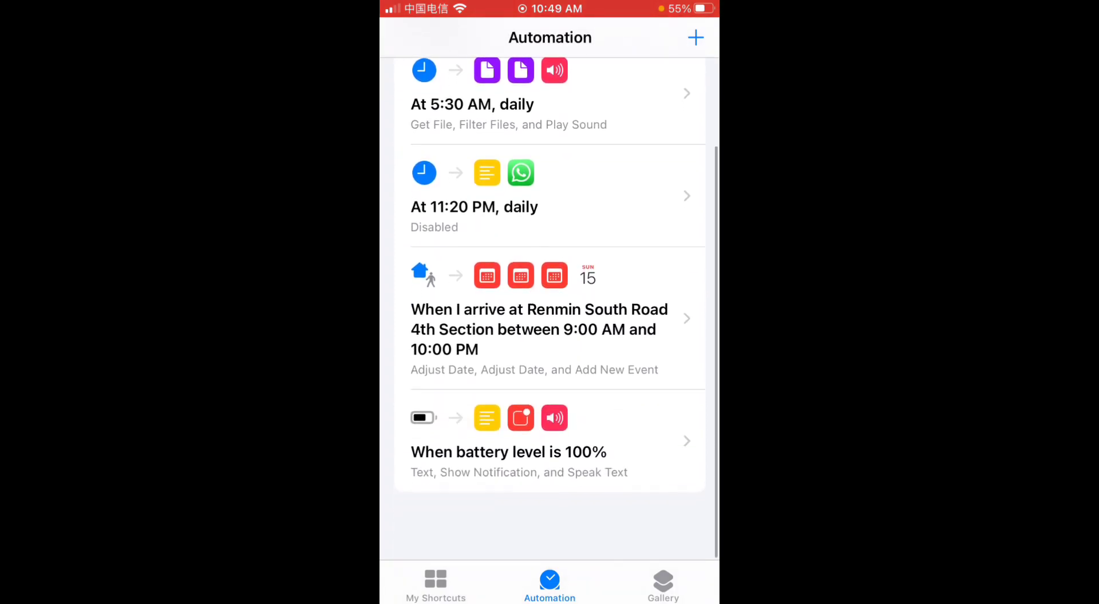
click(435, 581)
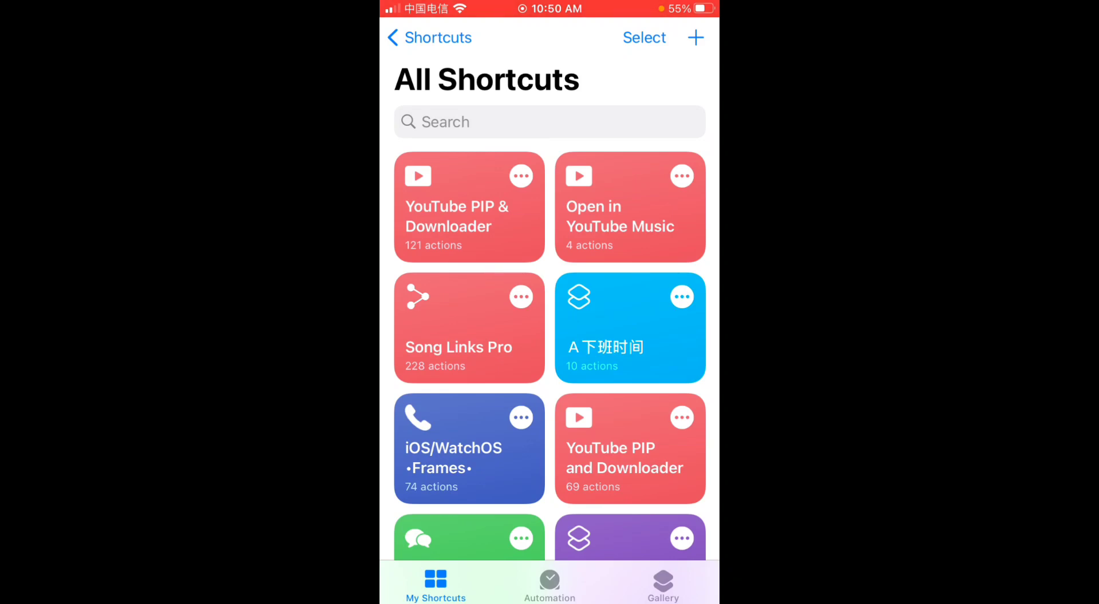
click(695, 36)
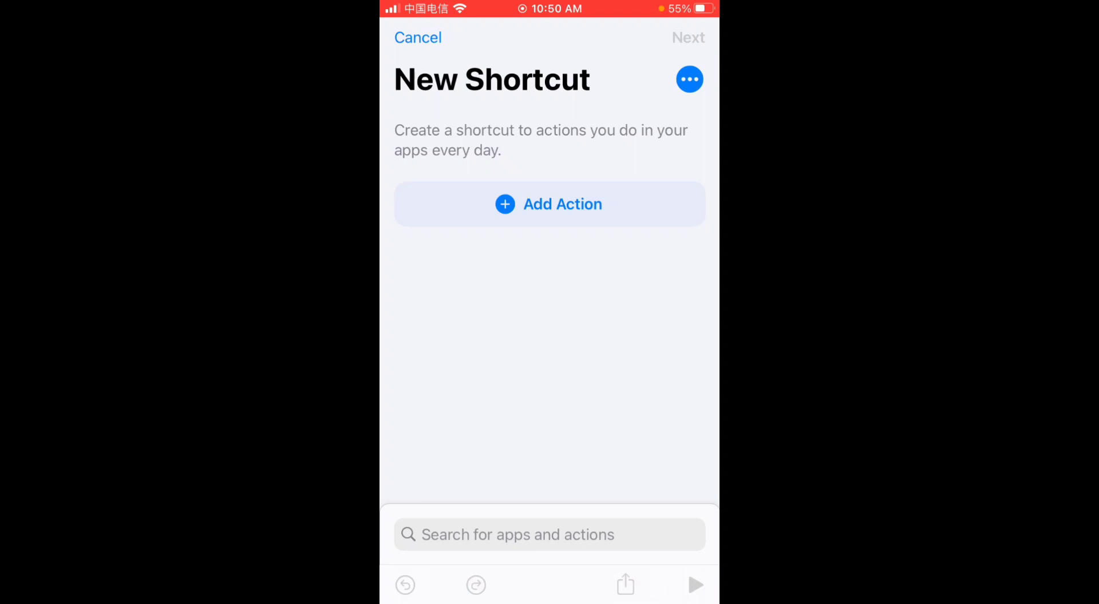
text(Get)
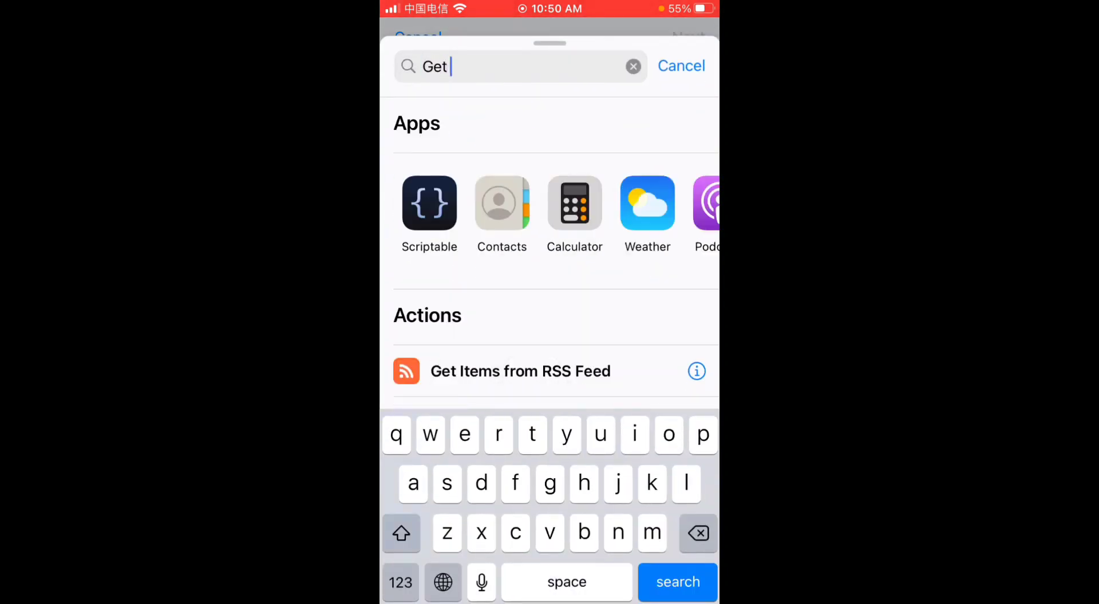
text(file)
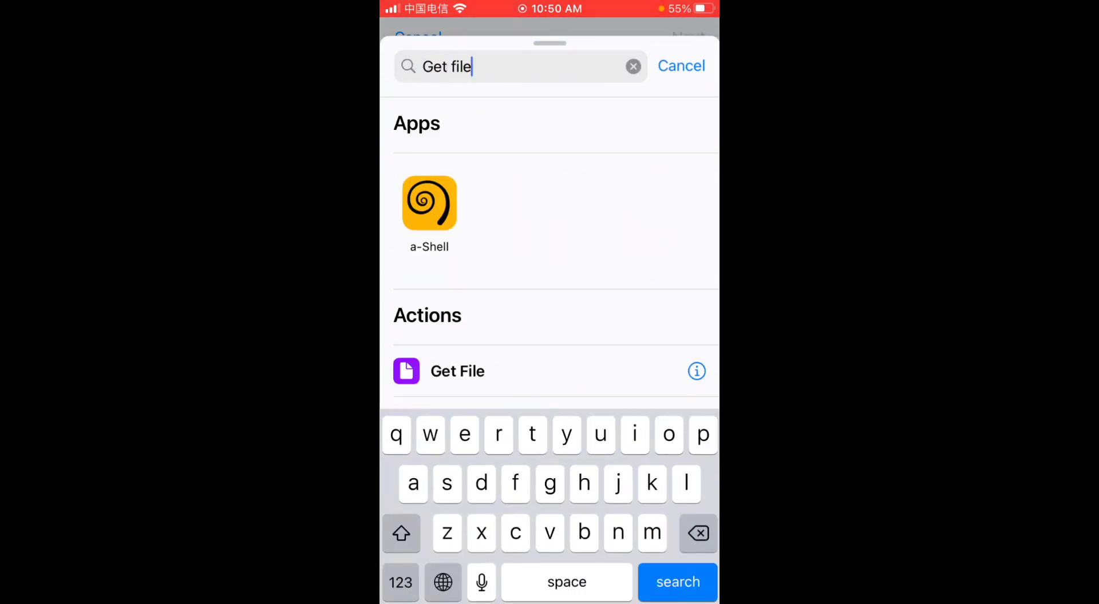
click(457, 371)
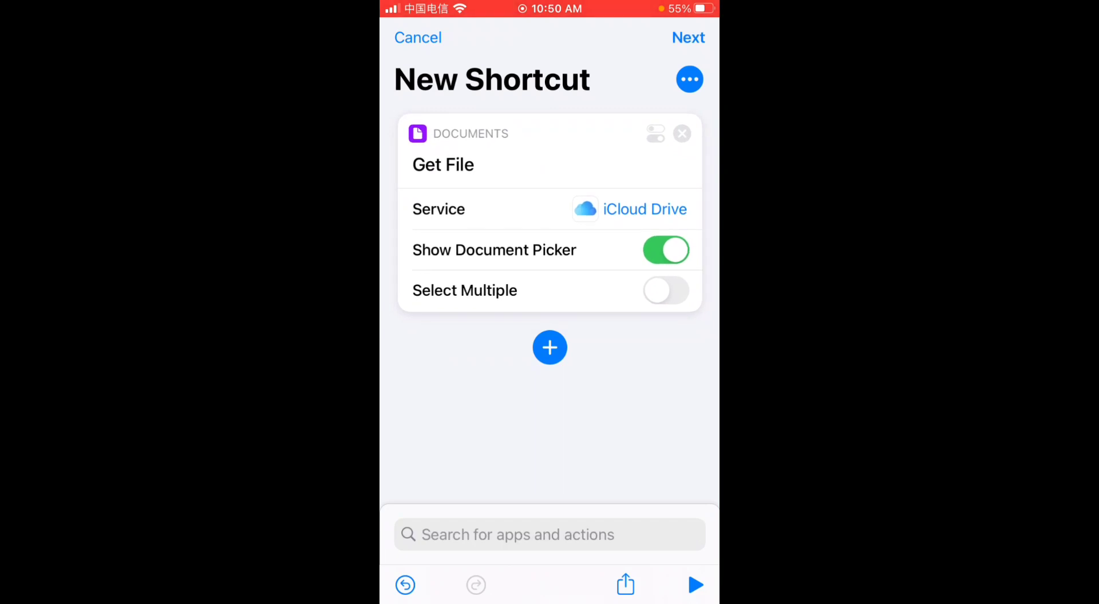
Turn off Show Document Picker and point the path at /Shortcuts/Jarvis.
click(664, 251)
text(Jar)
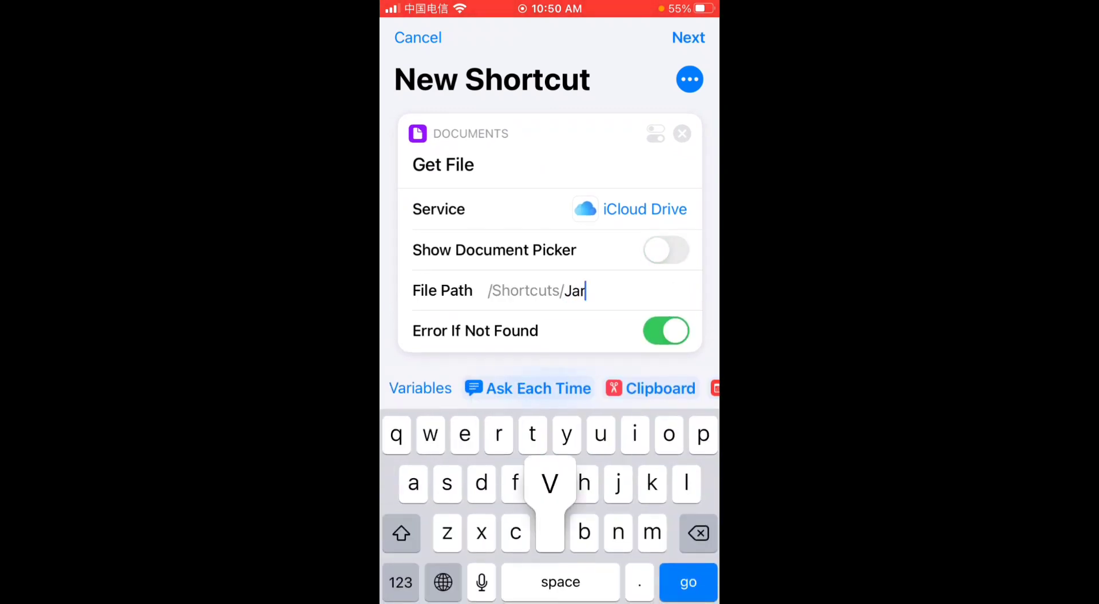
text(vis)
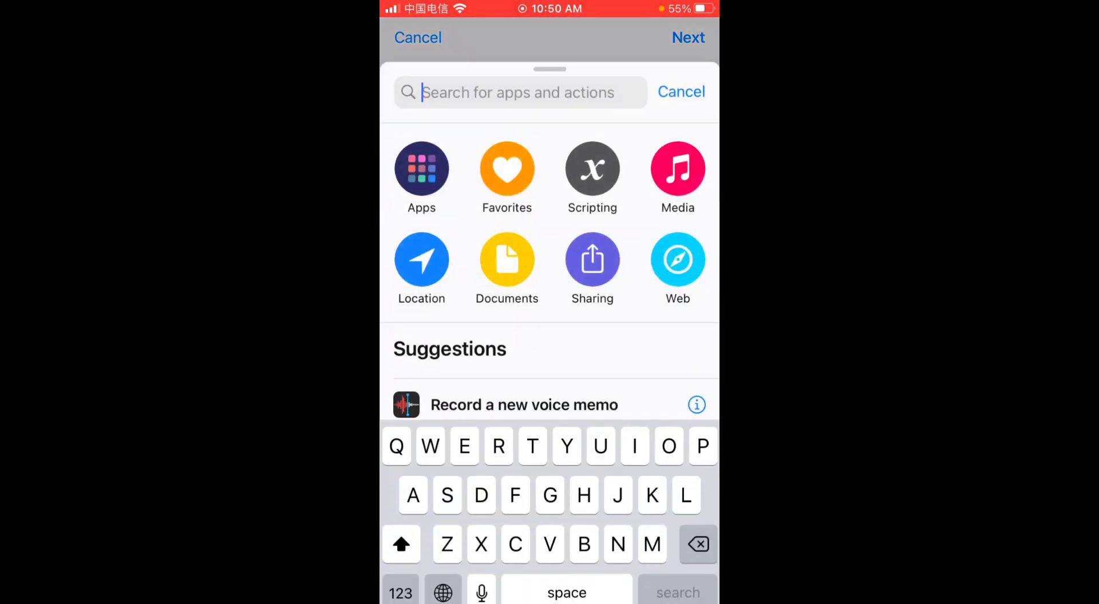
Add Base64 Encode and Copy to Clipboard, save the shortcut as 'Jarvis', and go to Automation.
text(Enco)
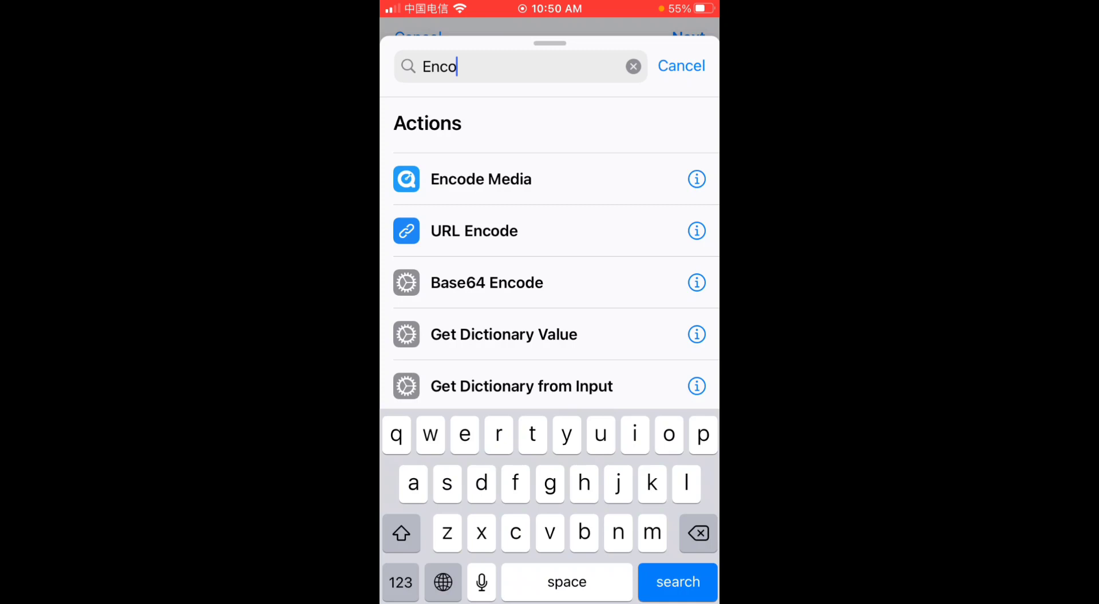
click(487, 282)
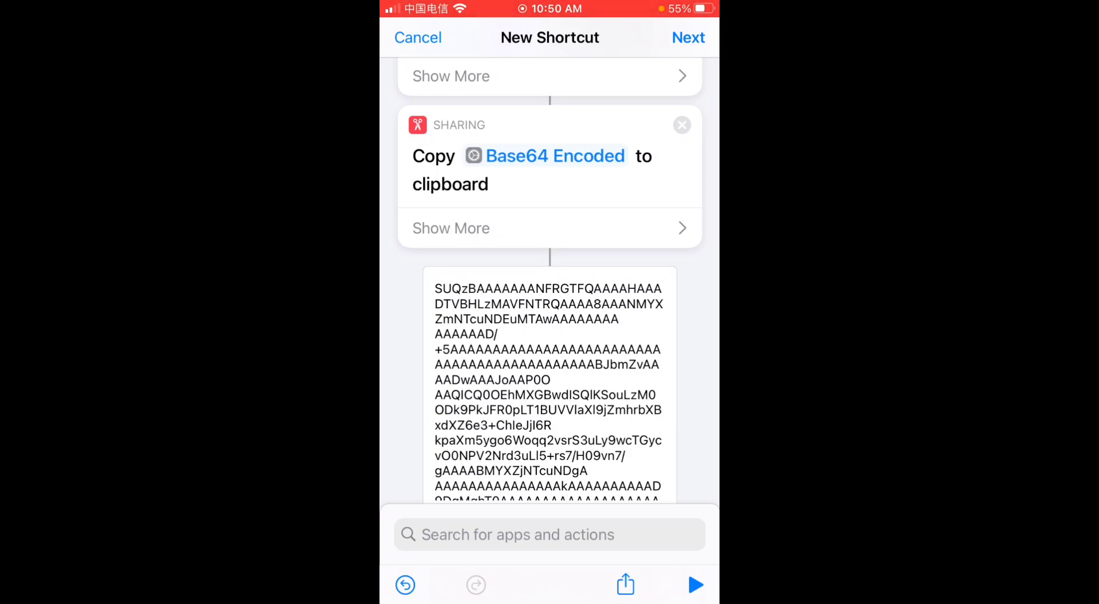
click(688, 37)
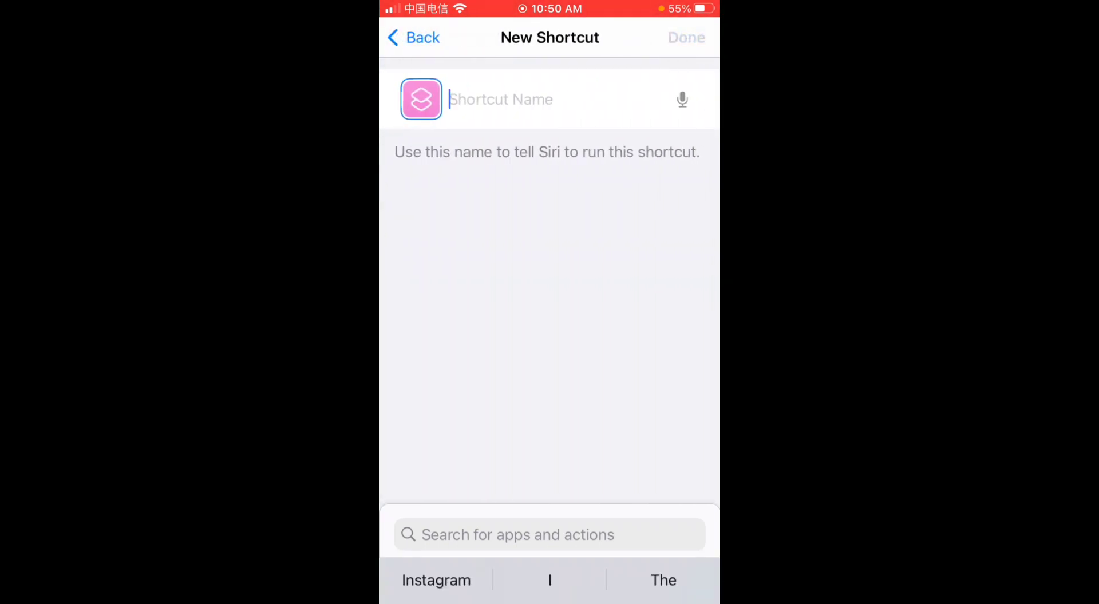
text(Jarv)
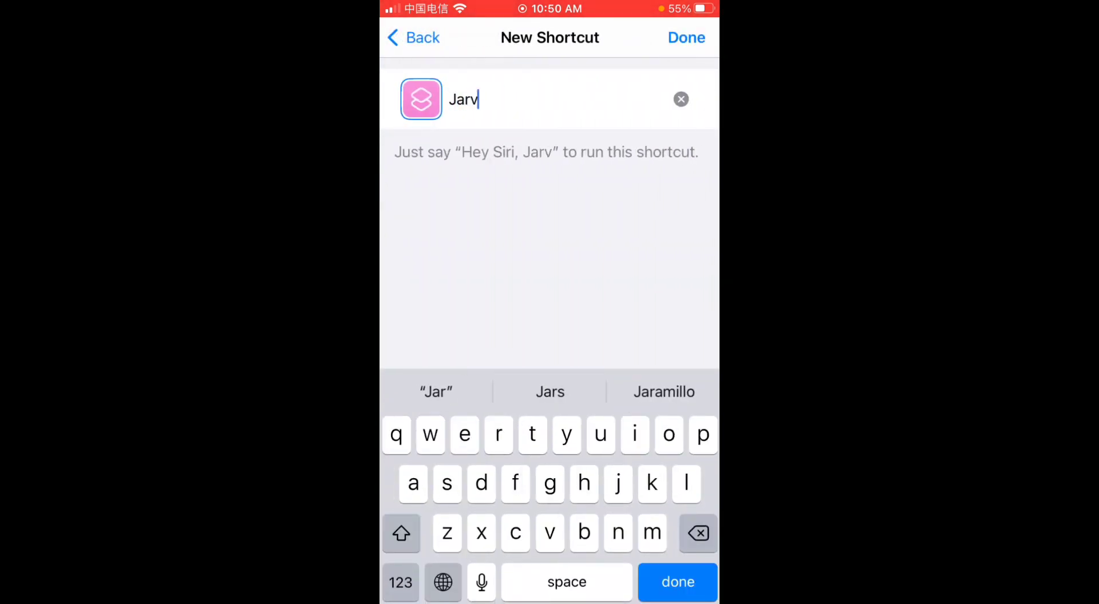
click(686, 37)
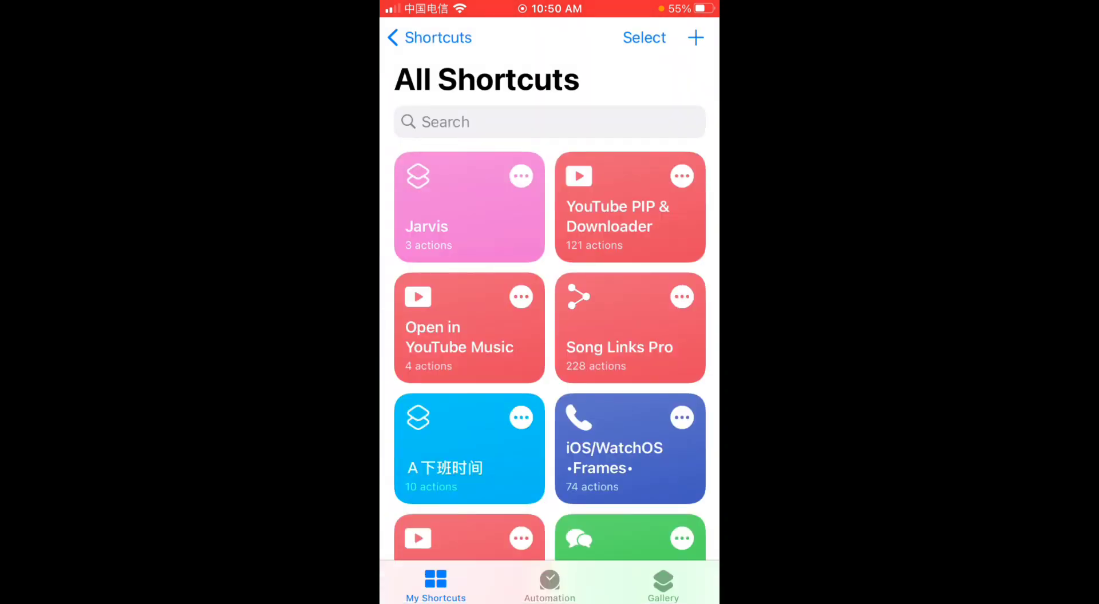
click(549, 582)
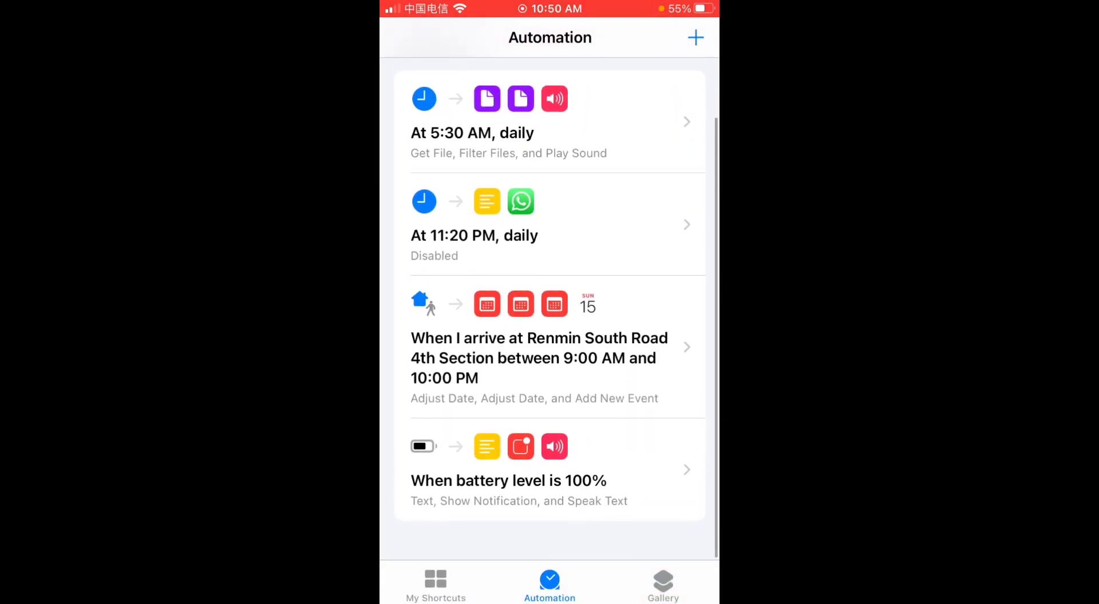
Create a personal automation triggered when battery level drops to about 25%.
click(695, 37)
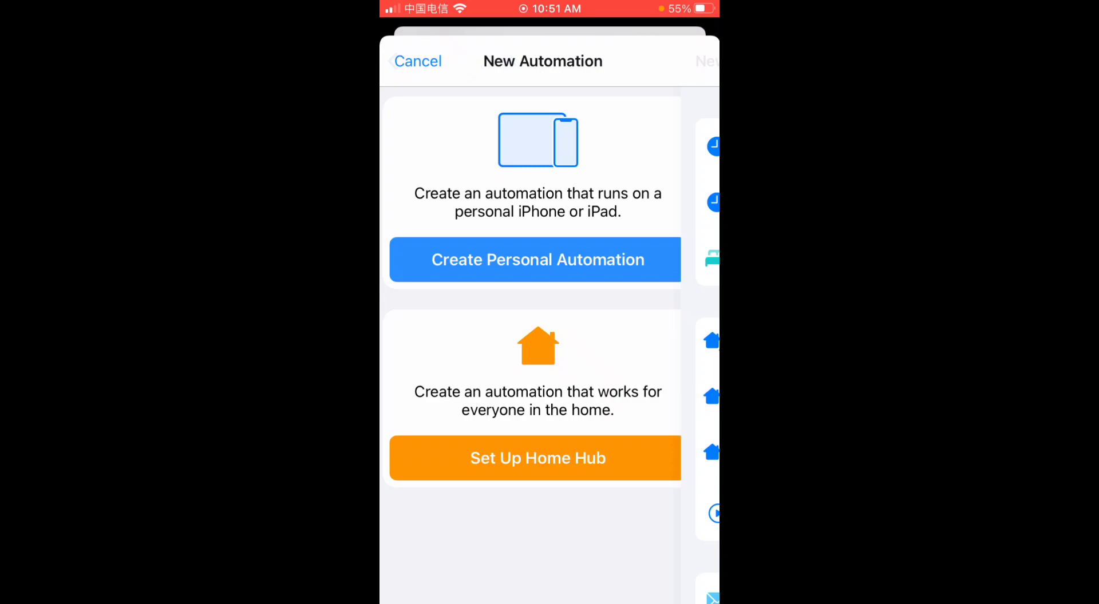
click(538, 260)
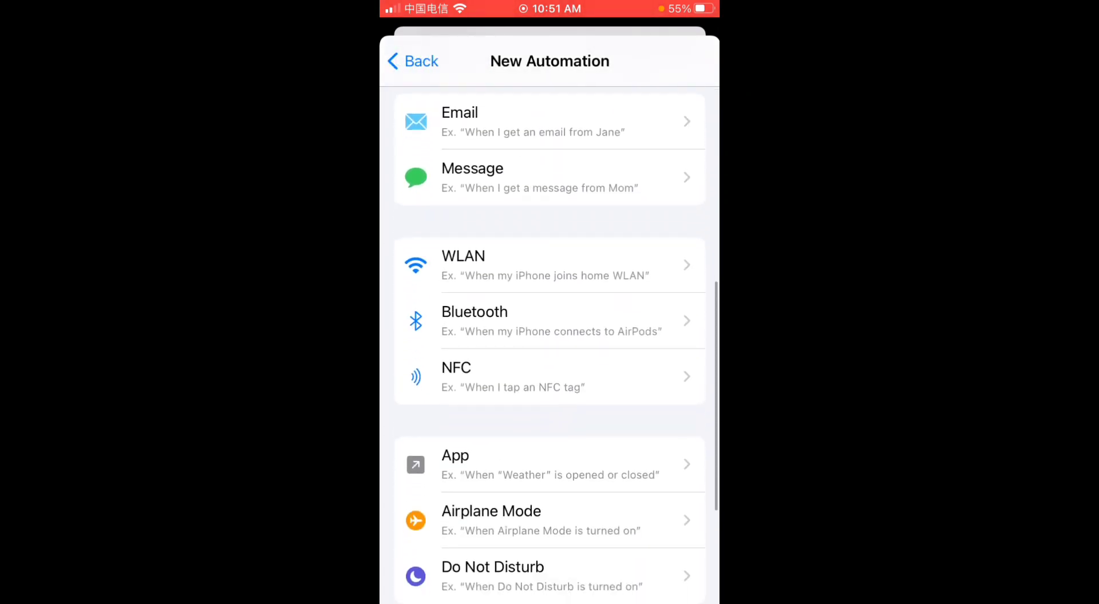
scroll(down, 3)
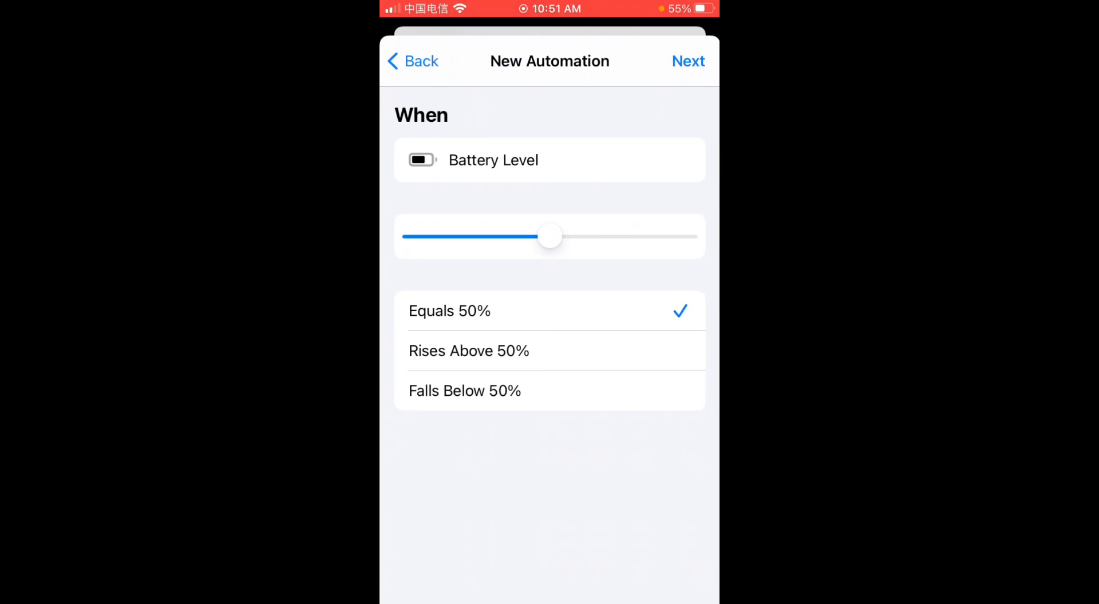
drag(551, 236, 482, 236)
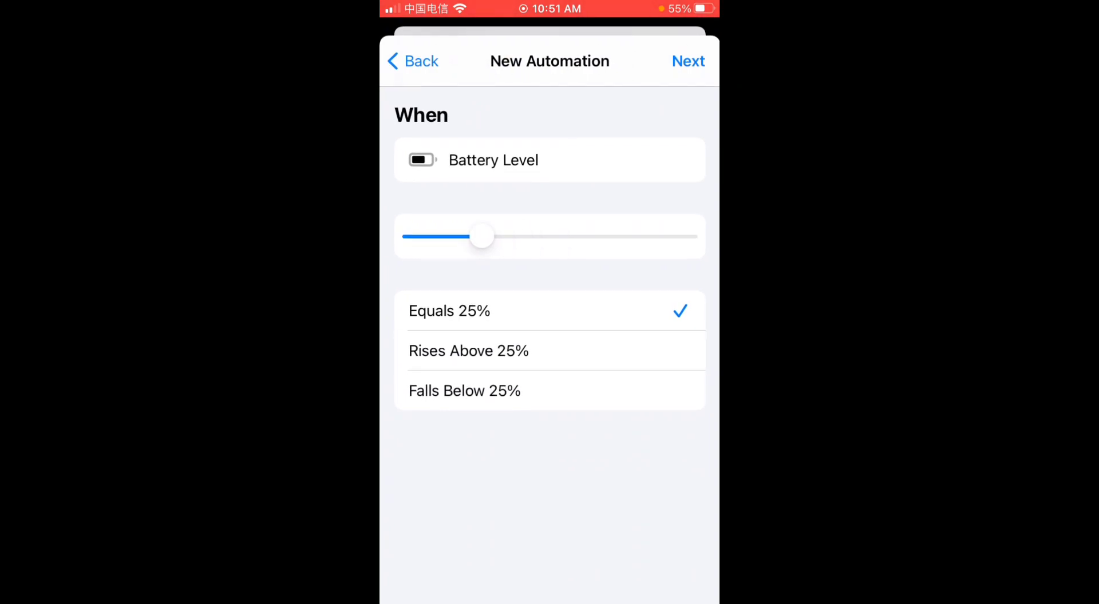
click(688, 61)
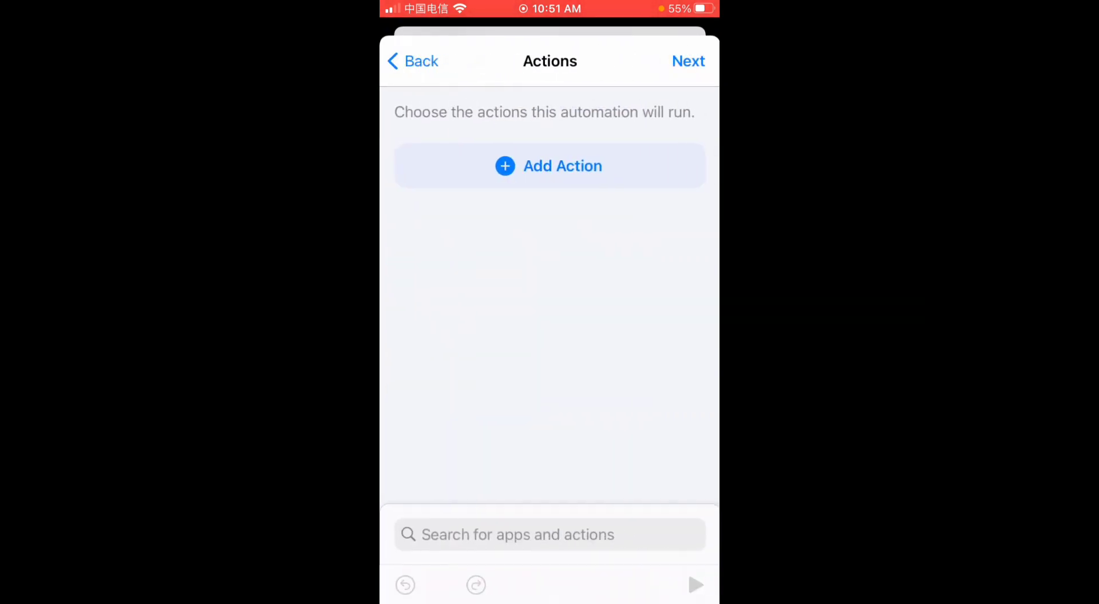
click(549, 166)
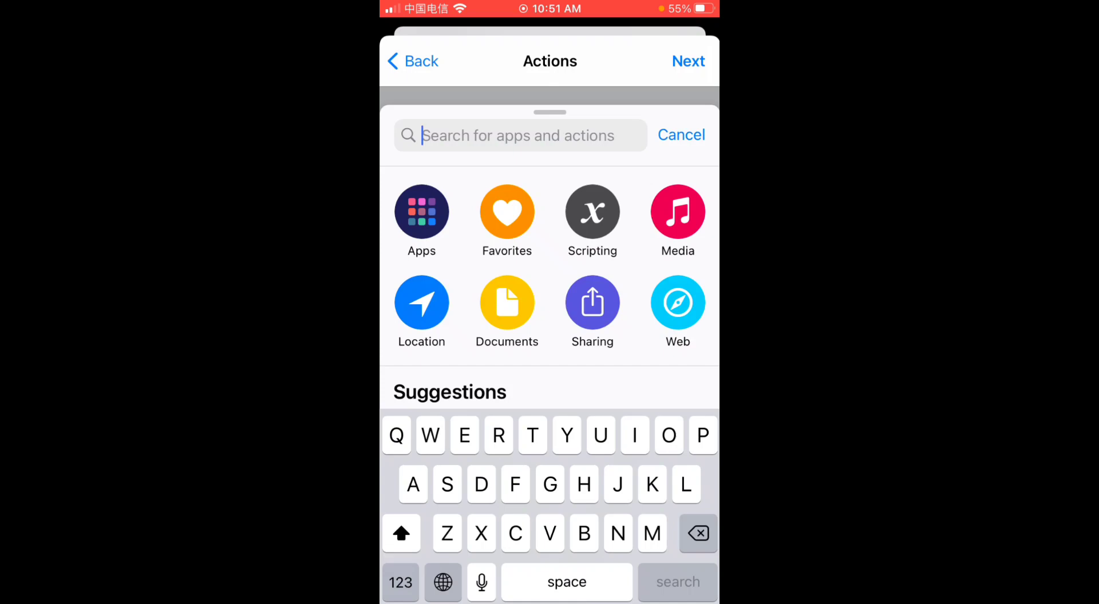
Add a Base64 step and a Text action holding the pasted Base64 code.
text(Decode)
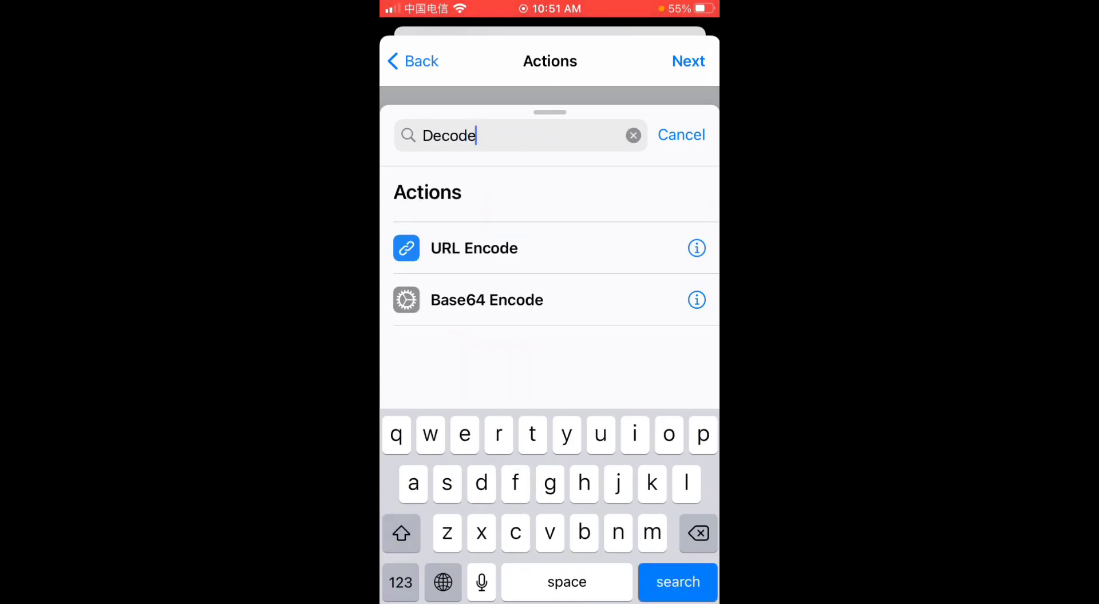
click(486, 300)
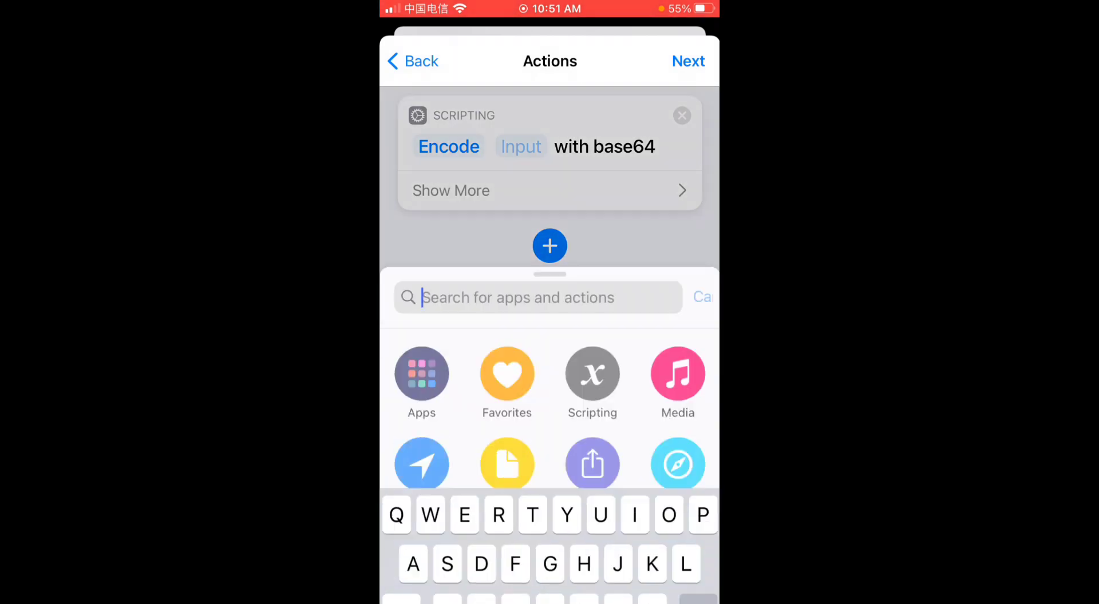
text(Text)
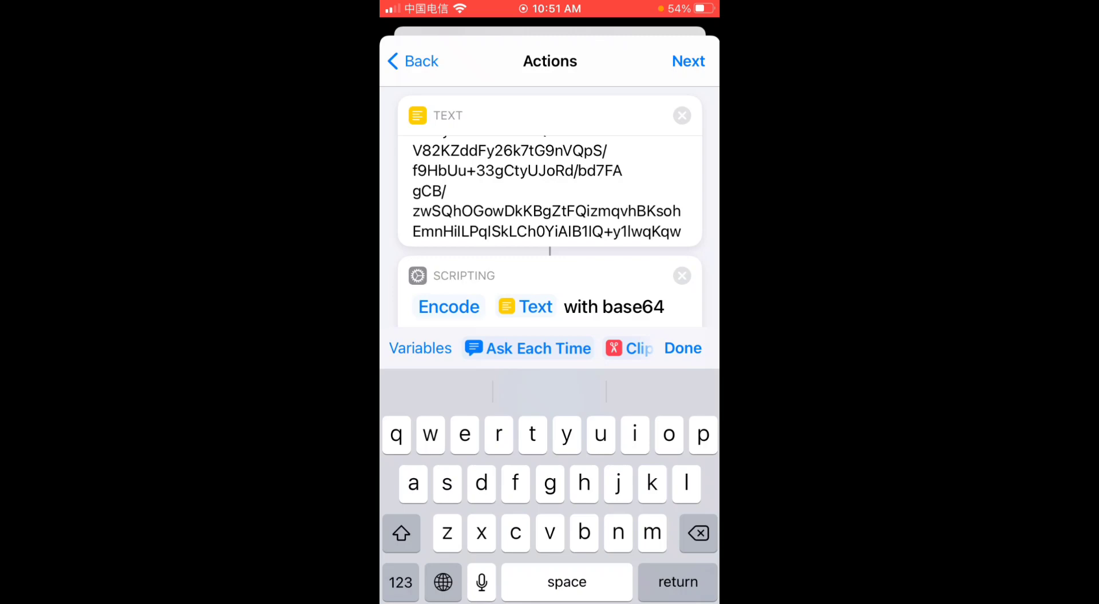
click(681, 348)
text(P)
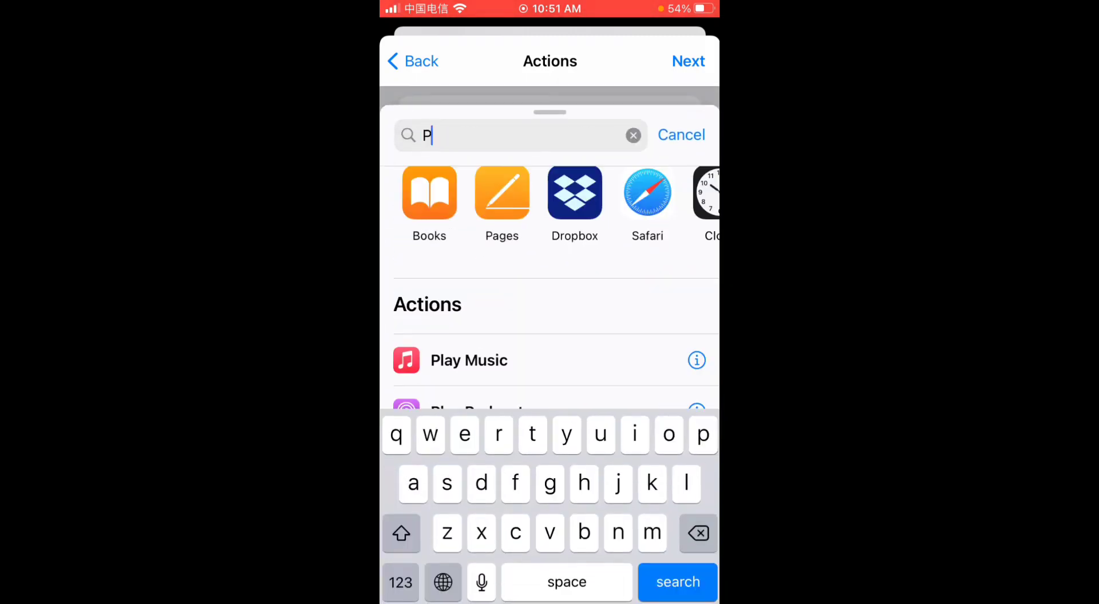
Add a Play Sound action after the Base64 step and test-run the actions.
text(la)
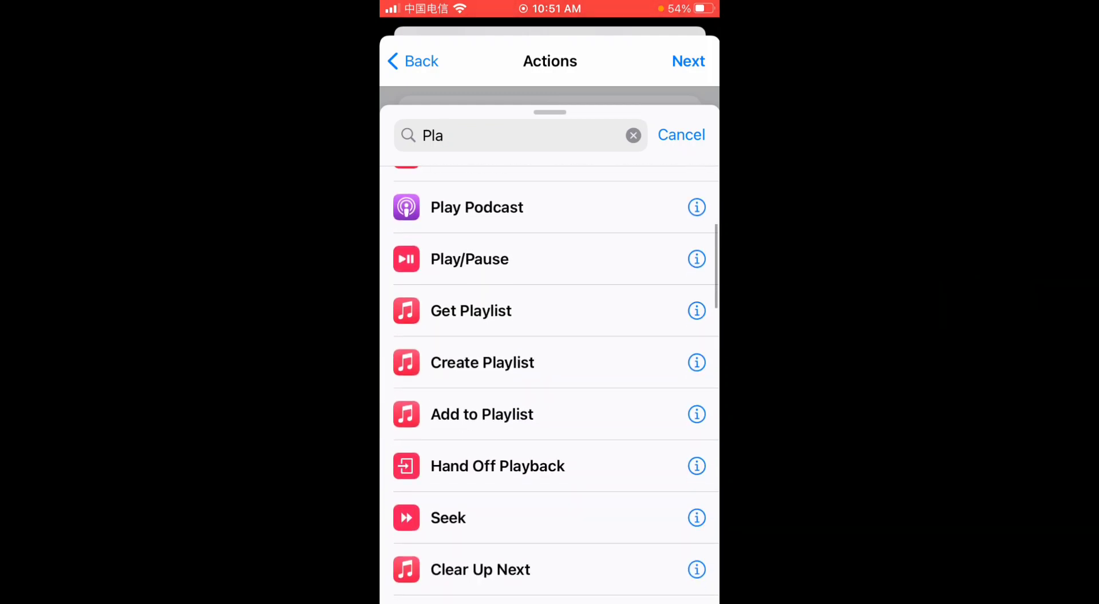
scroll(down, 3)
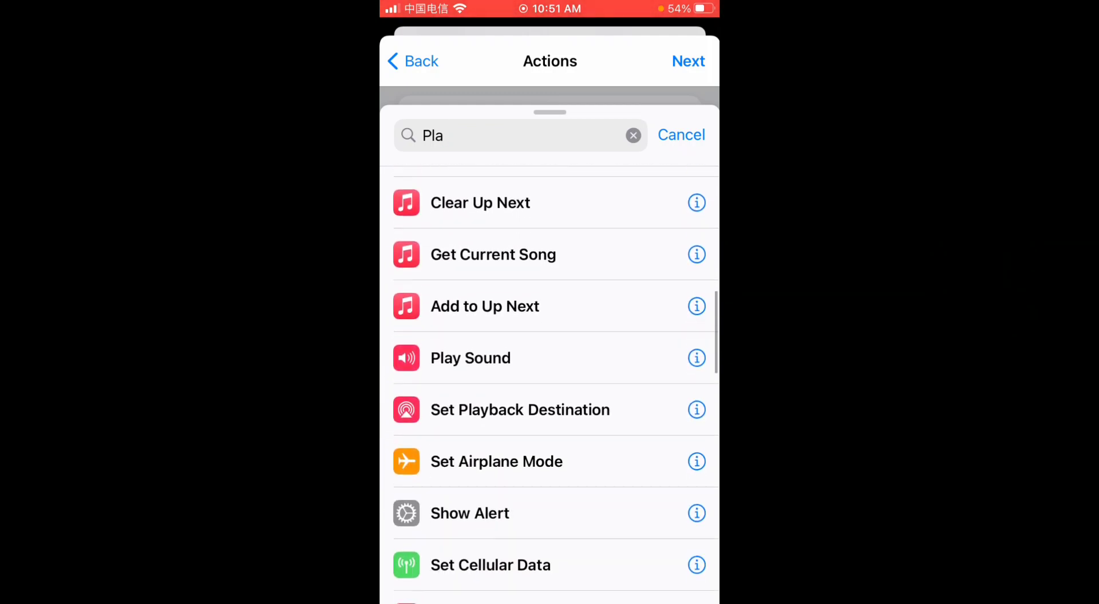
click(470, 358)
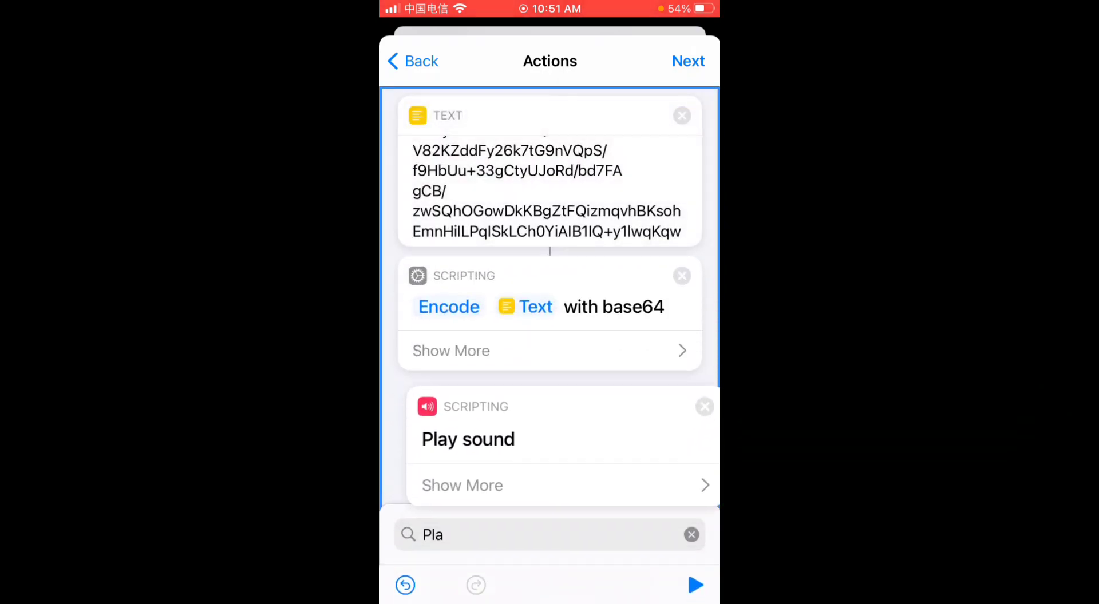
click(695, 585)
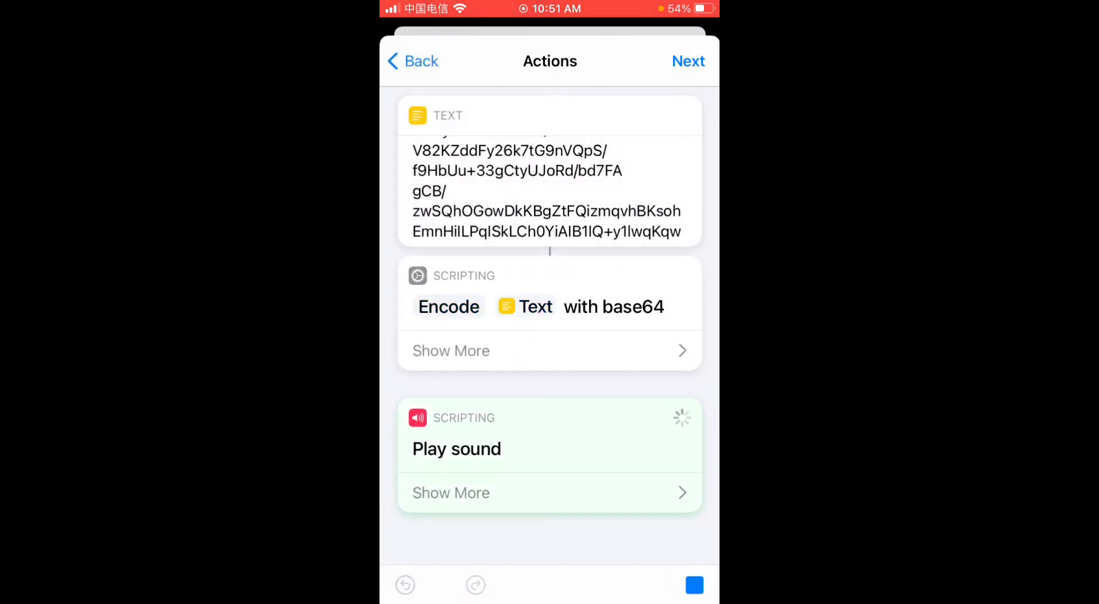
click(447, 307)
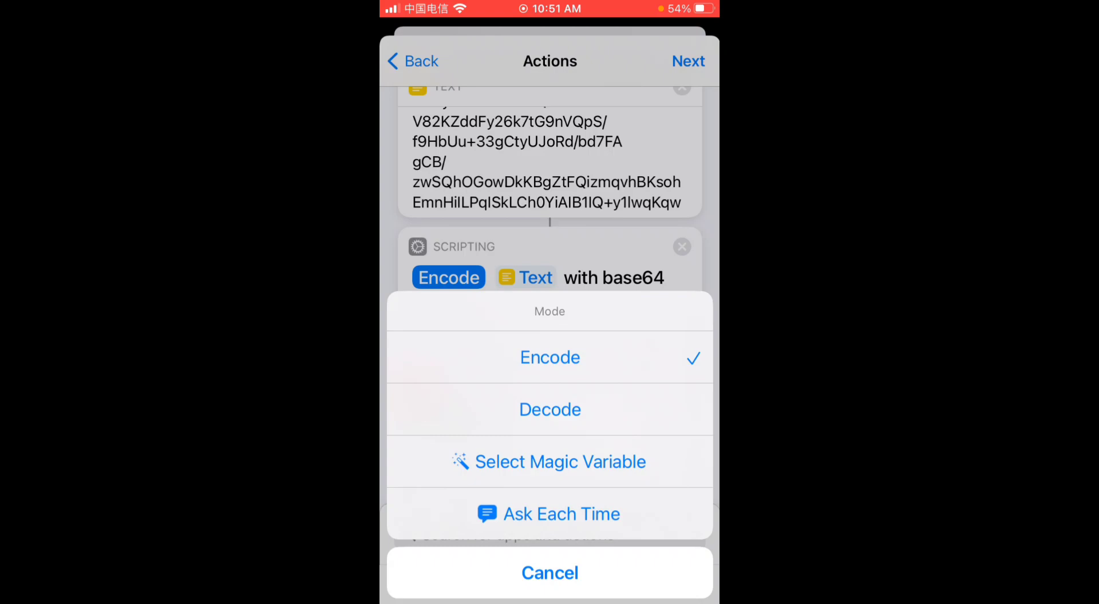
Switch the Base64 step to Decode and feed its output to Play Sound as the sound file.
click(549, 410)
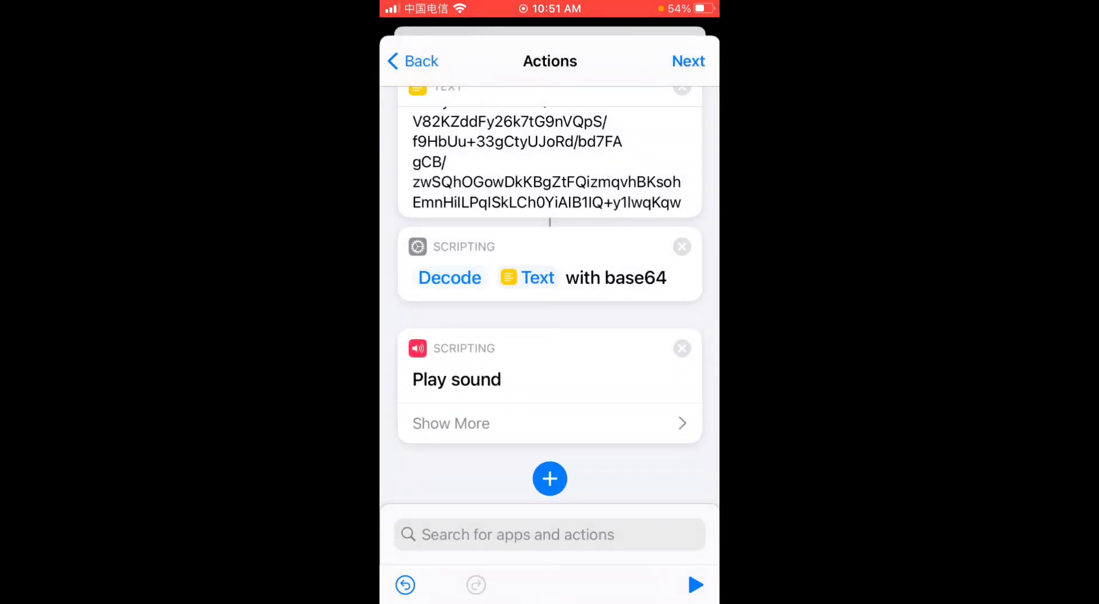
click(451, 422)
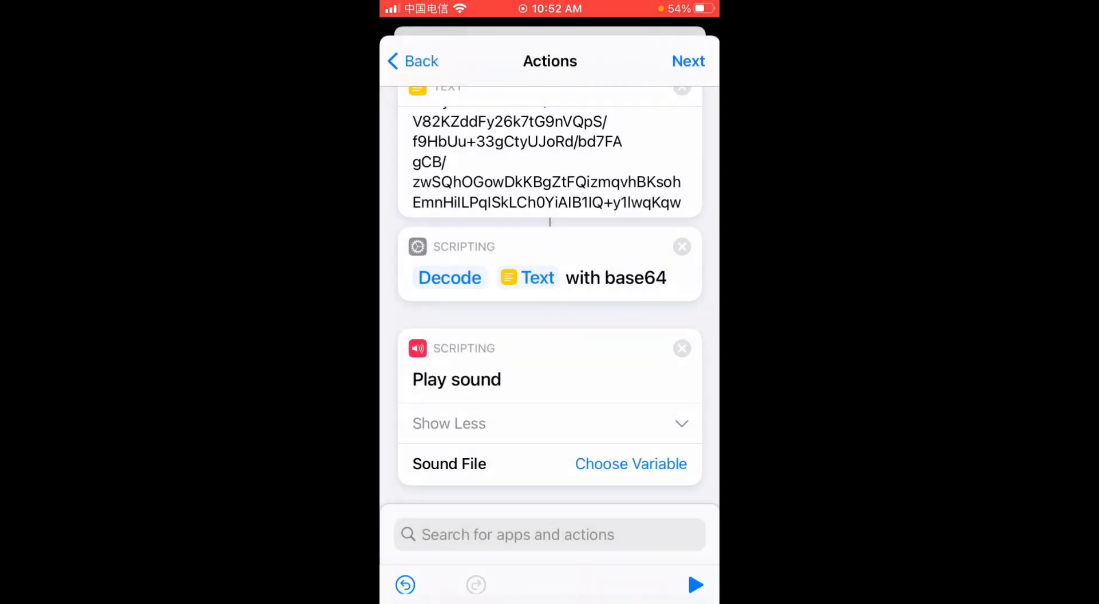
click(630, 464)
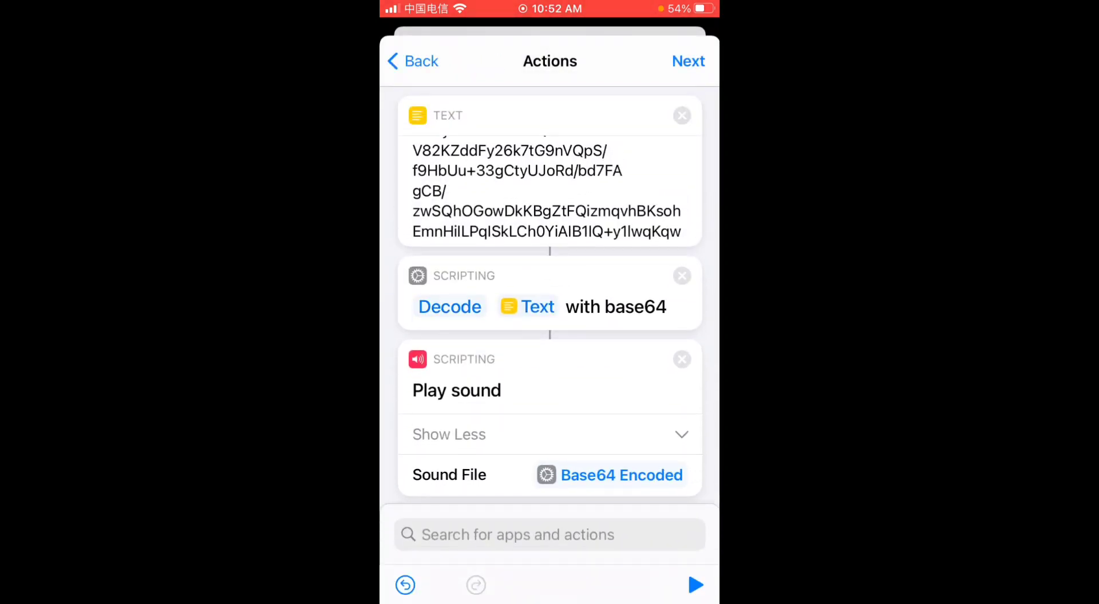
Test-run the actions and play the decoded sound preview.
click(695, 585)
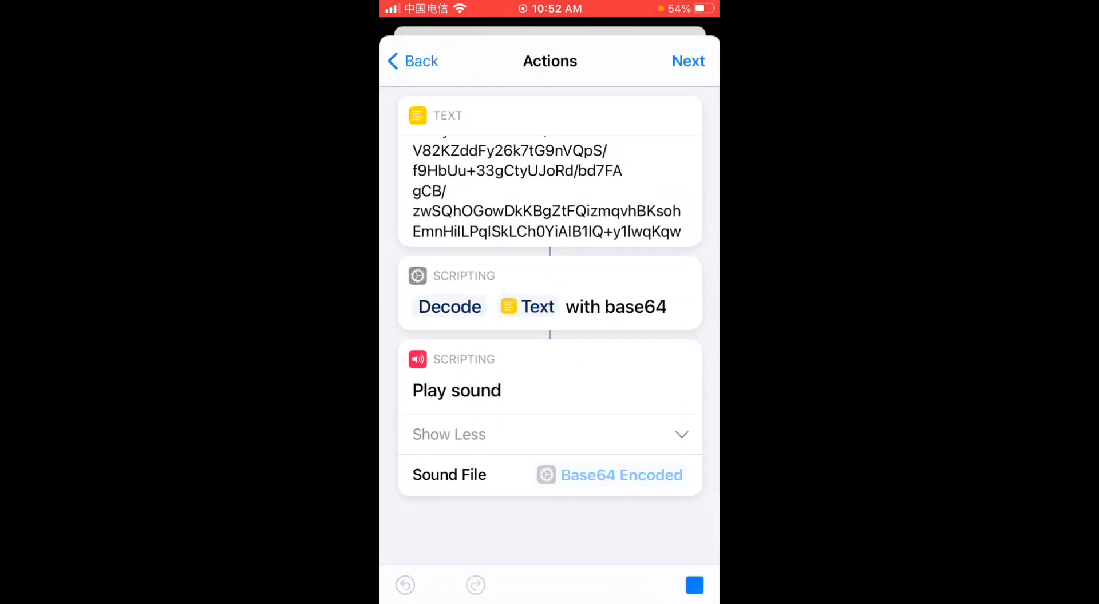
click(457, 391)
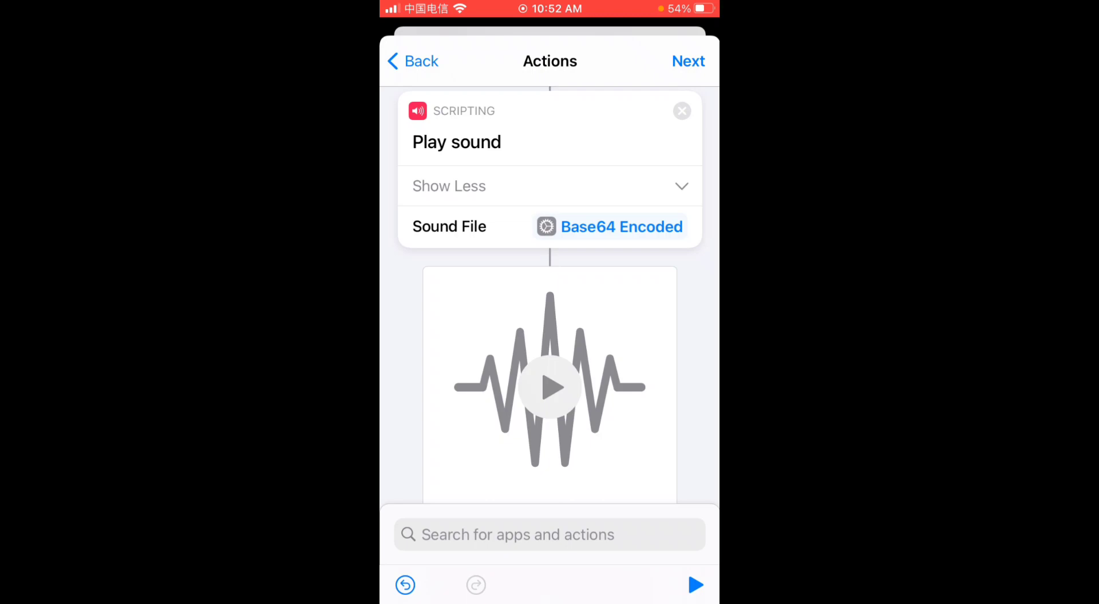
click(622, 227)
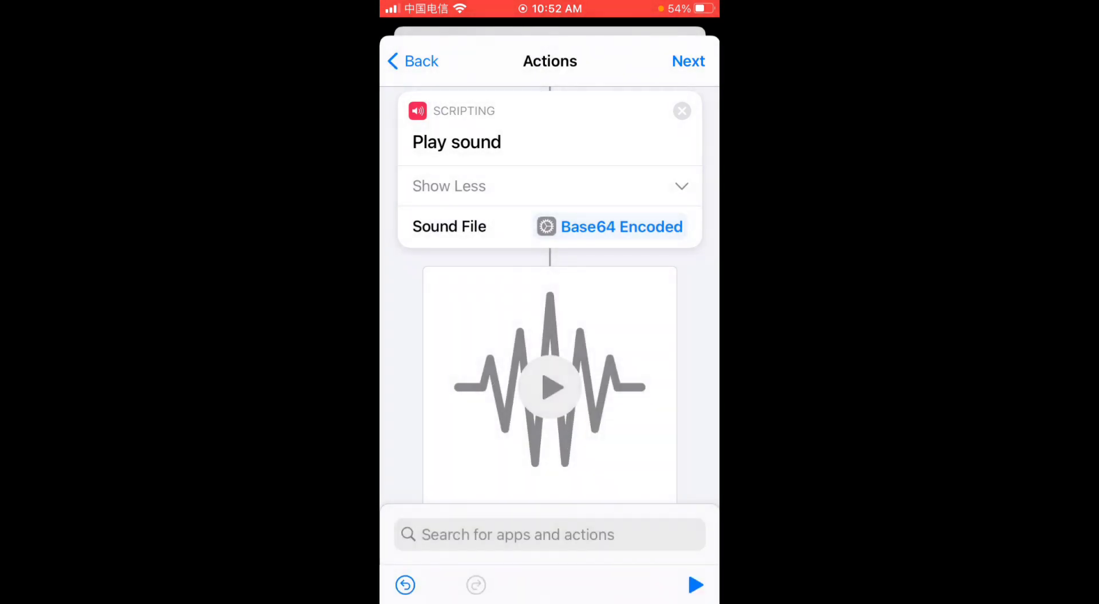
scroll(down, 3)
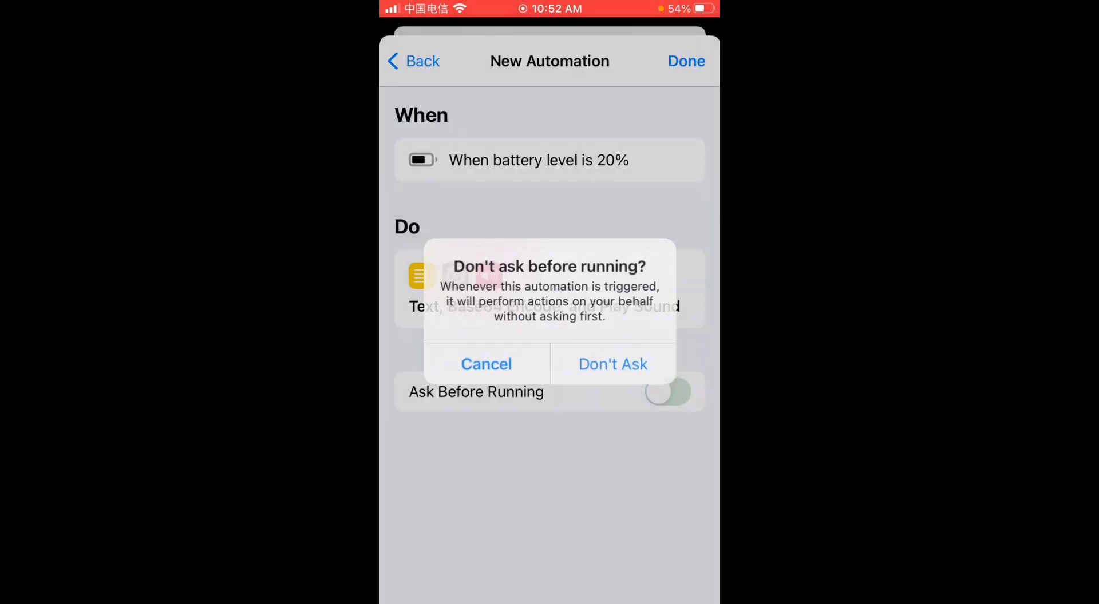
Confirm Don't Ask so the 20% battery automation runs without asking, then reopen its actions.
click(612, 364)
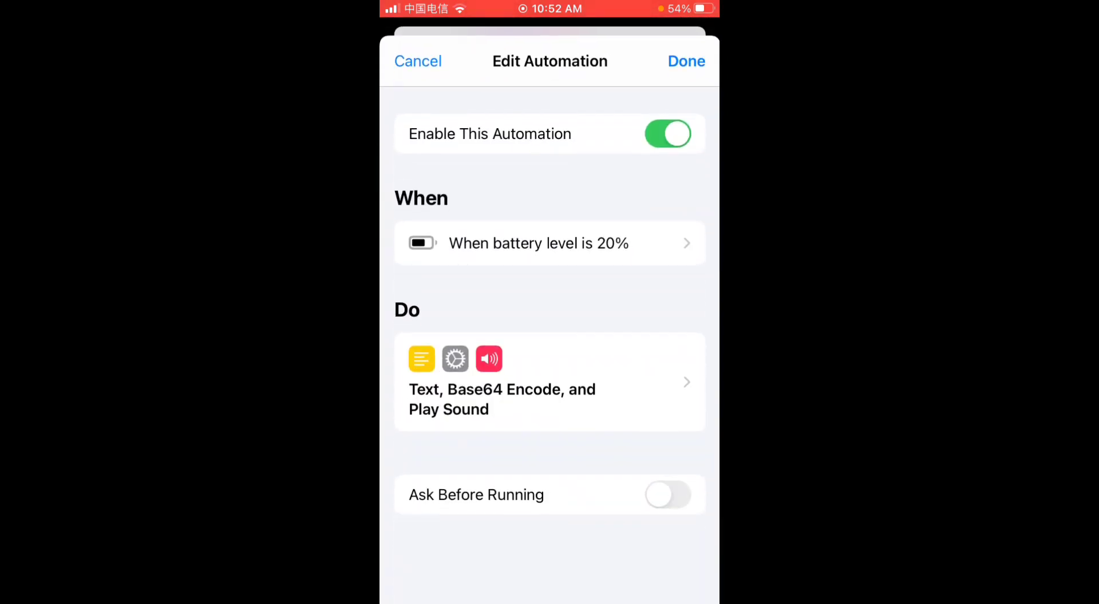
click(686, 60)
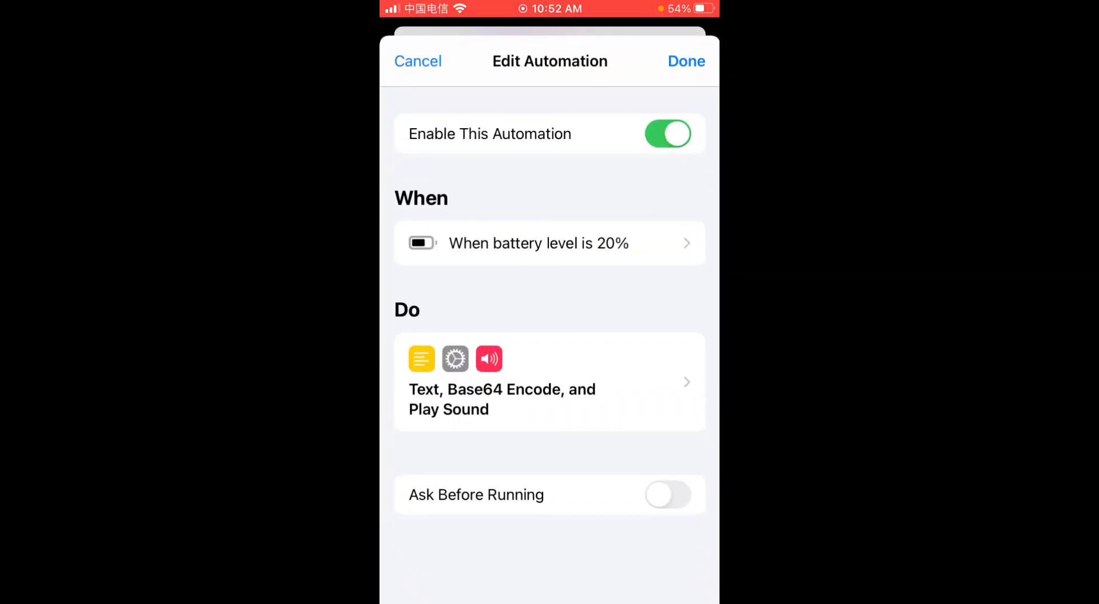
click(549, 381)
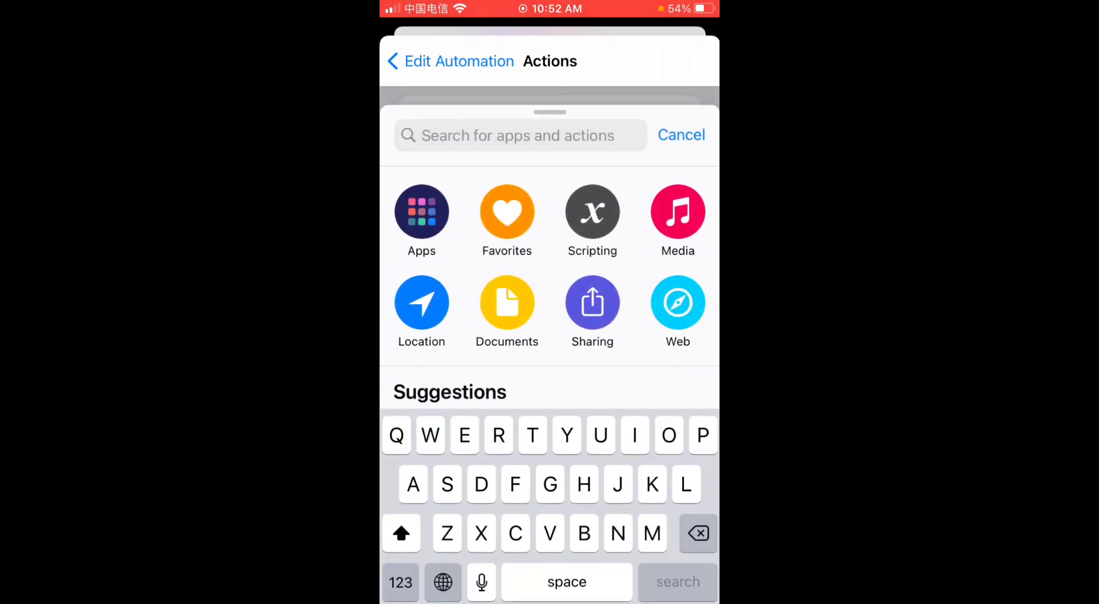
Try a Run Shortcut action, discard it, and finish the 20% battery automation.
text(R)
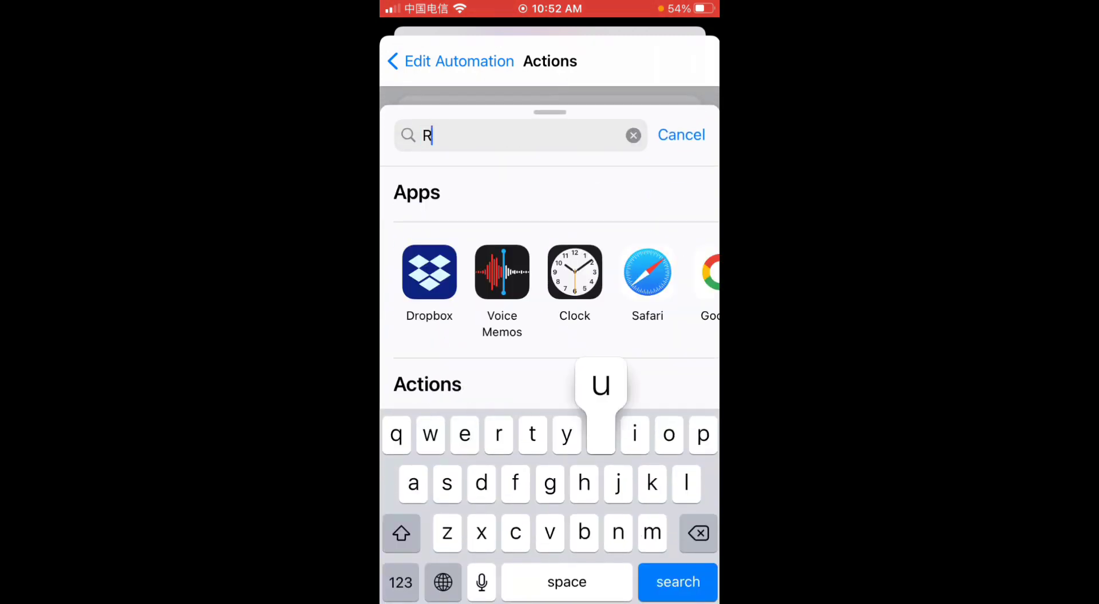
text(un)
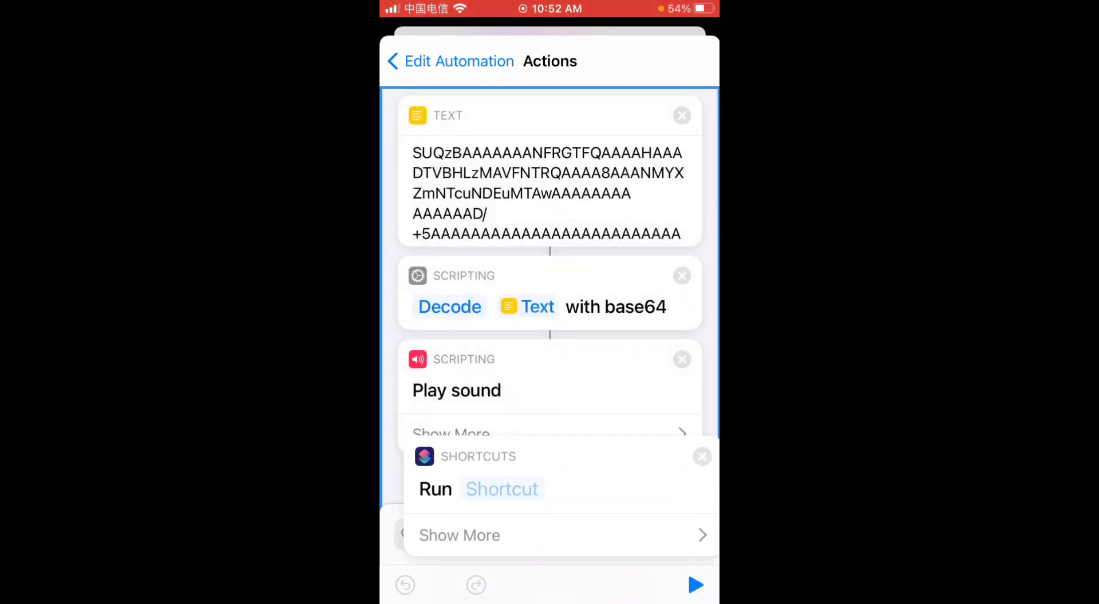
scroll(down, 3)
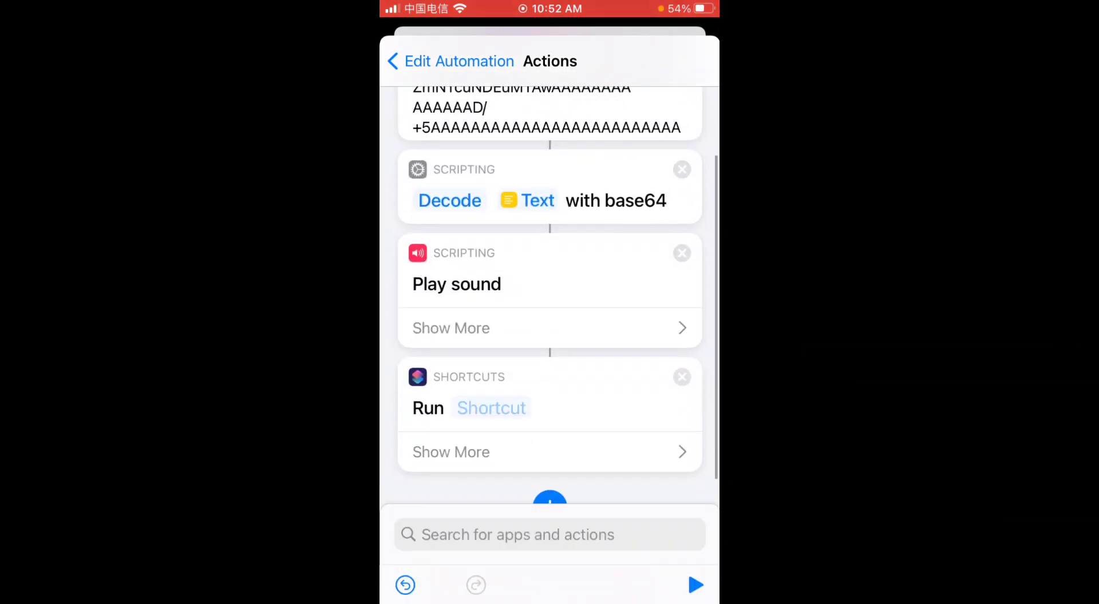
click(491, 407)
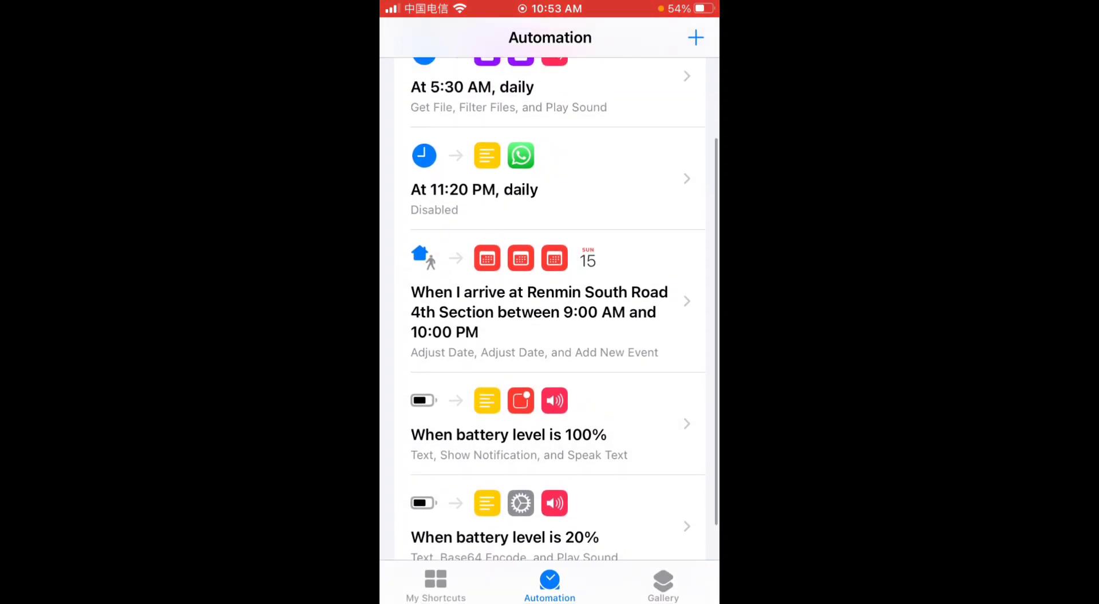
Open the 'At 5:30 AM, daily' automation for editing.
click(540, 312)
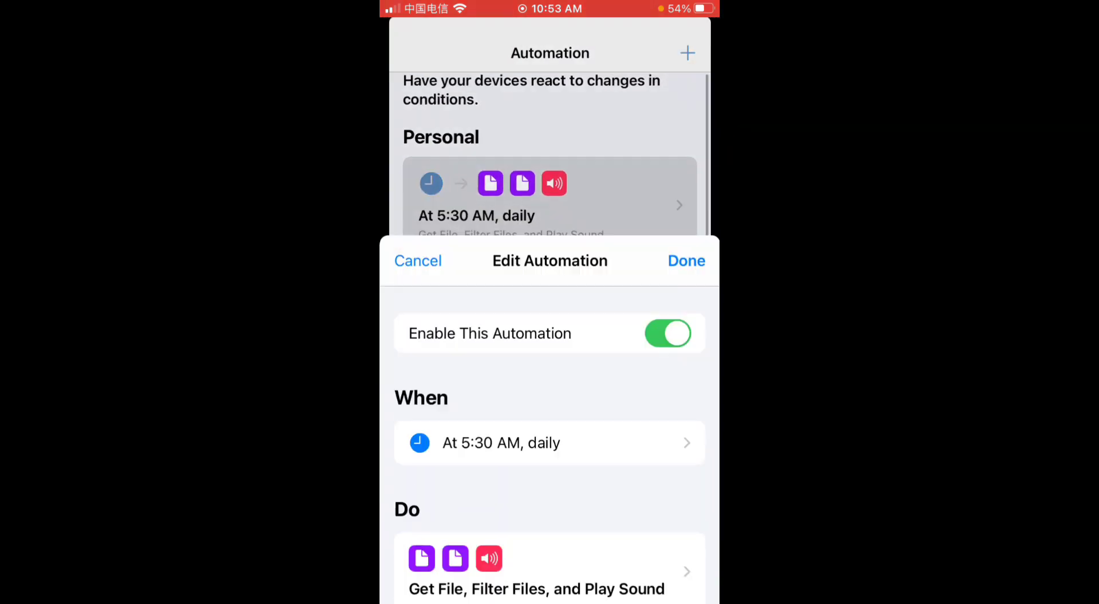
Scroll through the 5:30 AM automation's Get File and Filter Files actions, then return to the list.
click(548, 569)
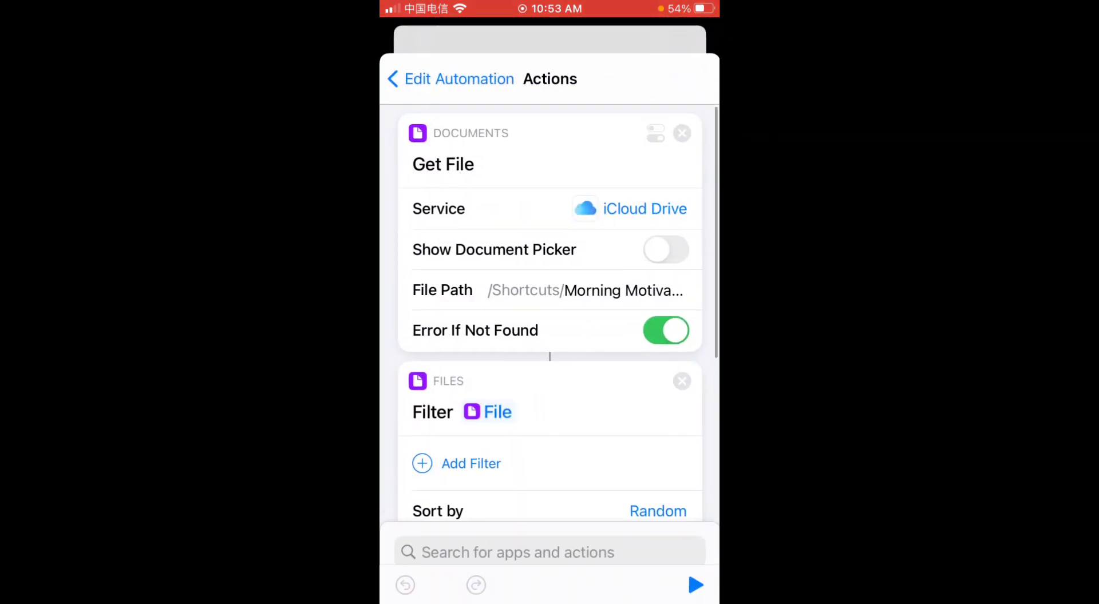
scroll(down, 3)
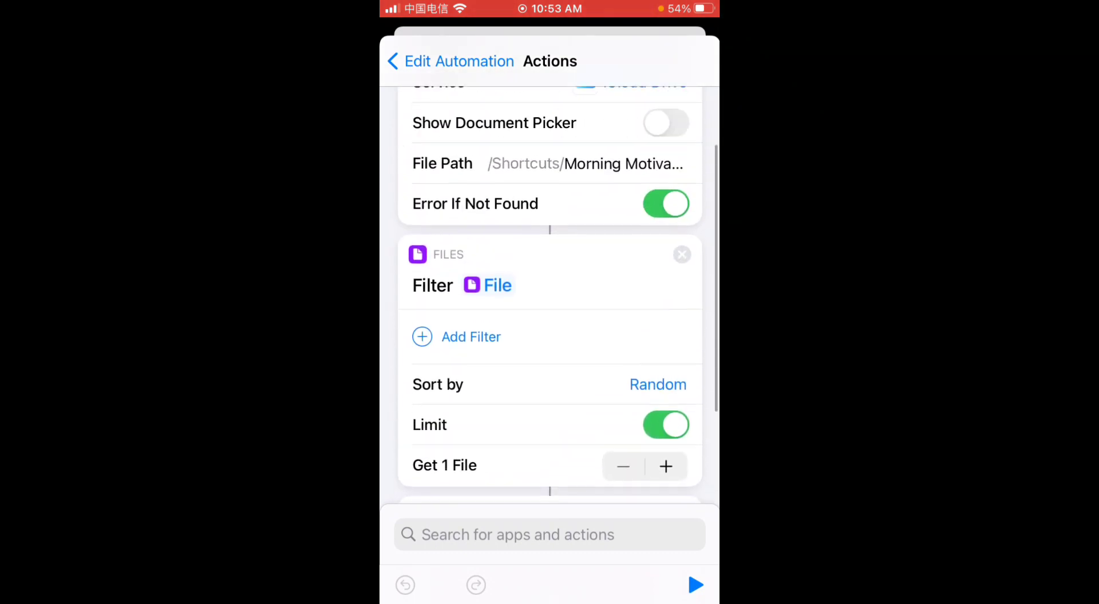
scroll(down, 3)
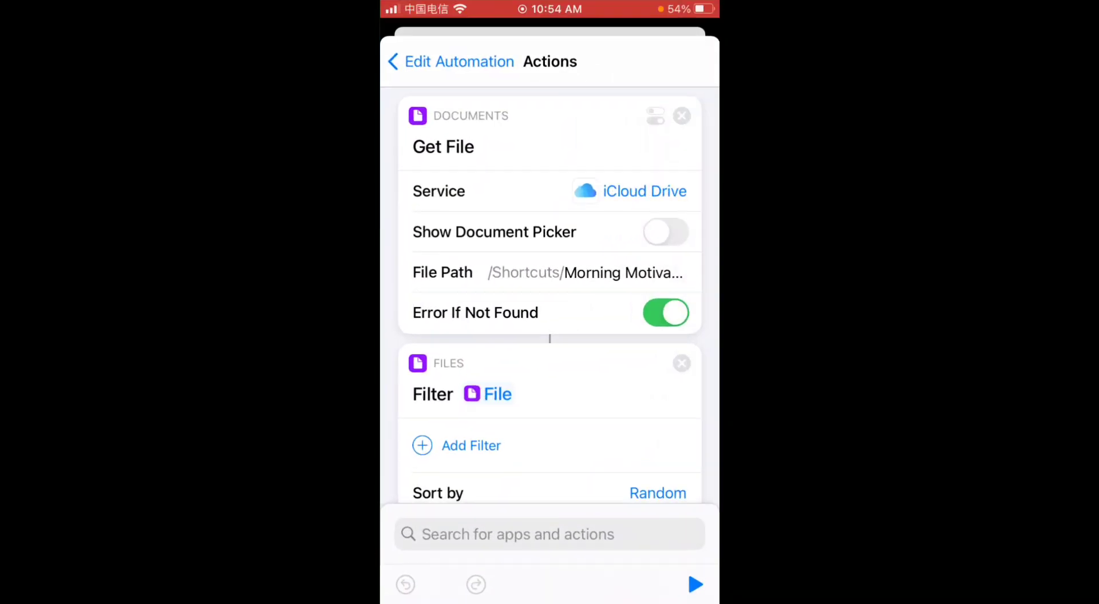
scroll(down, 3)
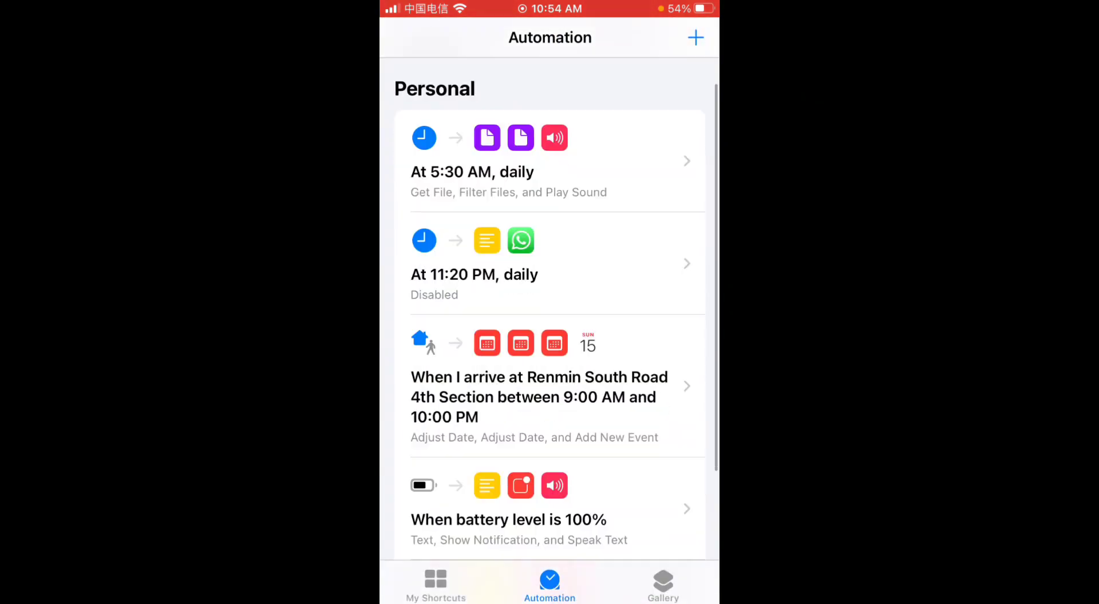
scroll(down, 3)
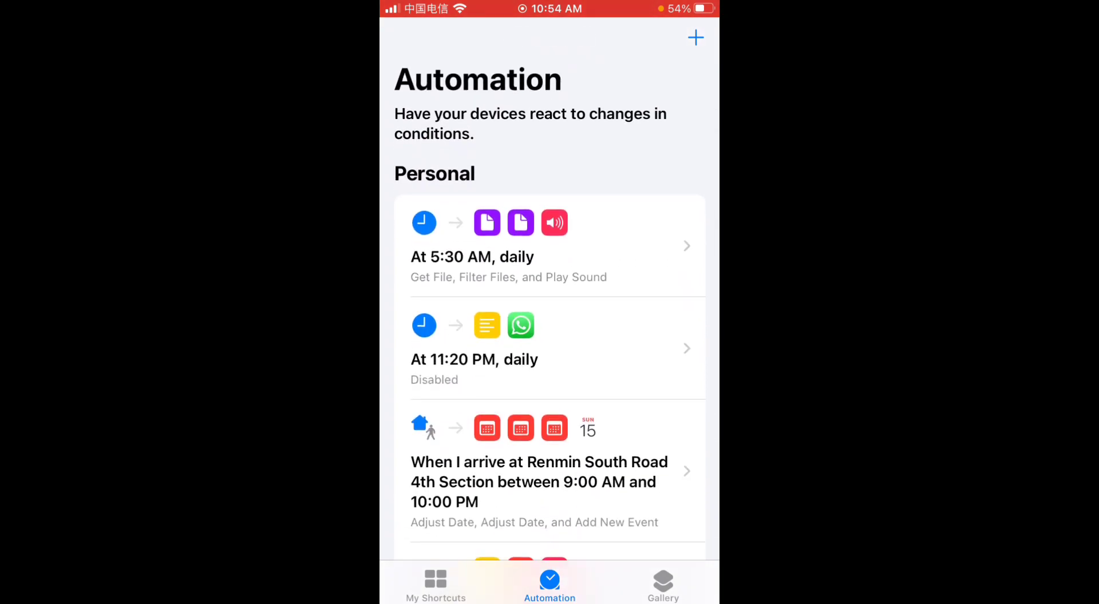
click(695, 36)
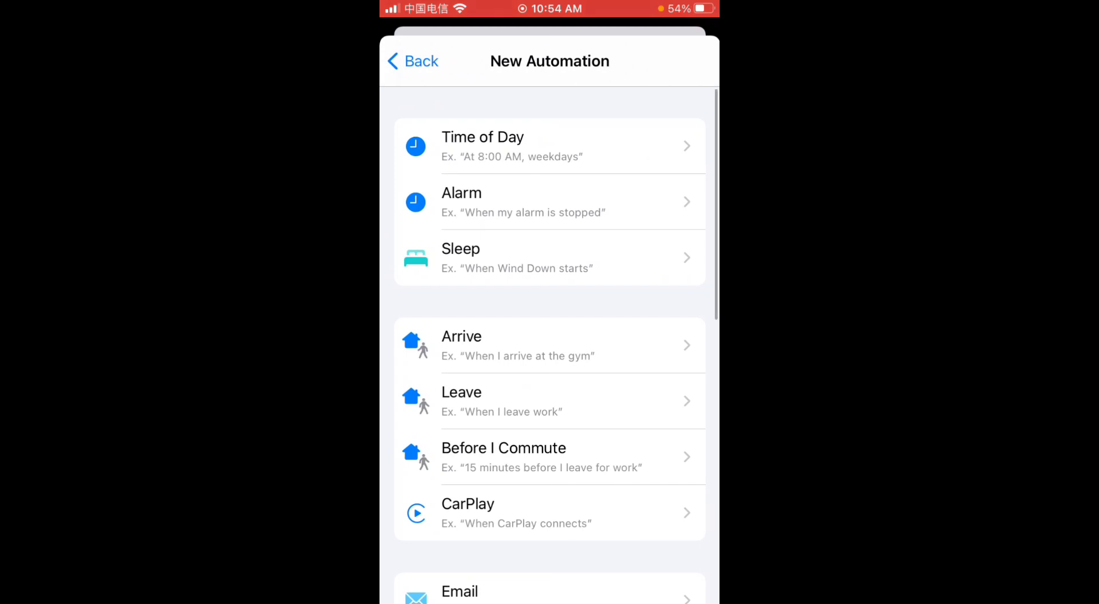
scroll(down, 3)
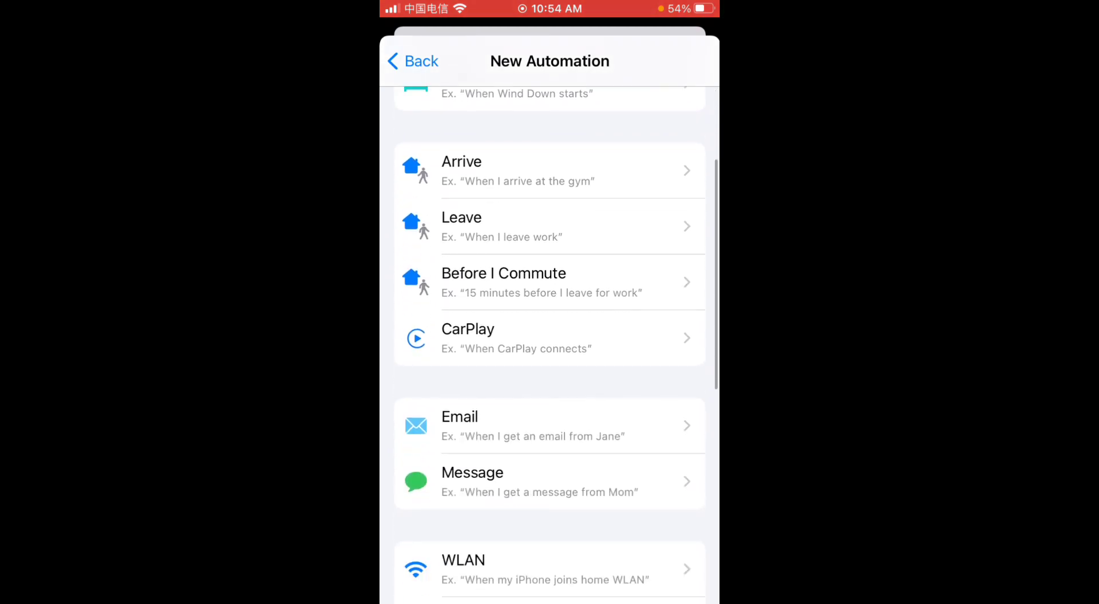
scroll(down, 3)
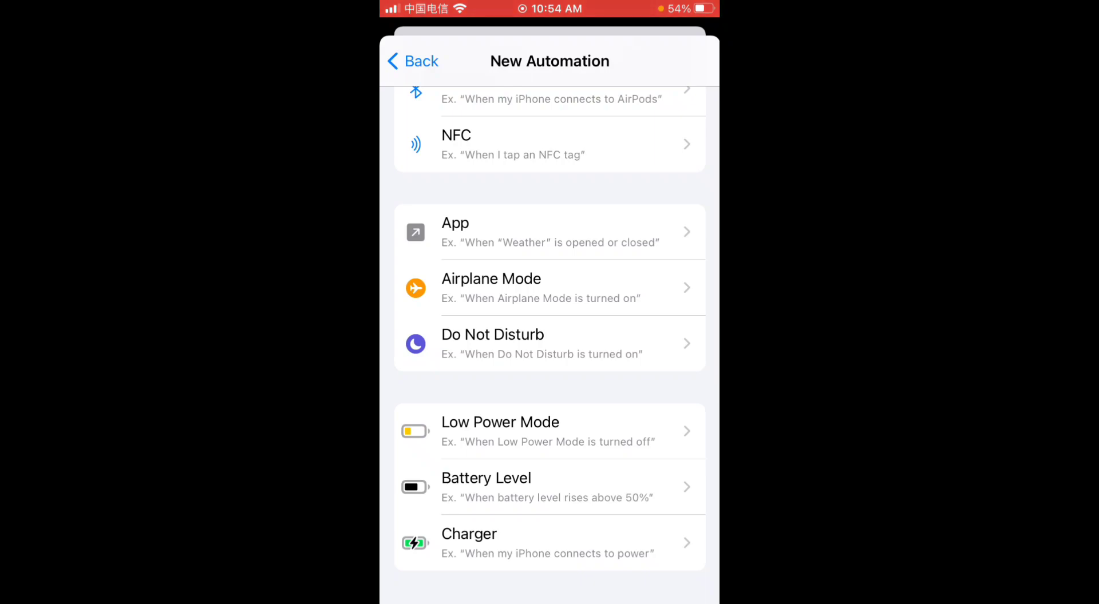
scroll(down, 3)
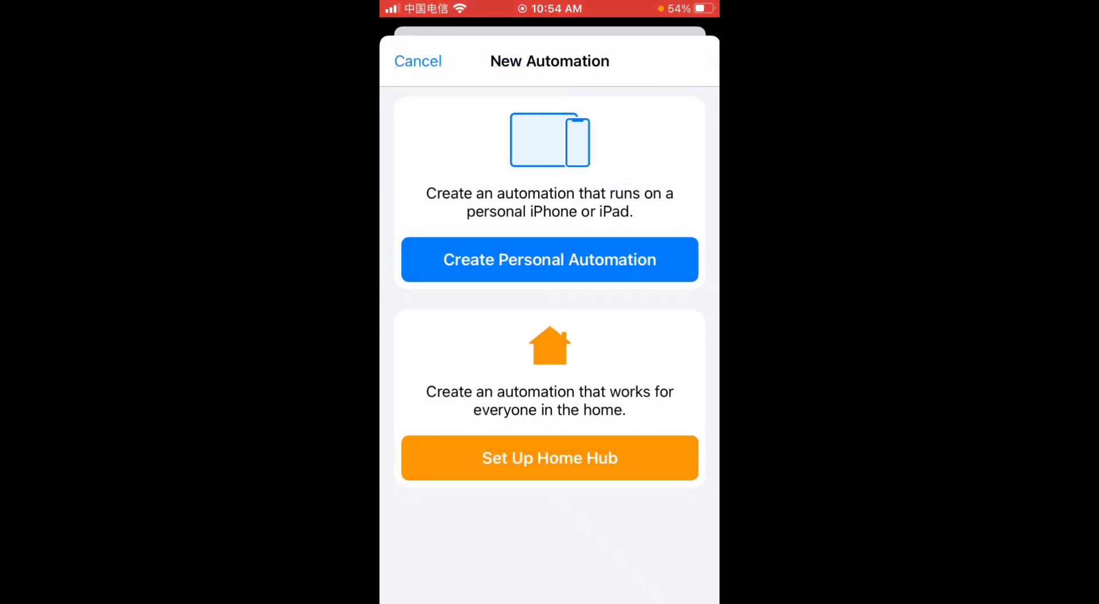
click(419, 61)
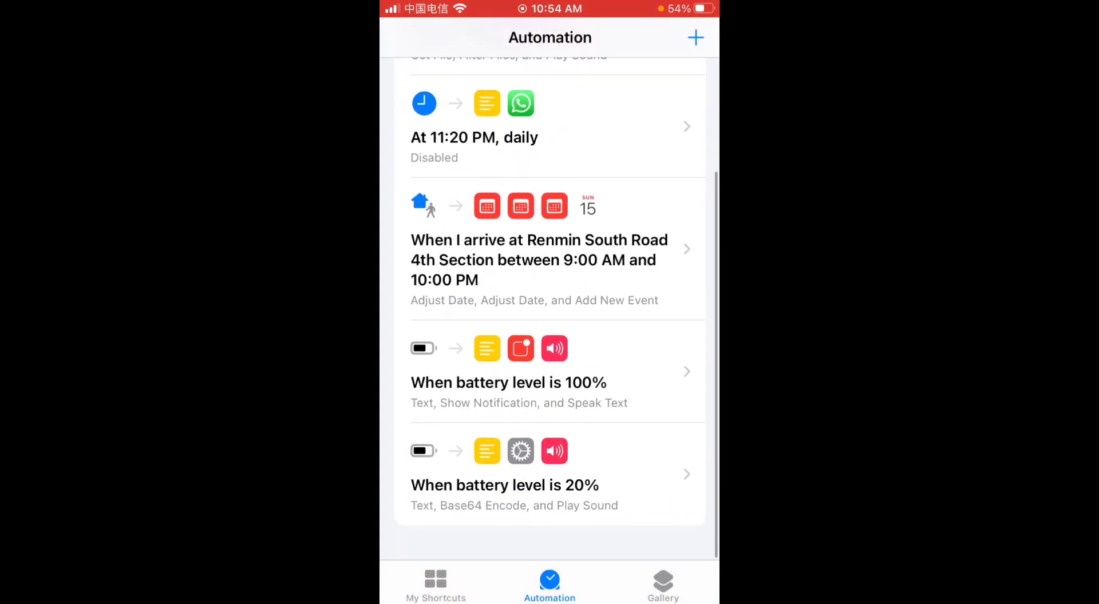
scroll(down, 3)
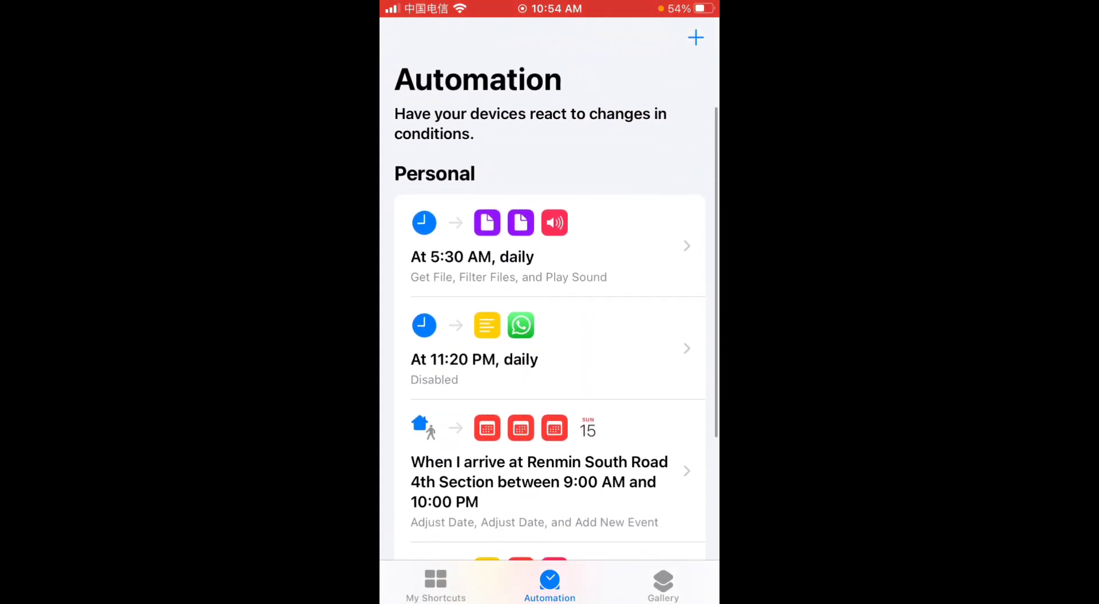